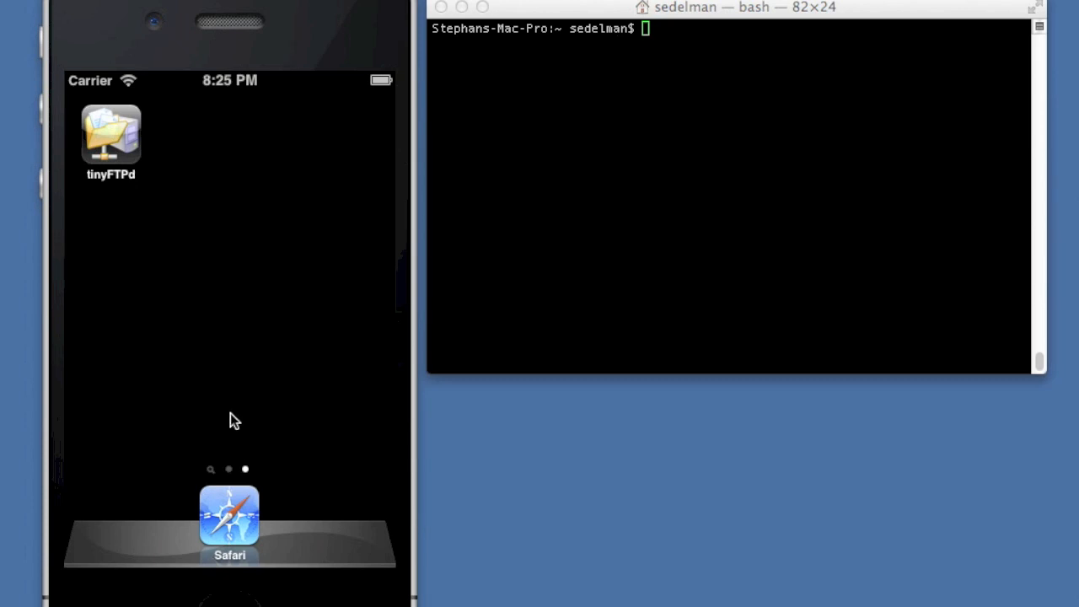
{"action": "mouse_move", "coordinate": [231, 357]}
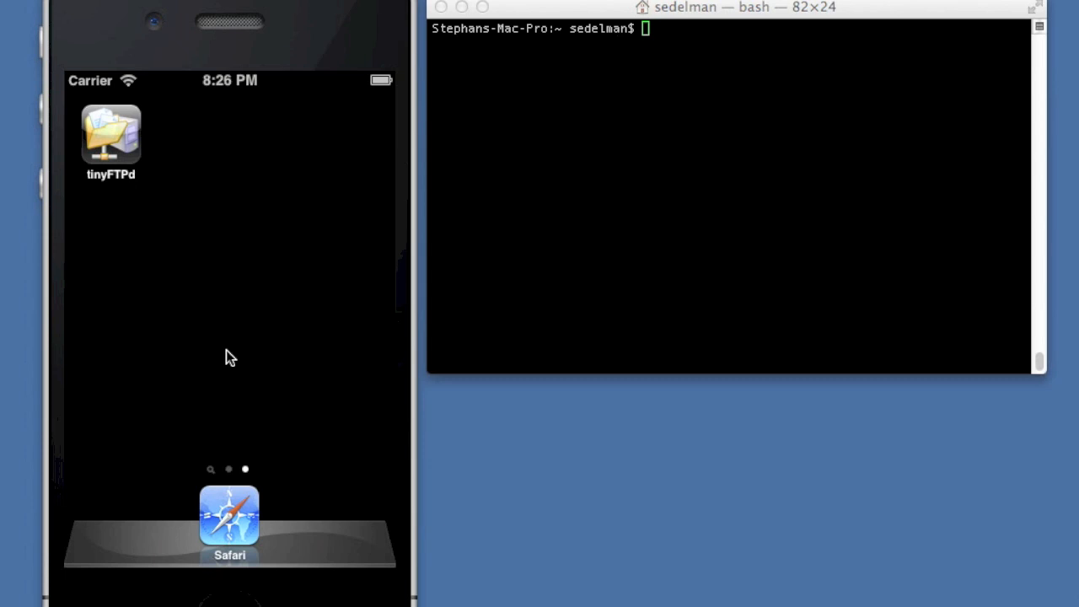
{"action": "mouse_move", "coordinate": [203, 203]}
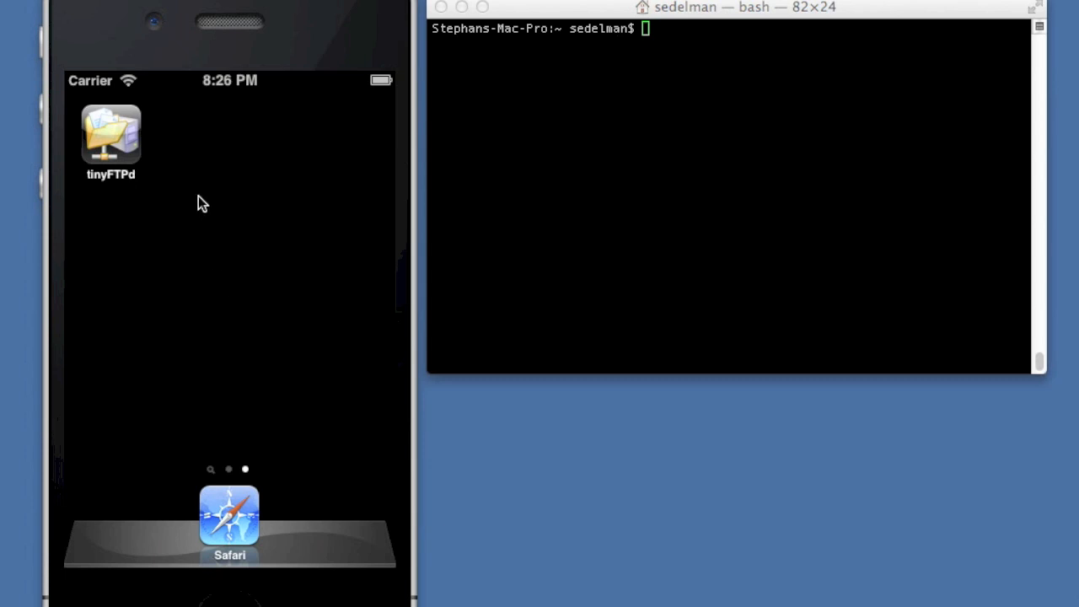
{"action": "mouse_move", "coordinate": [128, 156]}
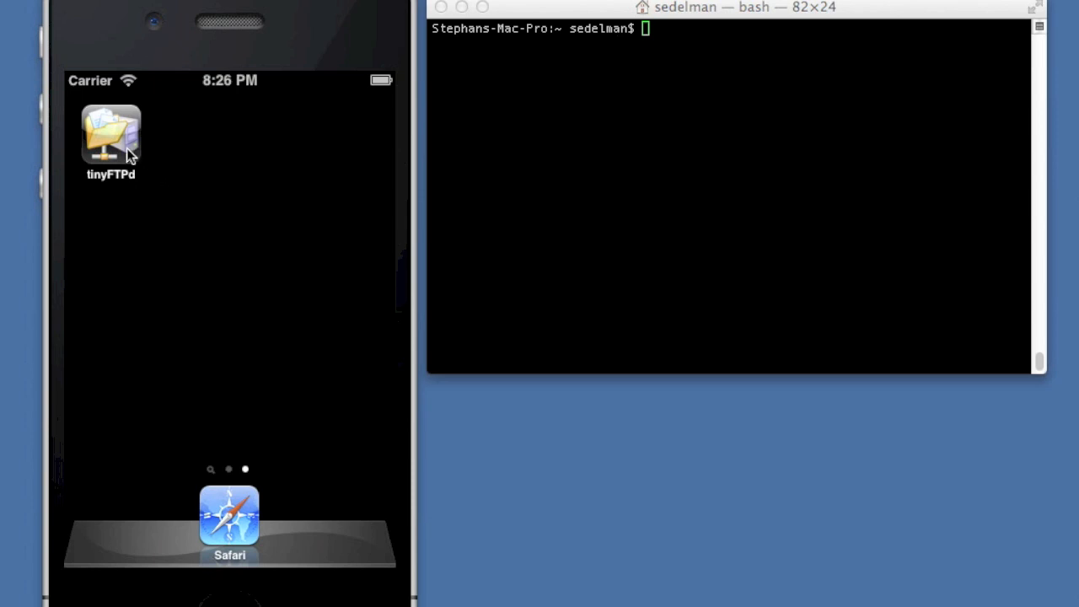
Launch tinyFTPd from the simulator home screen to its status dashboard.
{"action": "left_click", "coordinate": [111, 135]}
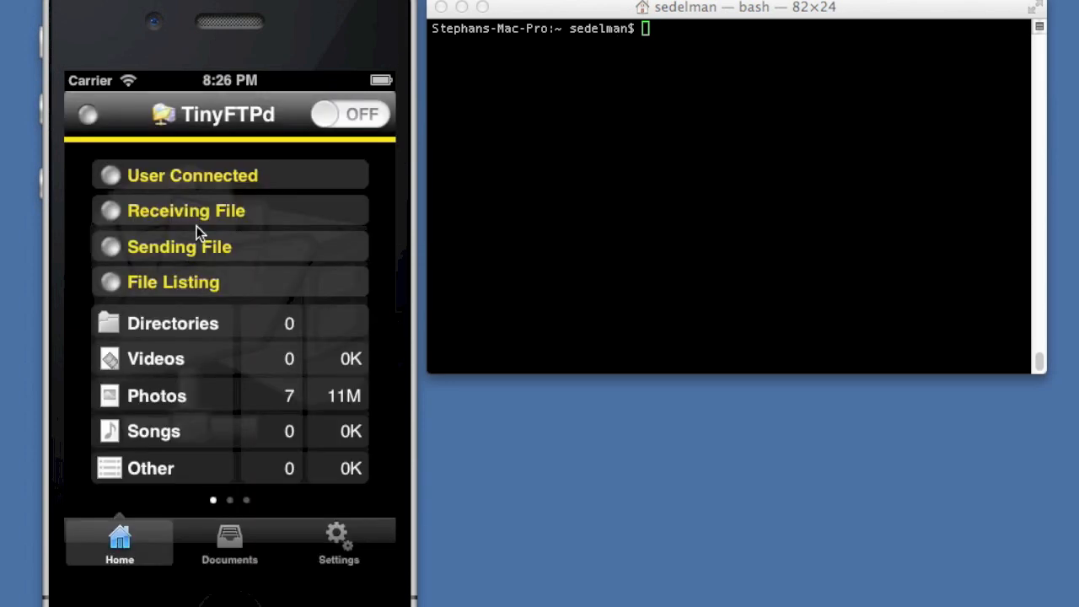
{"action": "mouse_move", "coordinate": [282, 278]}
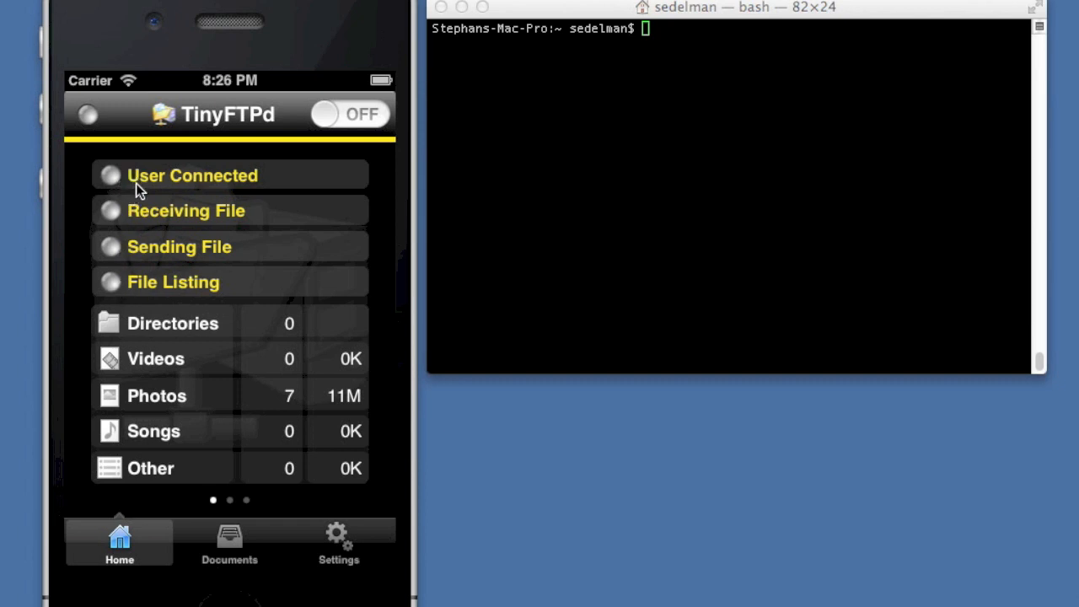
{"action": "mouse_move", "coordinate": [141, 256]}
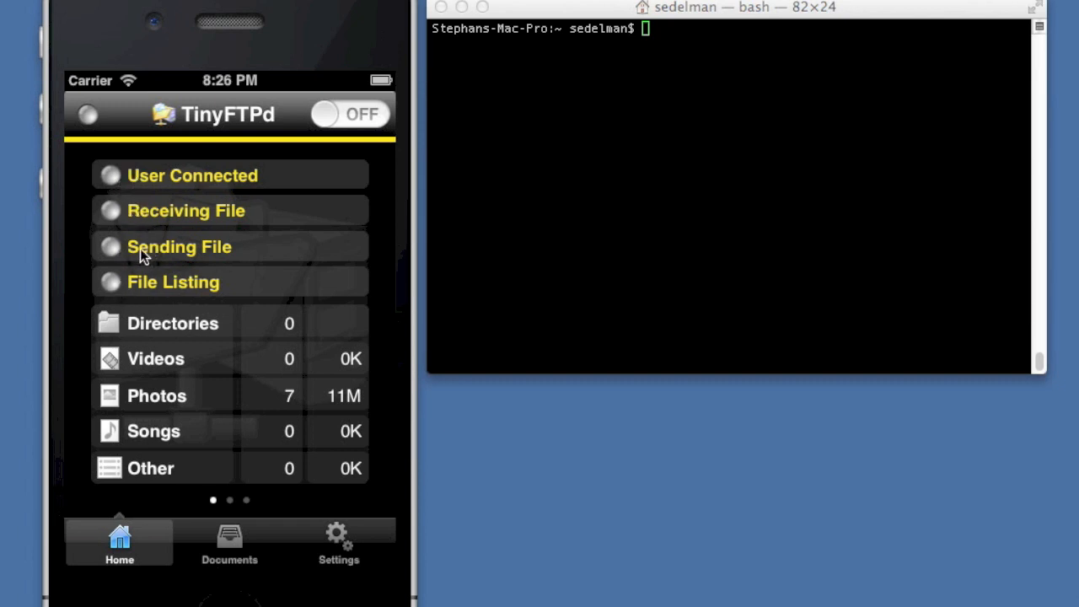
{"action": "mouse_move", "coordinate": [145, 295]}
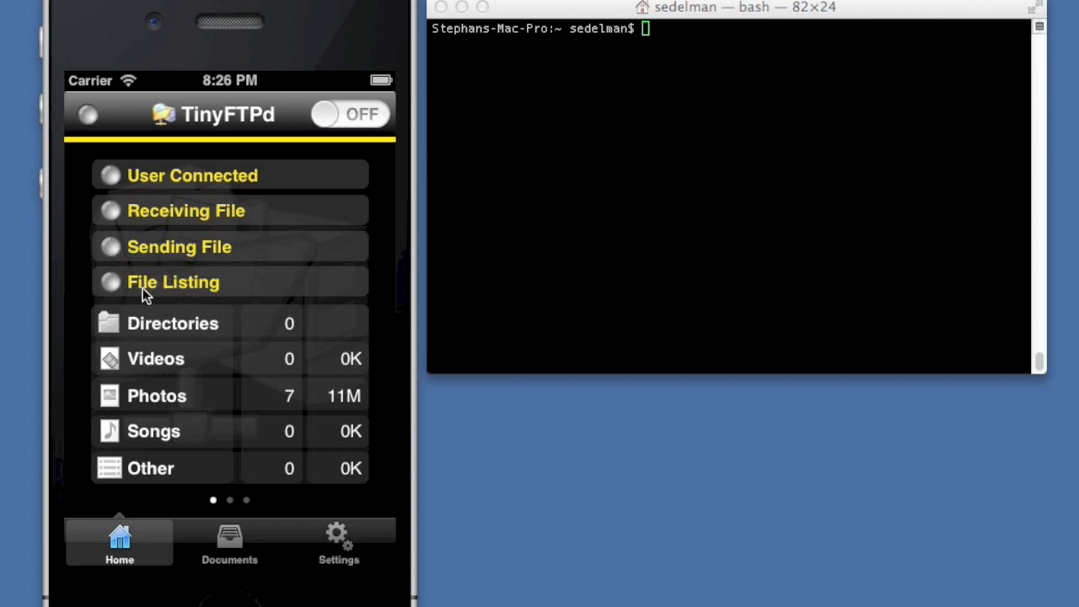
{"action": "mouse_move", "coordinate": [166, 415]}
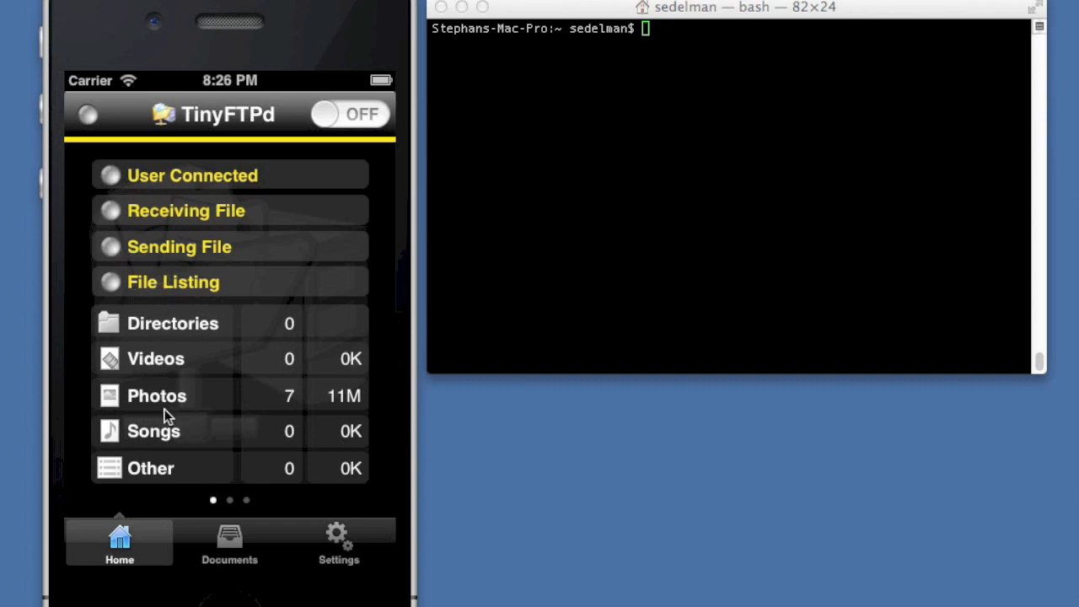
{"action": "mouse_move", "coordinate": [236, 461]}
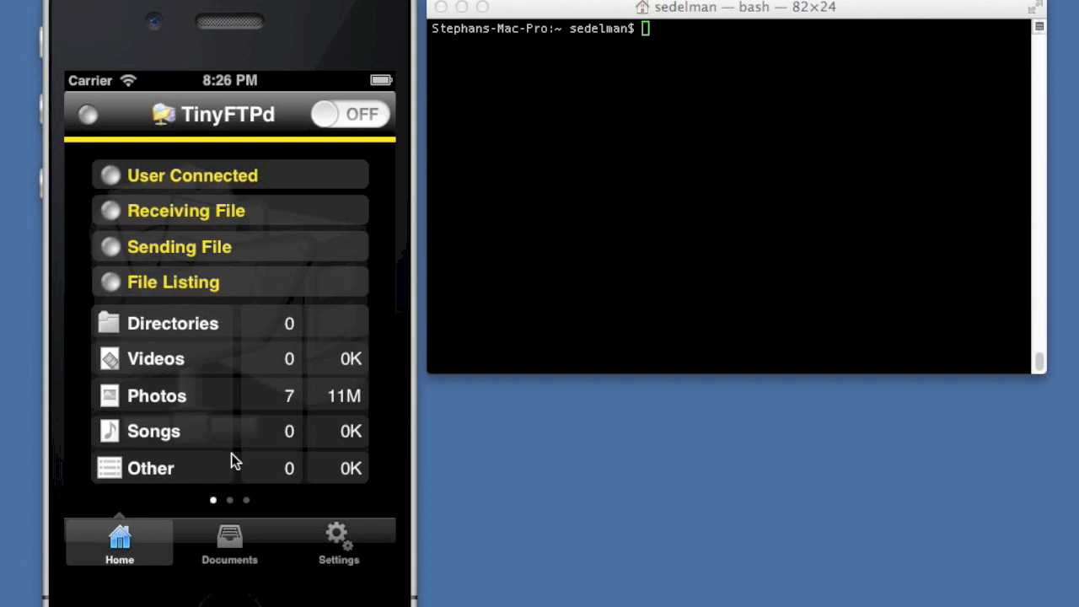
{"action": "mouse_move", "coordinate": [174, 309]}
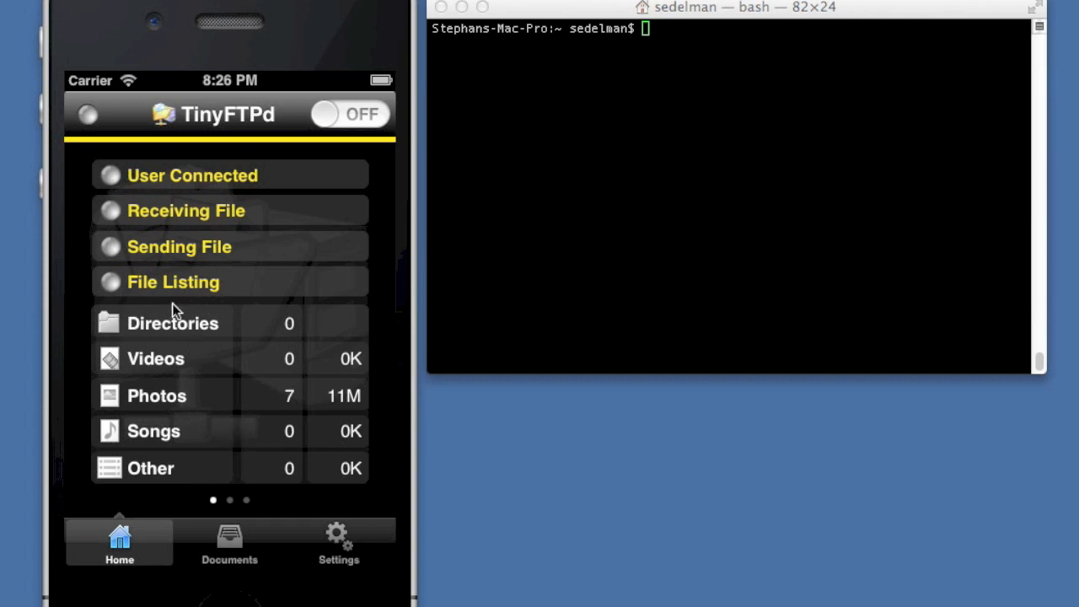
{"action": "mouse_move", "coordinate": [98, 134]}
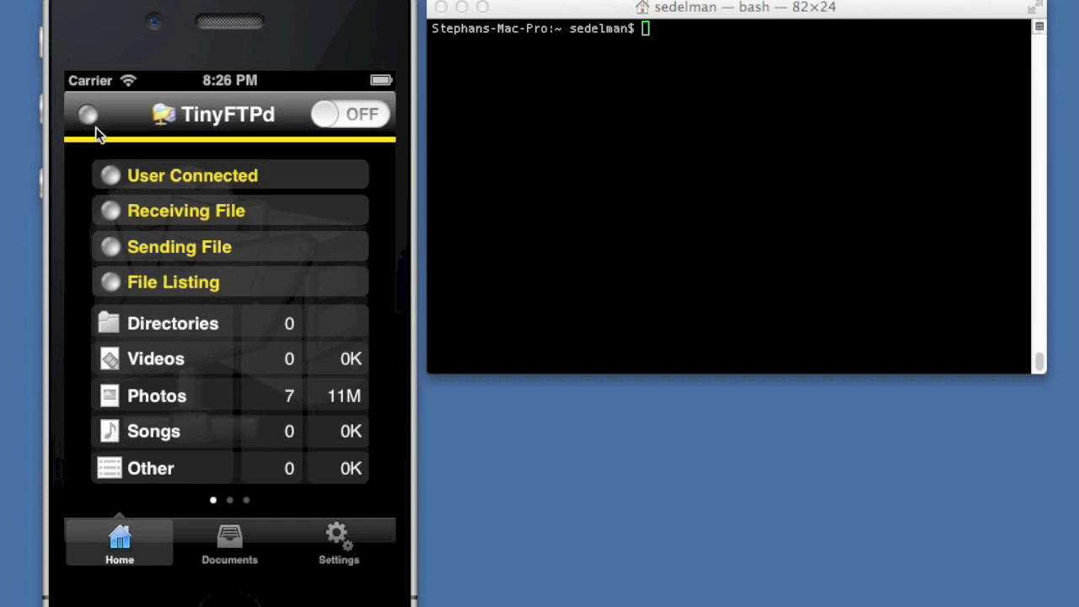
{"action": "mouse_move", "coordinate": [186, 125]}
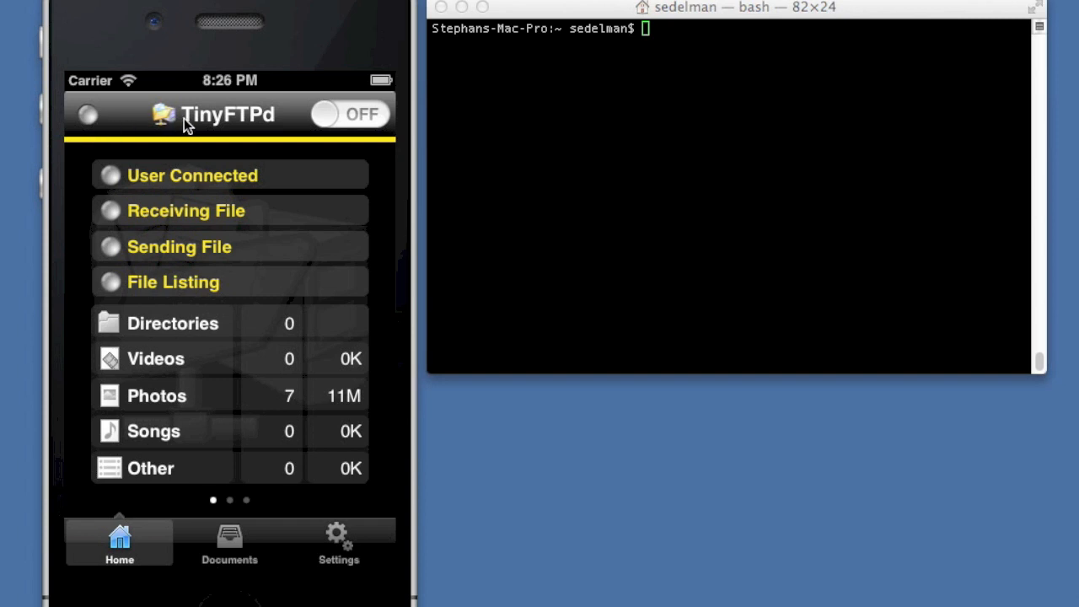
{"action": "mouse_move", "coordinate": [200, 125]}
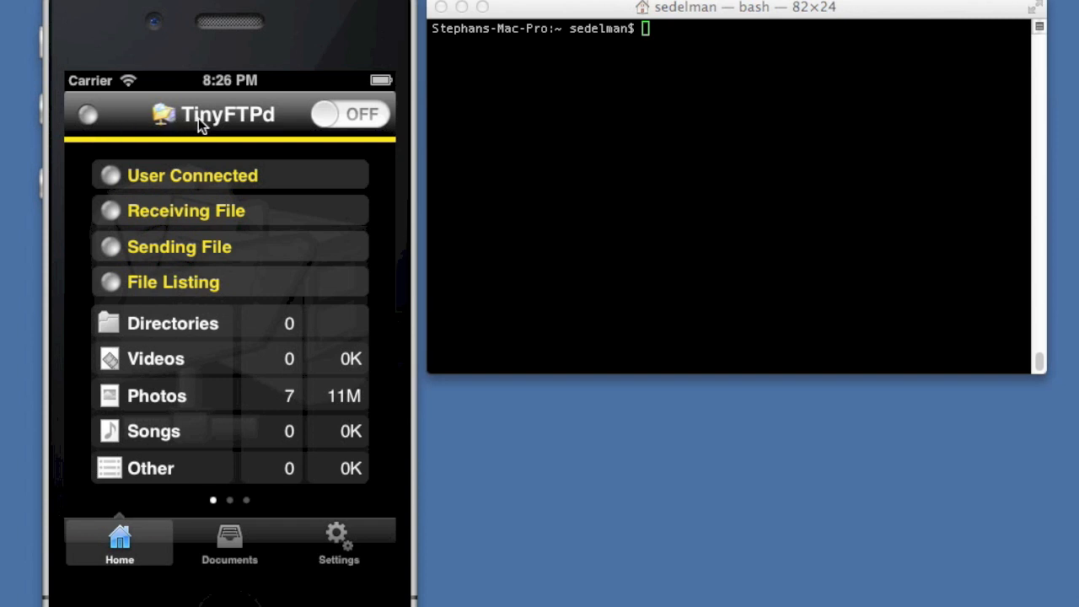
{"action": "mouse_move", "coordinate": [248, 548]}
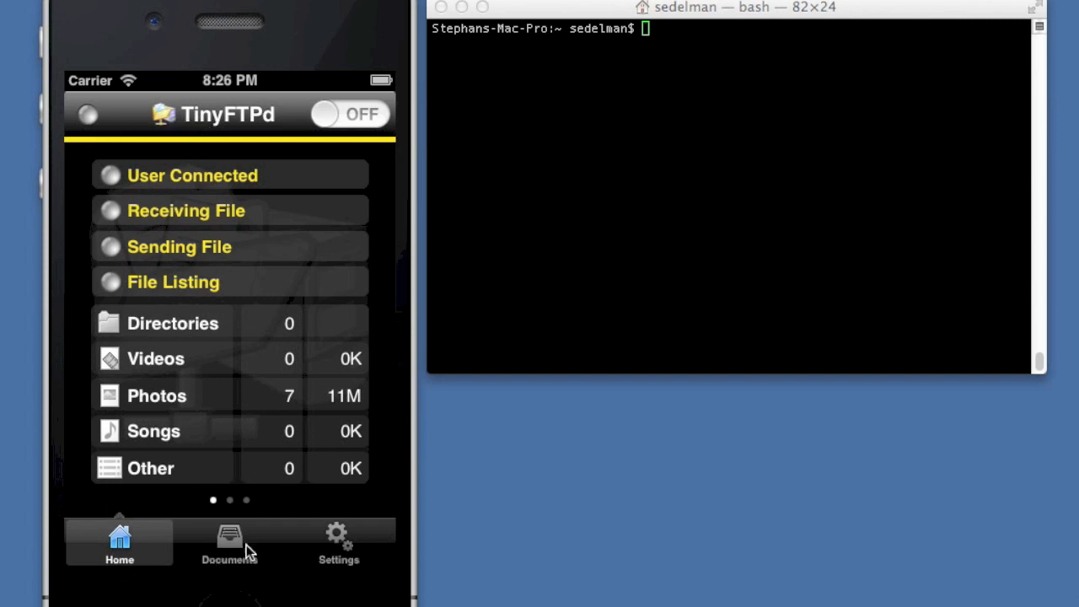
{"action": "mouse_move", "coordinate": [227, 559]}
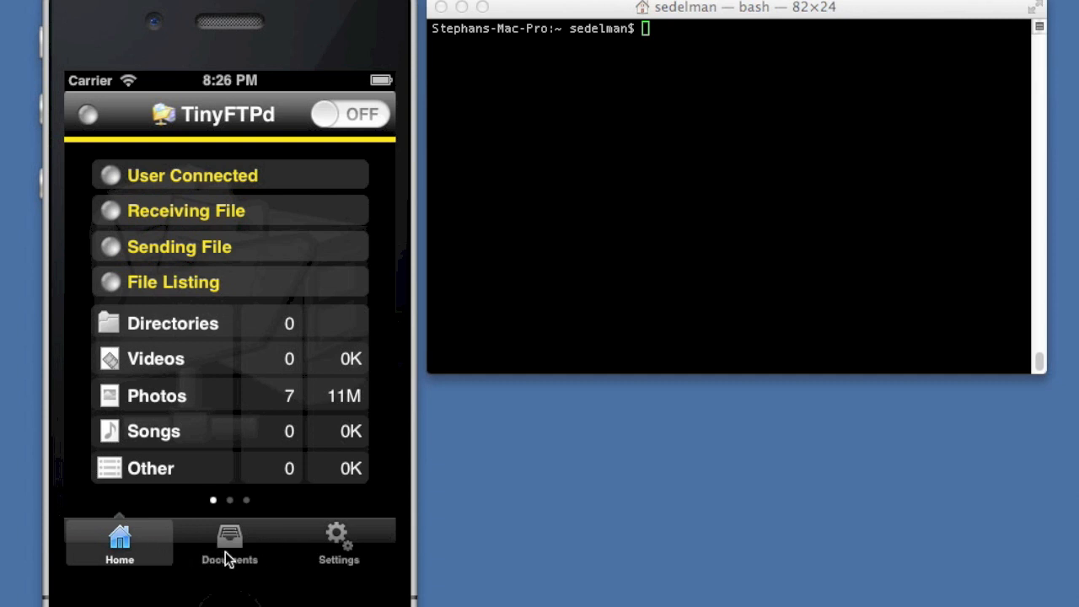
Preview P5170080.JPG from the Documents list and return to the seven-photo listing.
{"action": "left_click", "coordinate": [229, 542]}
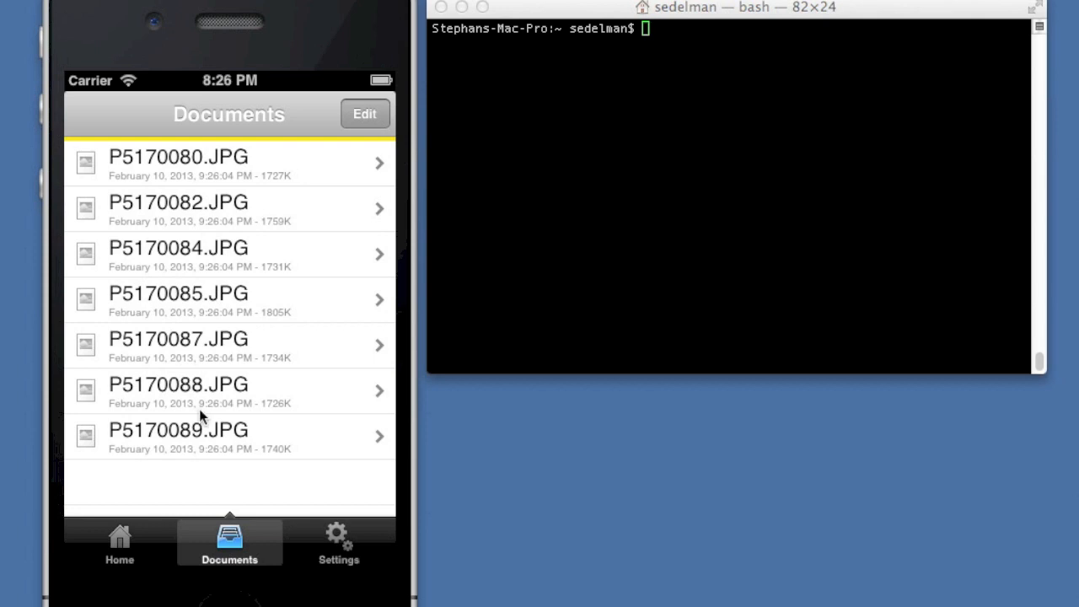
{"action": "mouse_move", "coordinate": [203, 480]}
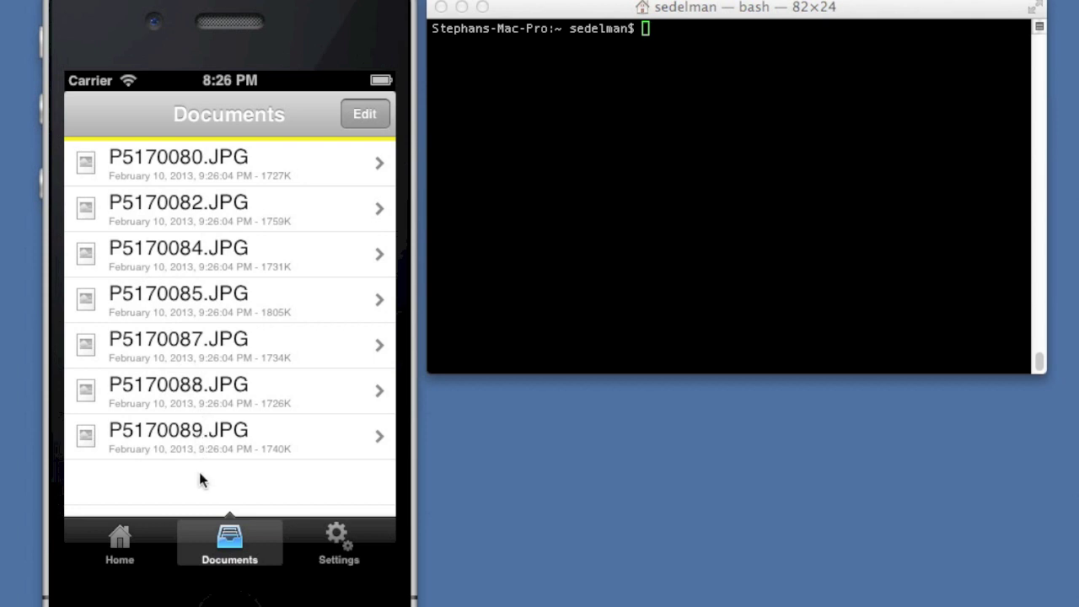
{"action": "left_click", "coordinate": [234, 177]}
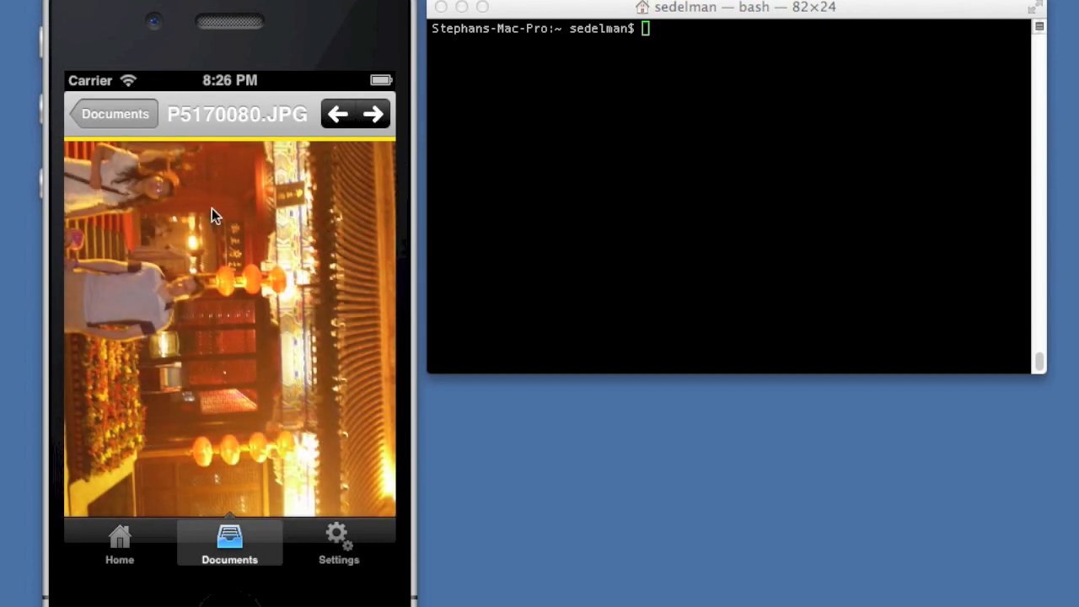
{"action": "left_click", "coordinate": [115, 114]}
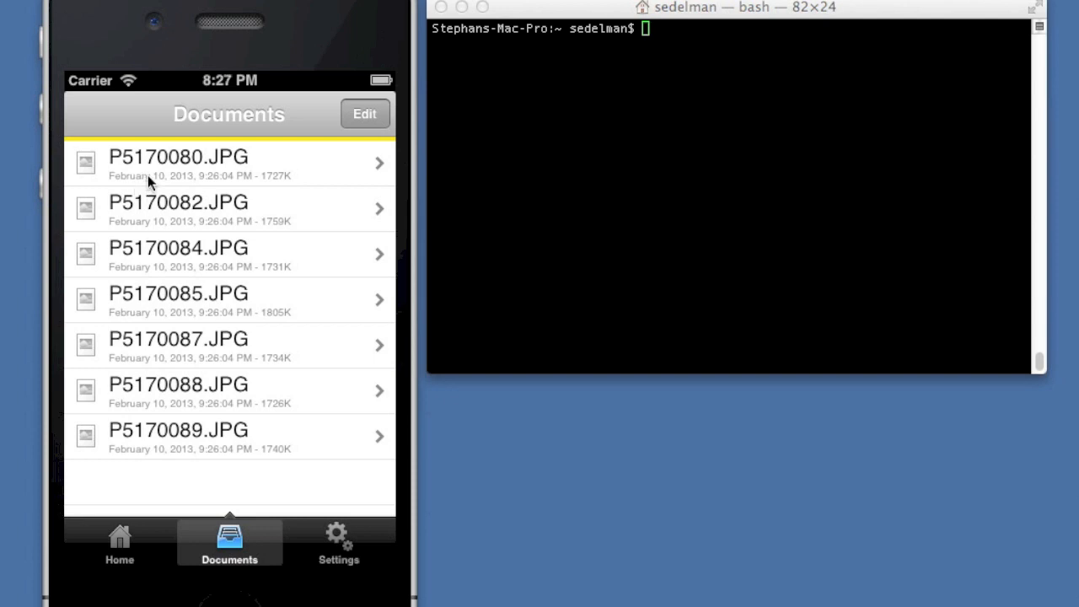
{"action": "mouse_move", "coordinate": [124, 552]}
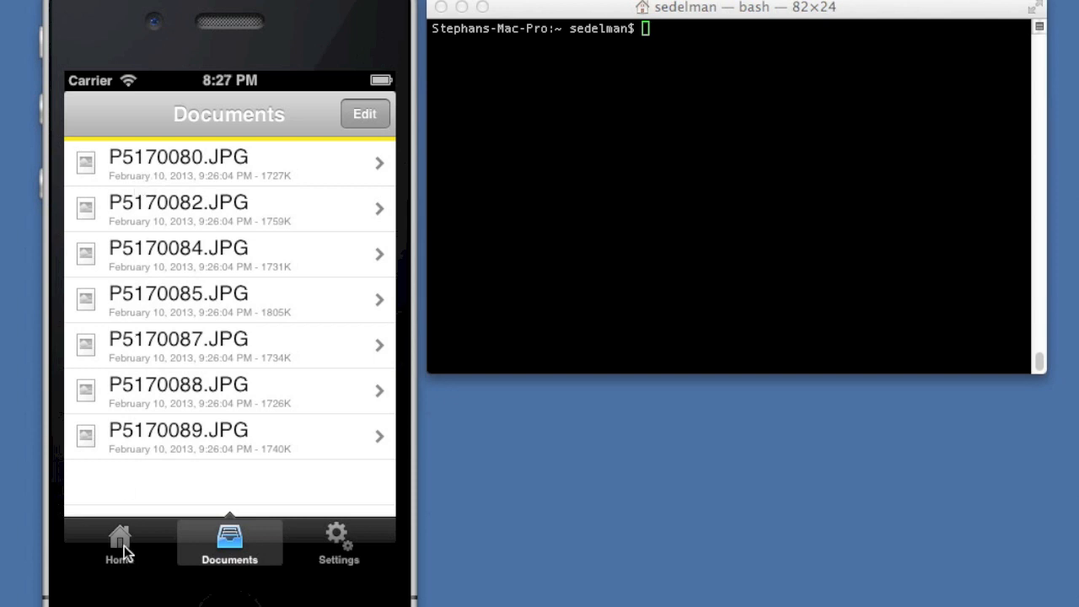
Go via Home to the Preferences page showing port 2100 and passive ports 4096–65535.
{"action": "left_click", "coordinate": [119, 543]}
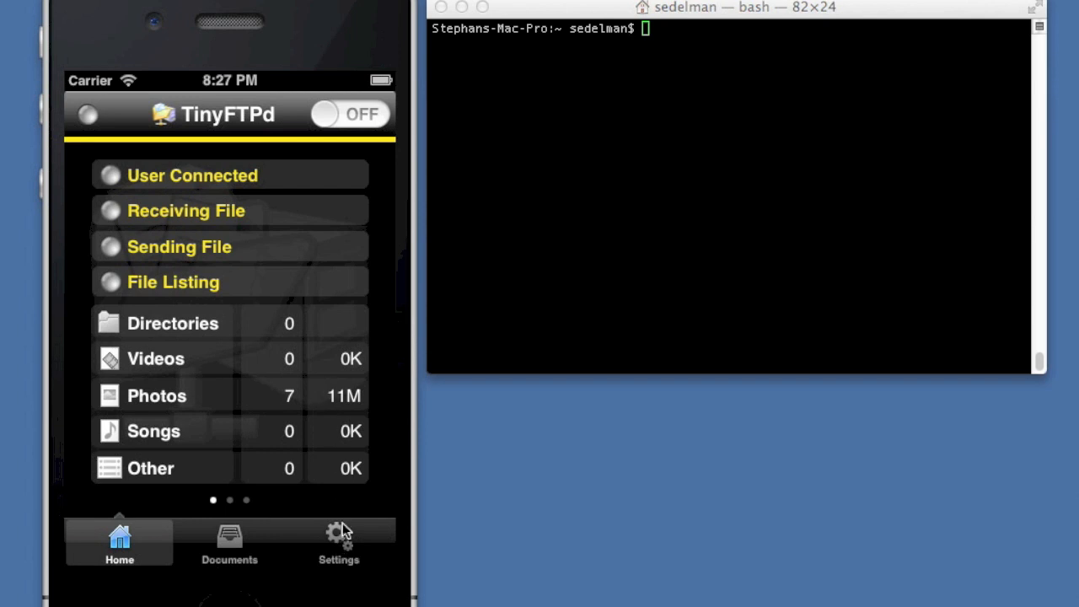
{"action": "left_click", "coordinate": [338, 542]}
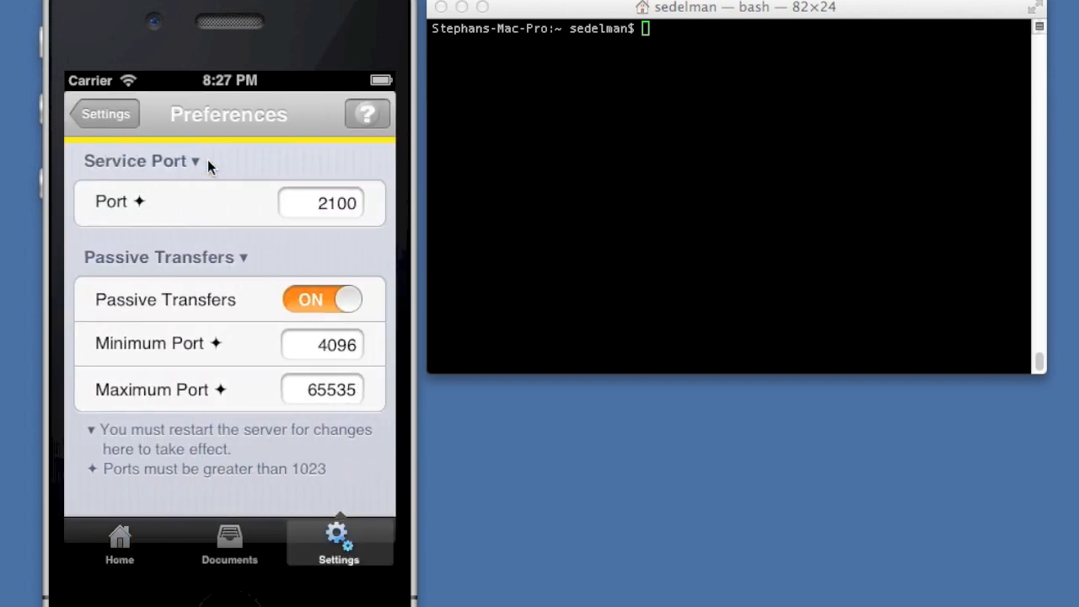
{"action": "mouse_move", "coordinate": [289, 246]}
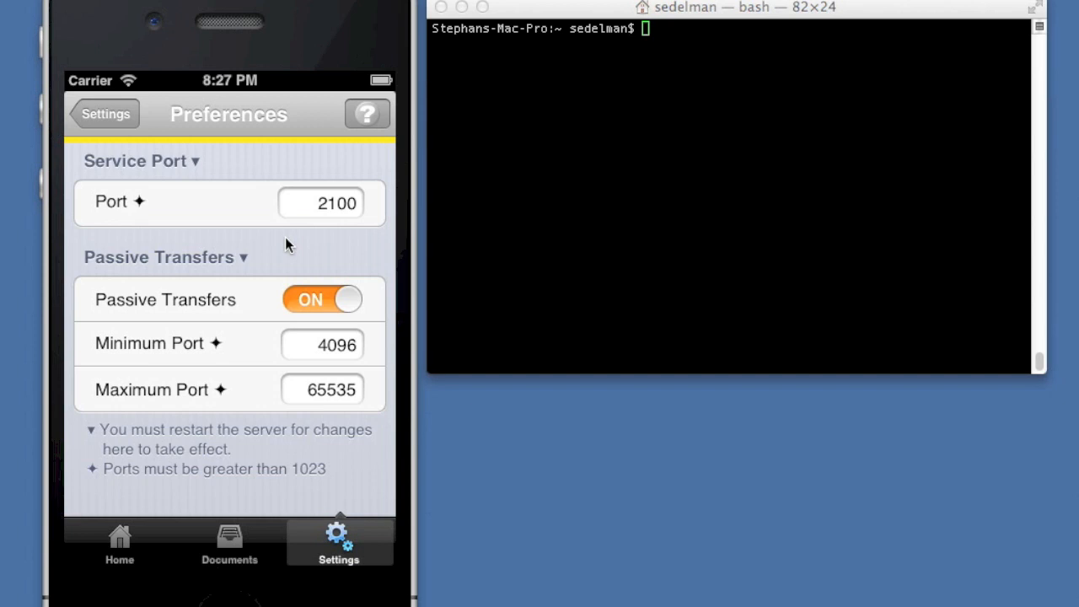
{"action": "mouse_move", "coordinate": [325, 238]}
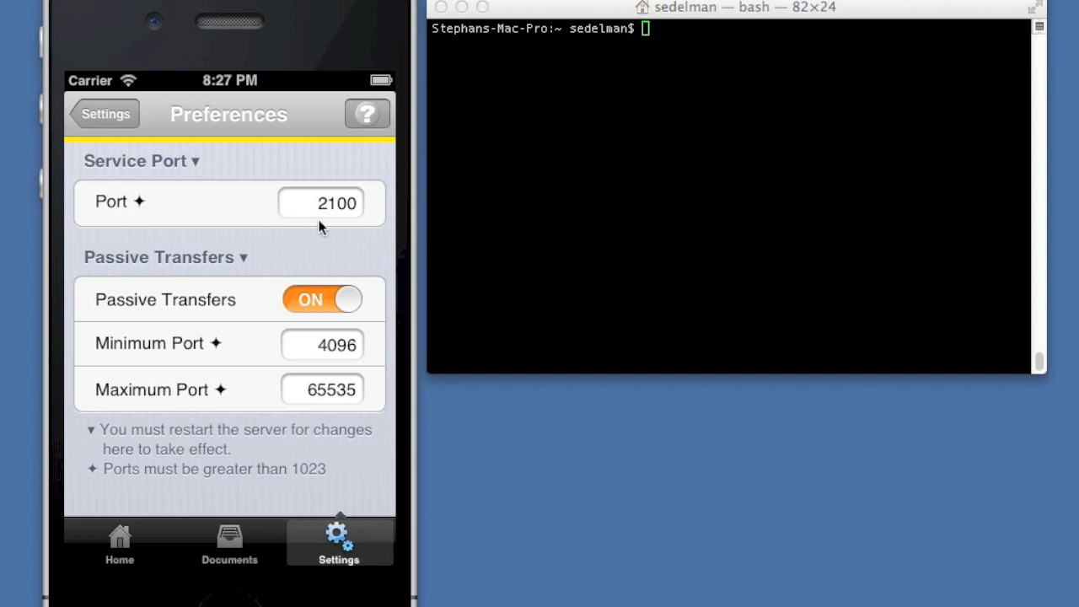
{"action": "mouse_move", "coordinate": [335, 228]}
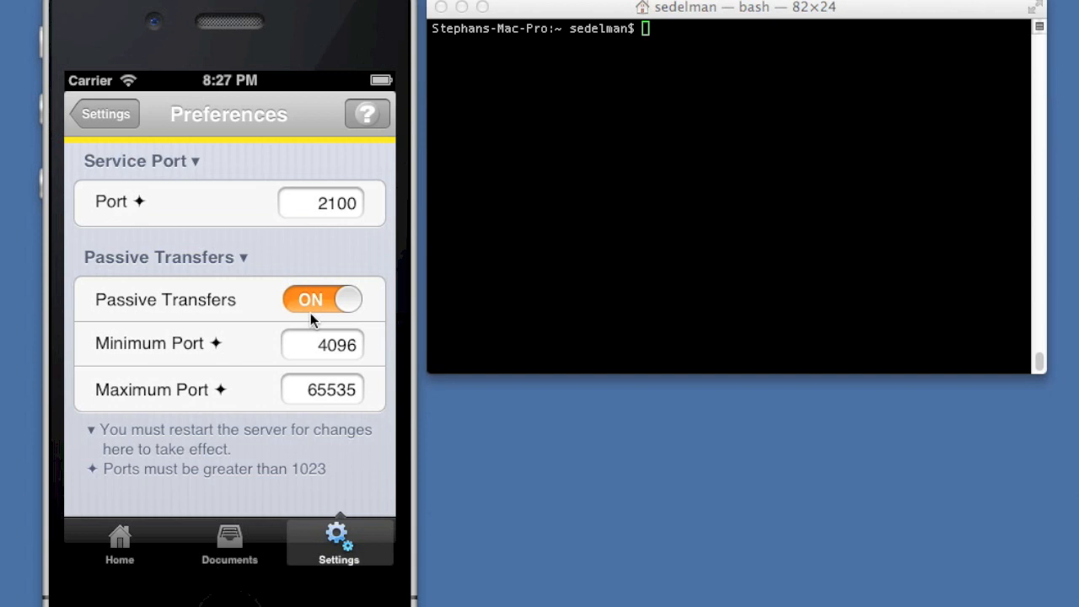
{"action": "mouse_move", "coordinate": [314, 409]}
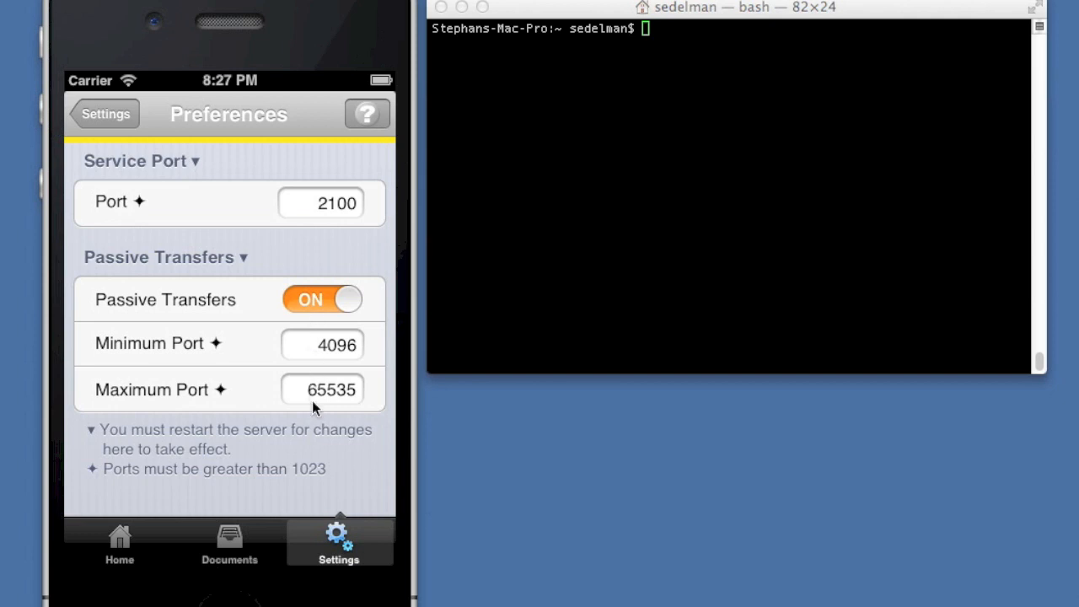
{"action": "mouse_move", "coordinate": [345, 369]}
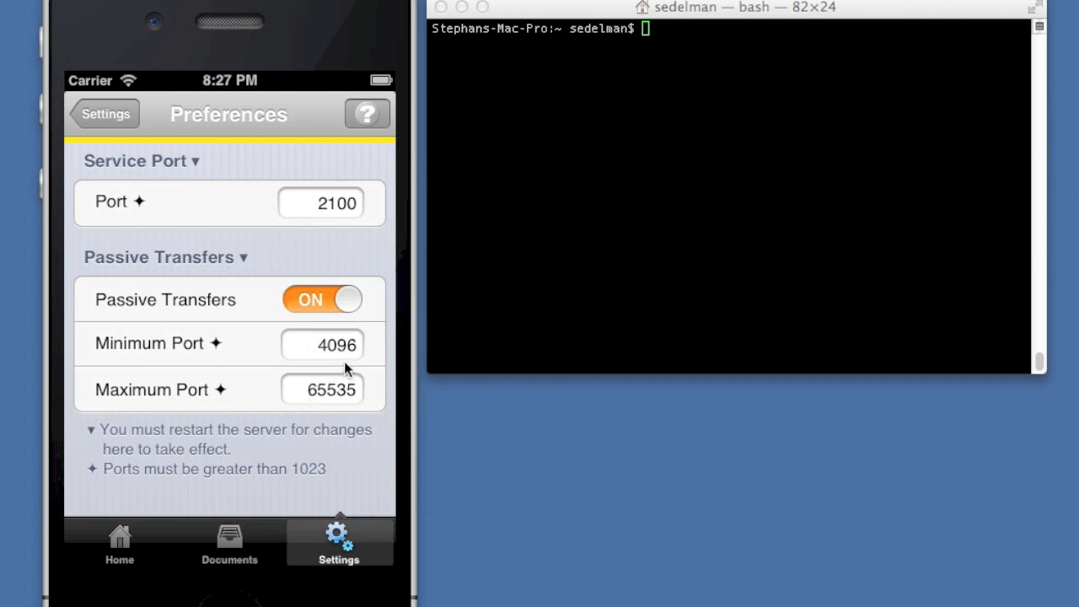
{"action": "left_click", "coordinate": [103, 114]}
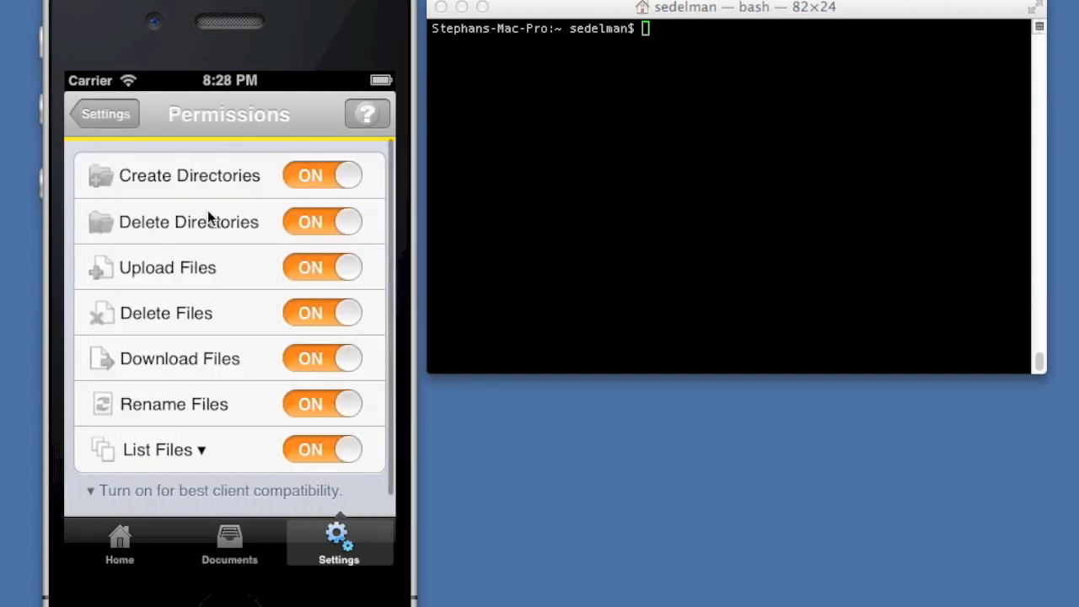
{"action": "mouse_move", "coordinate": [209, 388]}
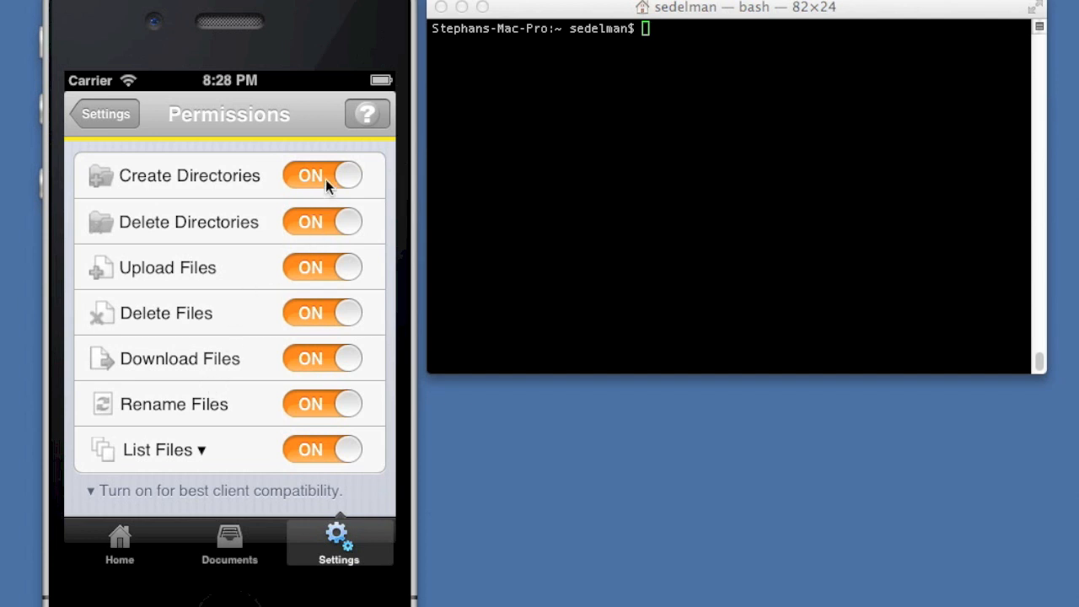
{"action": "mouse_move", "coordinate": [330, 277]}
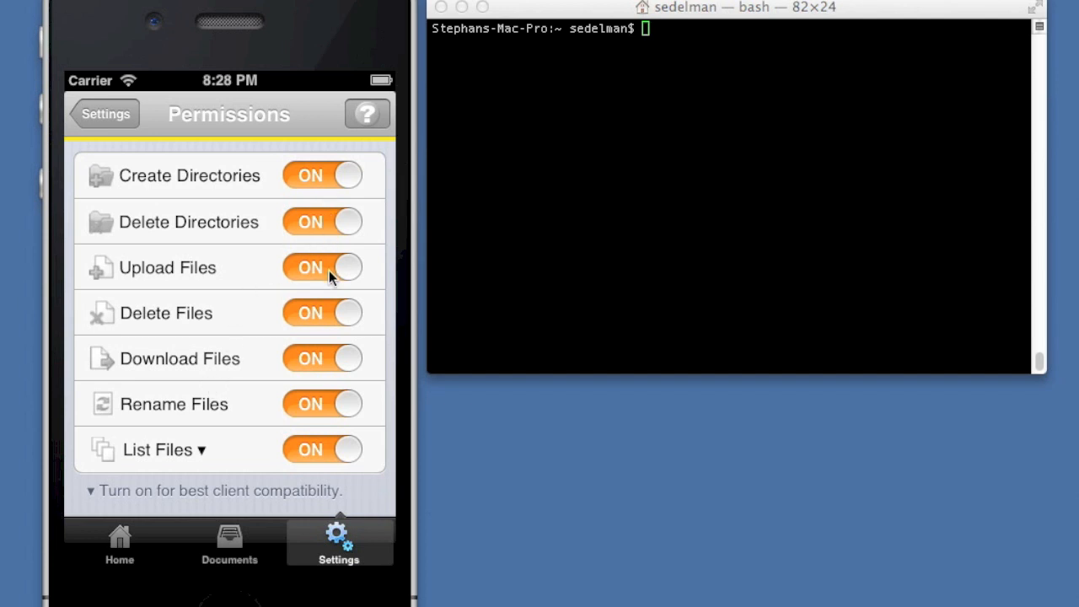
{"action": "mouse_move", "coordinate": [329, 225]}
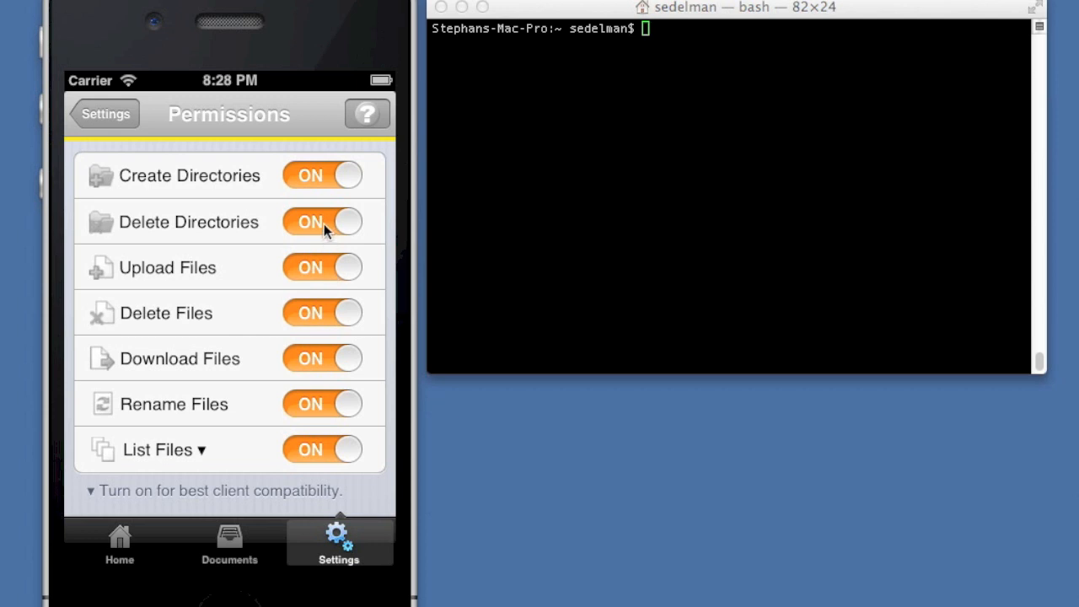
{"action": "mouse_move", "coordinate": [319, 212]}
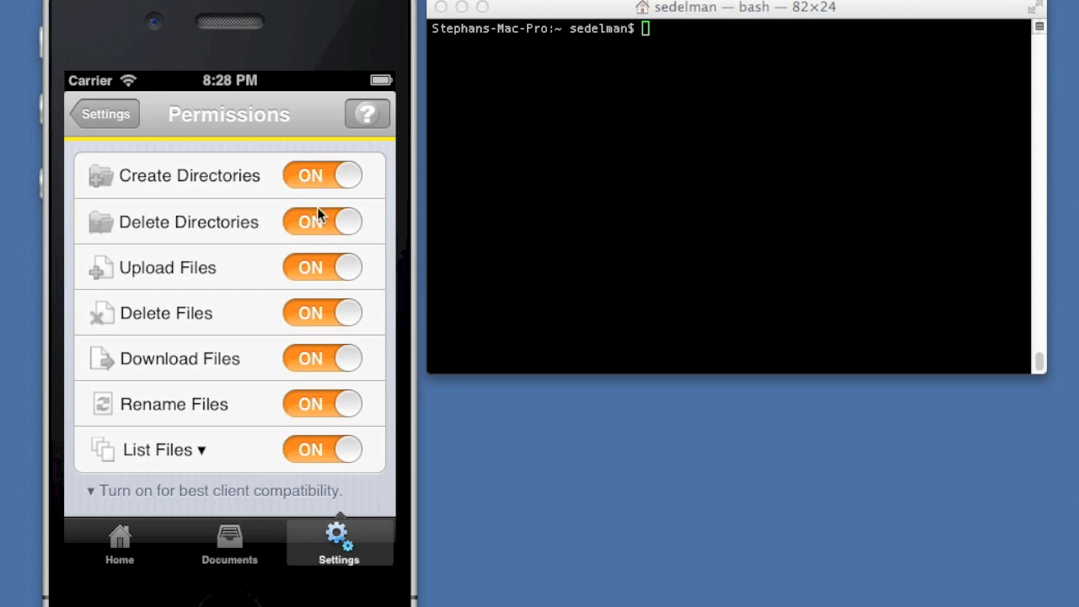
{"action": "mouse_move", "coordinate": [324, 261]}
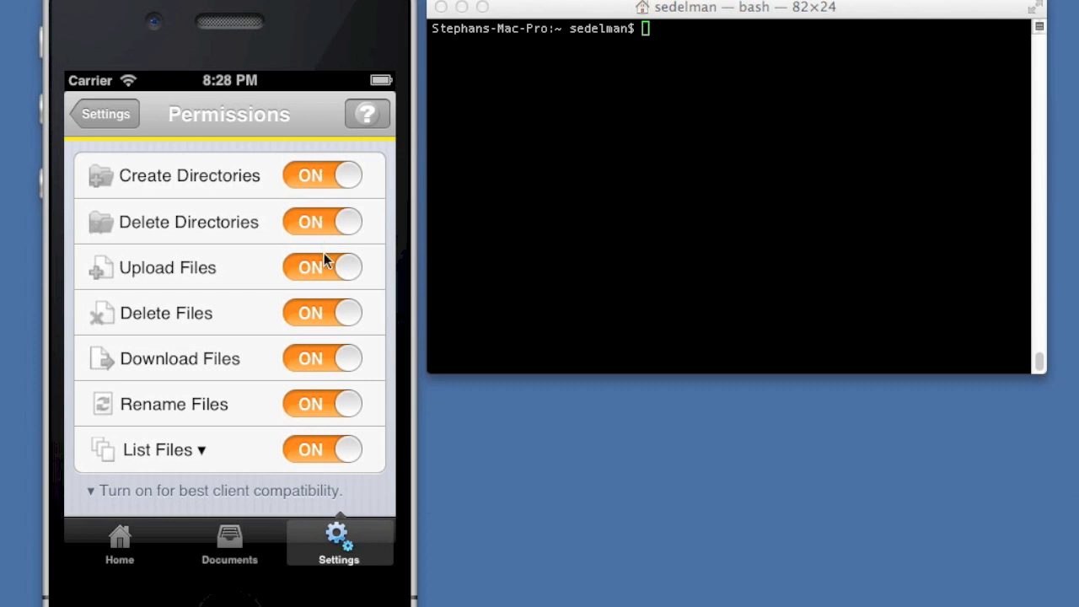
{"action": "mouse_move", "coordinate": [328, 316]}
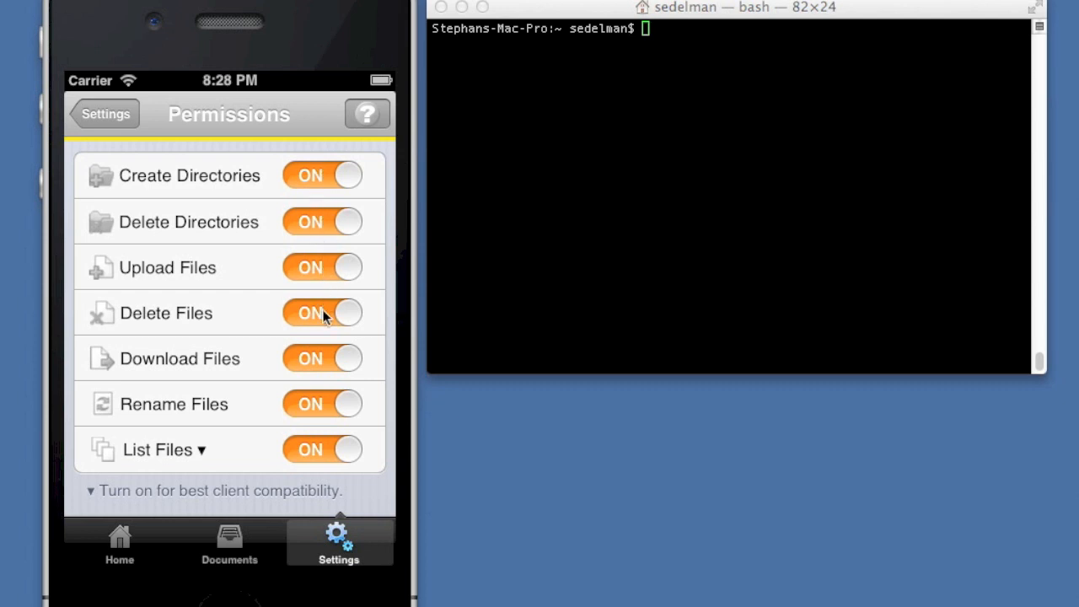
{"action": "mouse_move", "coordinate": [327, 362]}
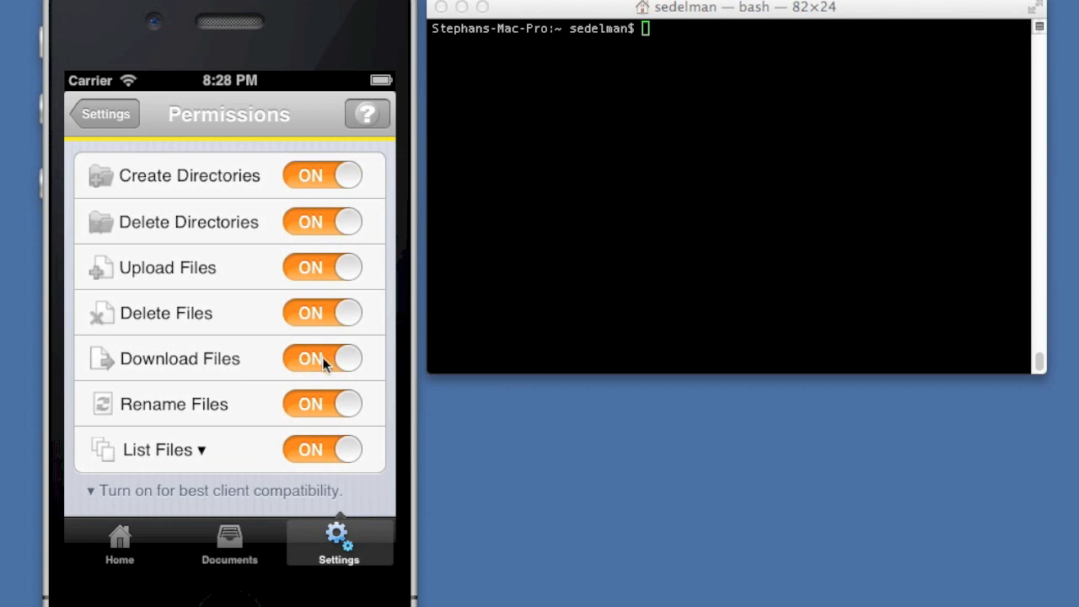
{"action": "mouse_move", "coordinate": [327, 411]}
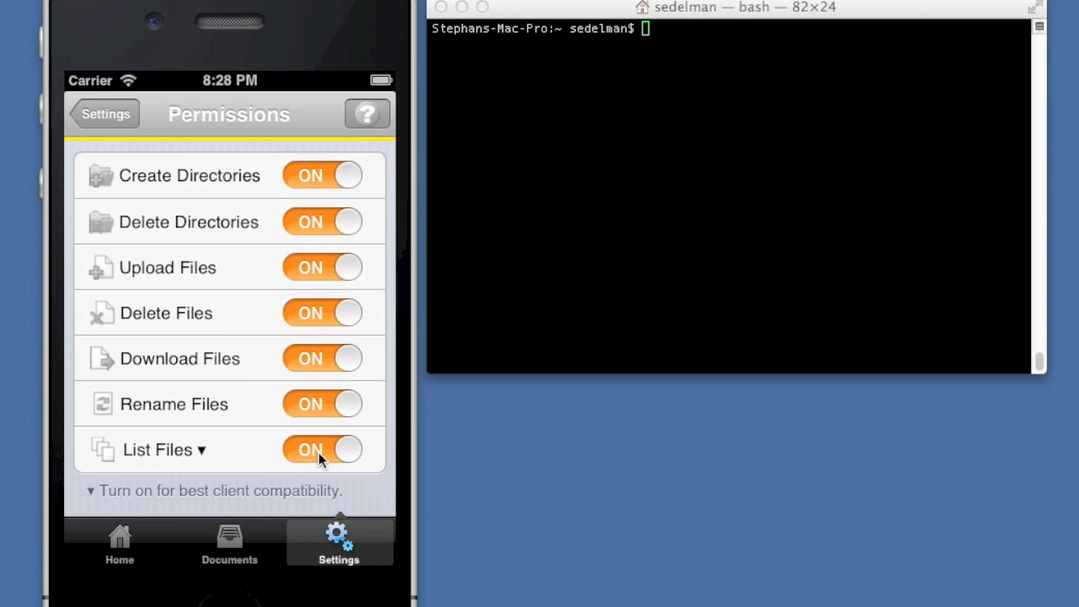
{"action": "mouse_move", "coordinate": [319, 466]}
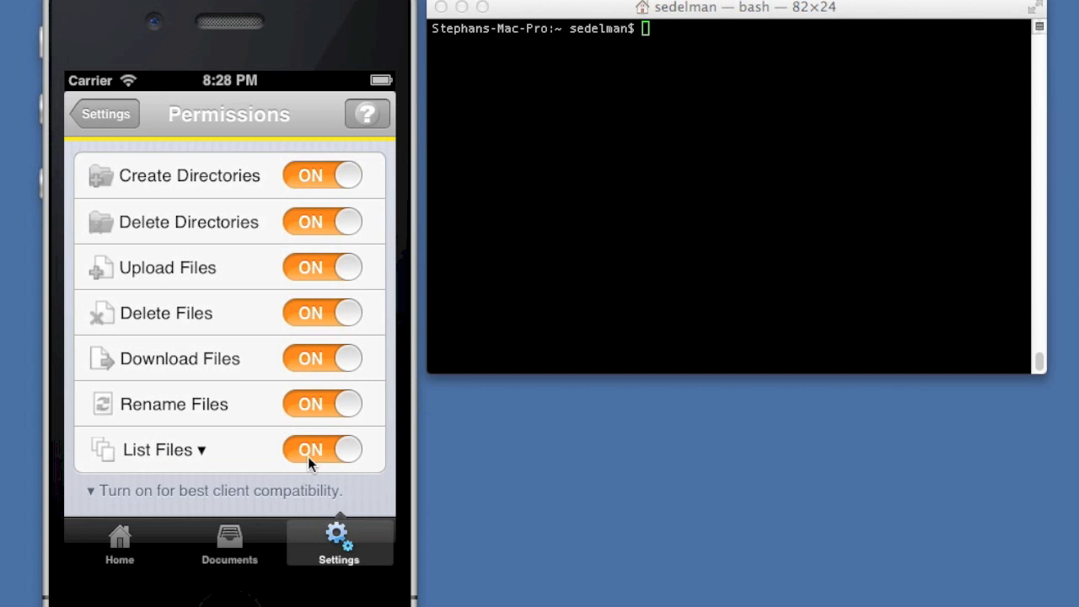
{"action": "mouse_move", "coordinate": [245, 464]}
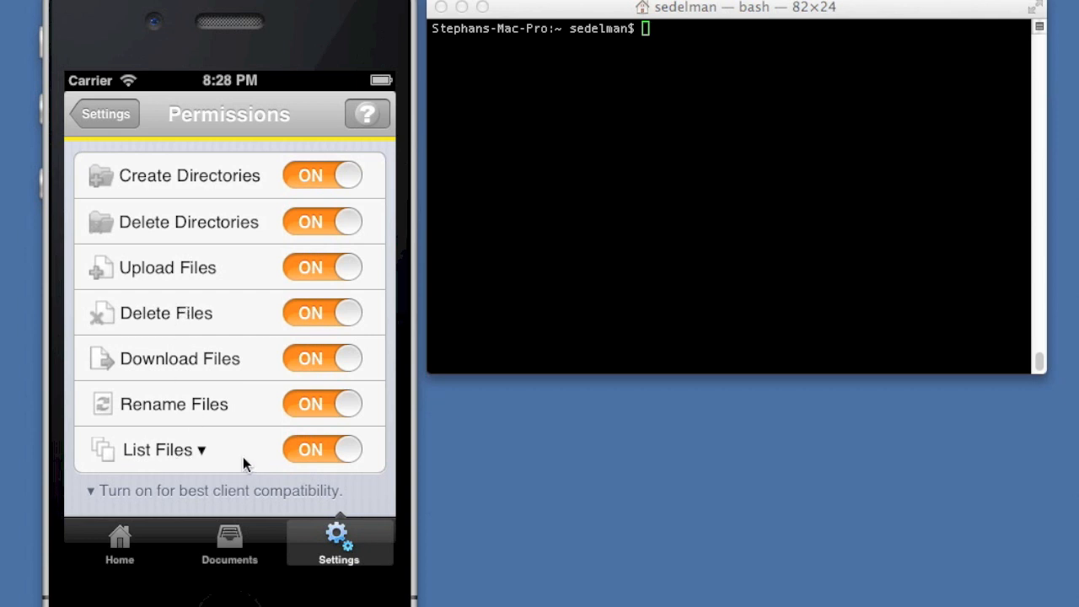
View the Security settings, then the Advanced settings with idle timeout and Bonjour.
{"action": "left_click", "coordinate": [105, 114]}
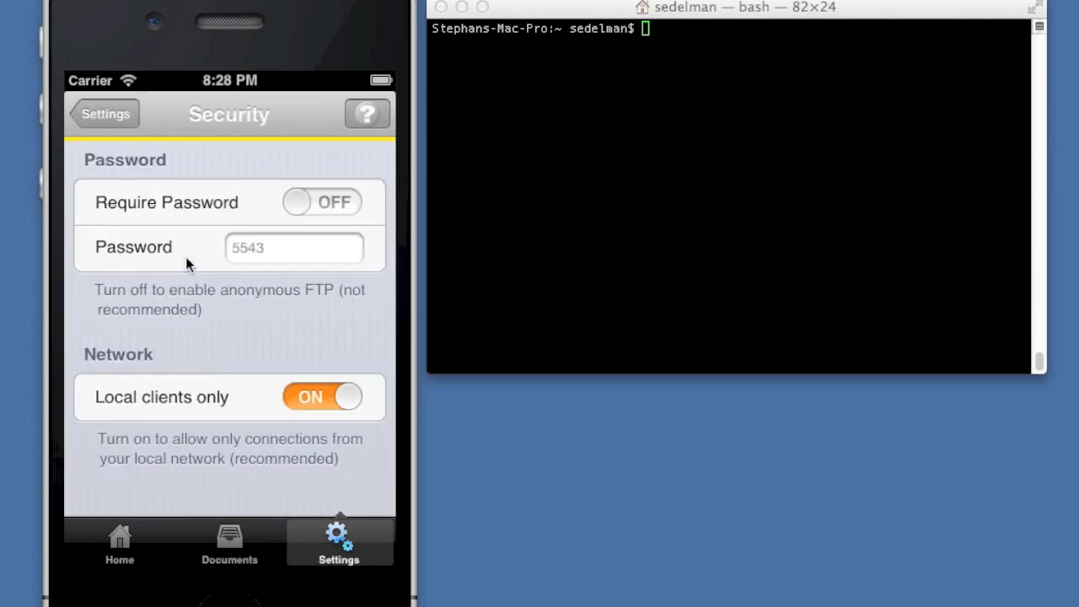
{"action": "mouse_move", "coordinate": [323, 239]}
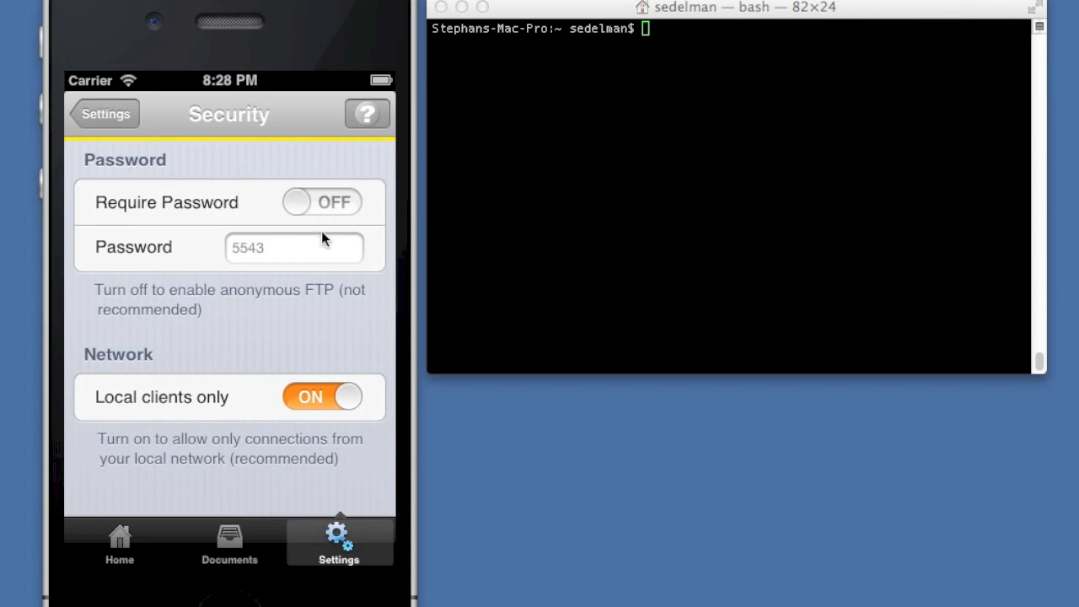
{"action": "mouse_move", "coordinate": [319, 300]}
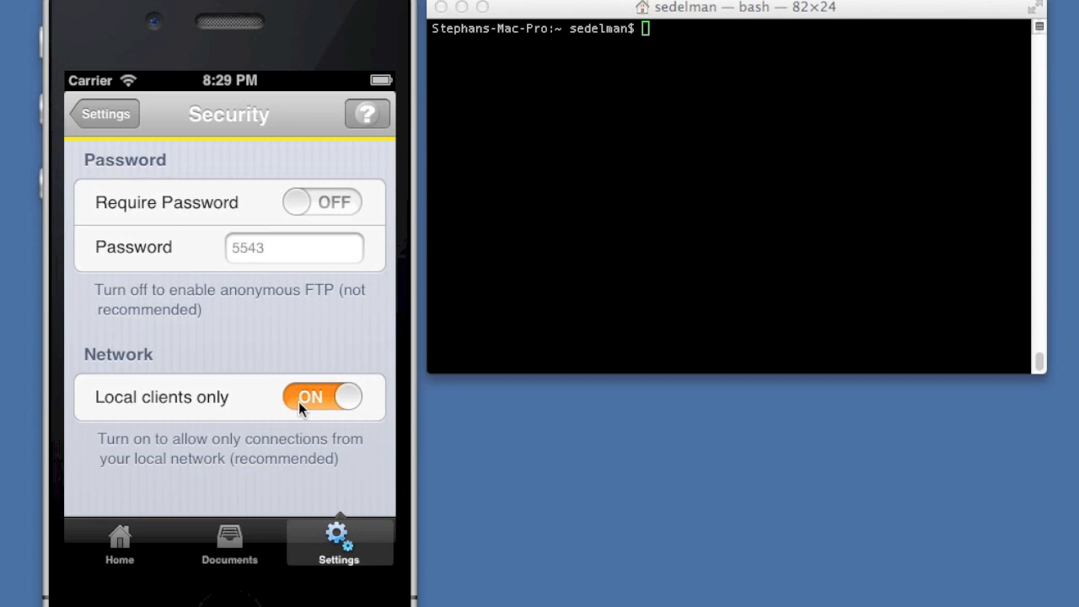
{"action": "mouse_move", "coordinate": [335, 417]}
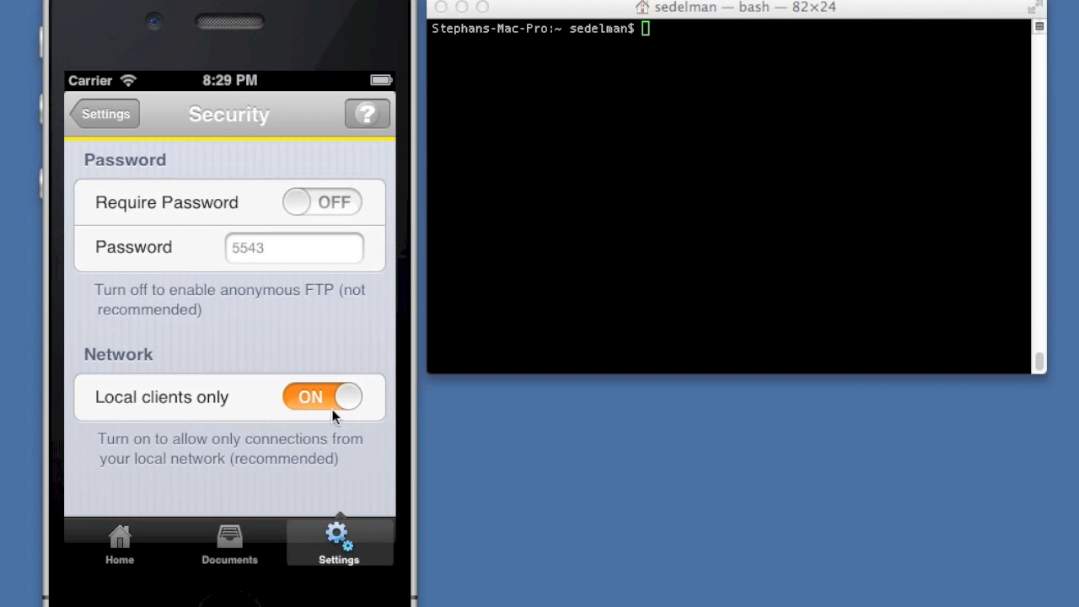
{"action": "mouse_move", "coordinate": [329, 418]}
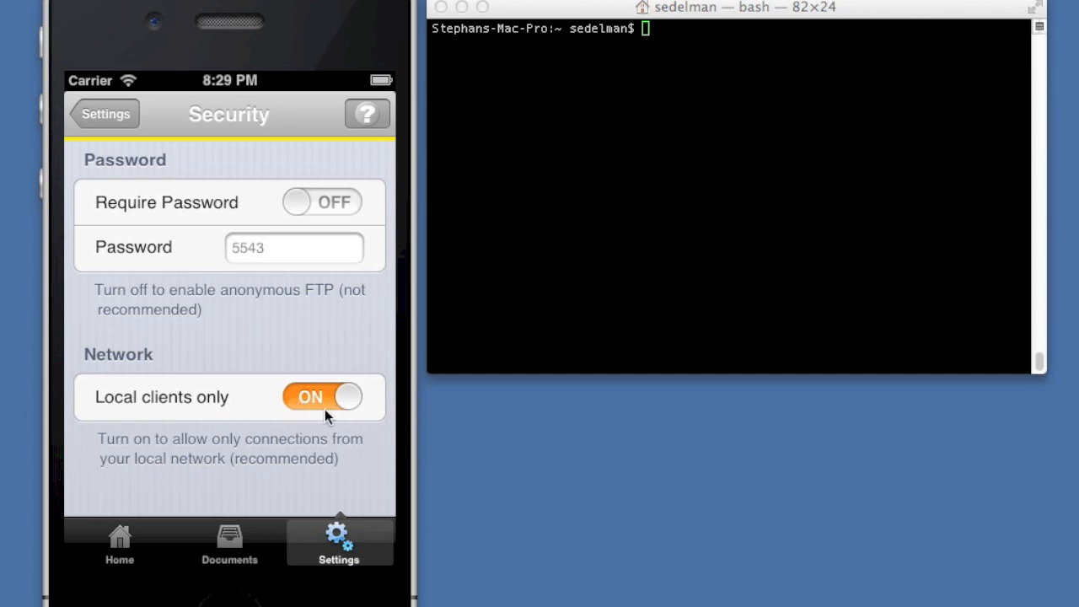
{"action": "mouse_move", "coordinate": [318, 426]}
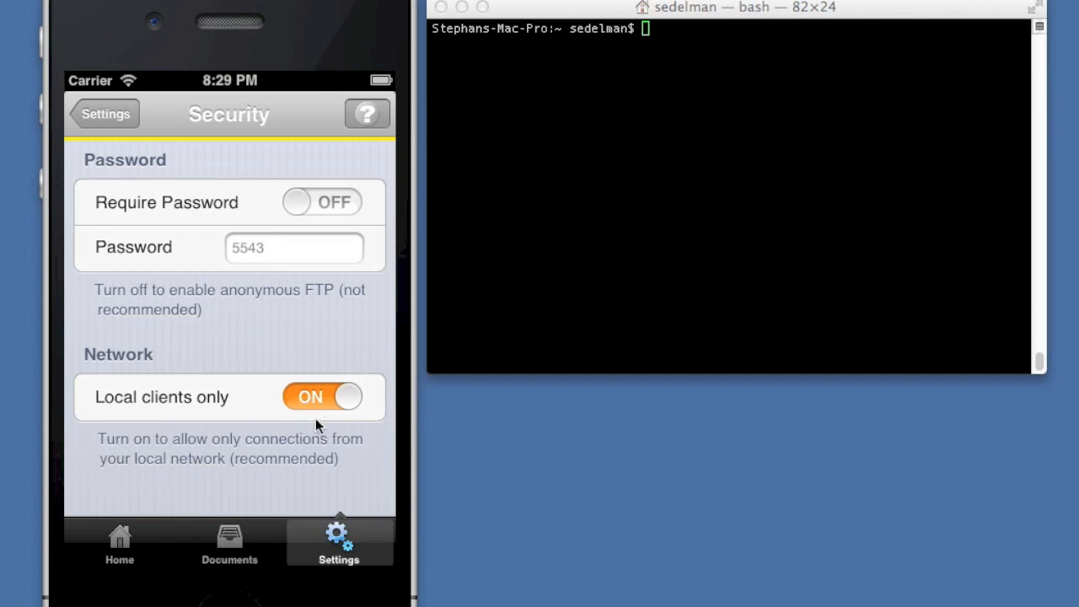
{"action": "mouse_move", "coordinate": [314, 423]}
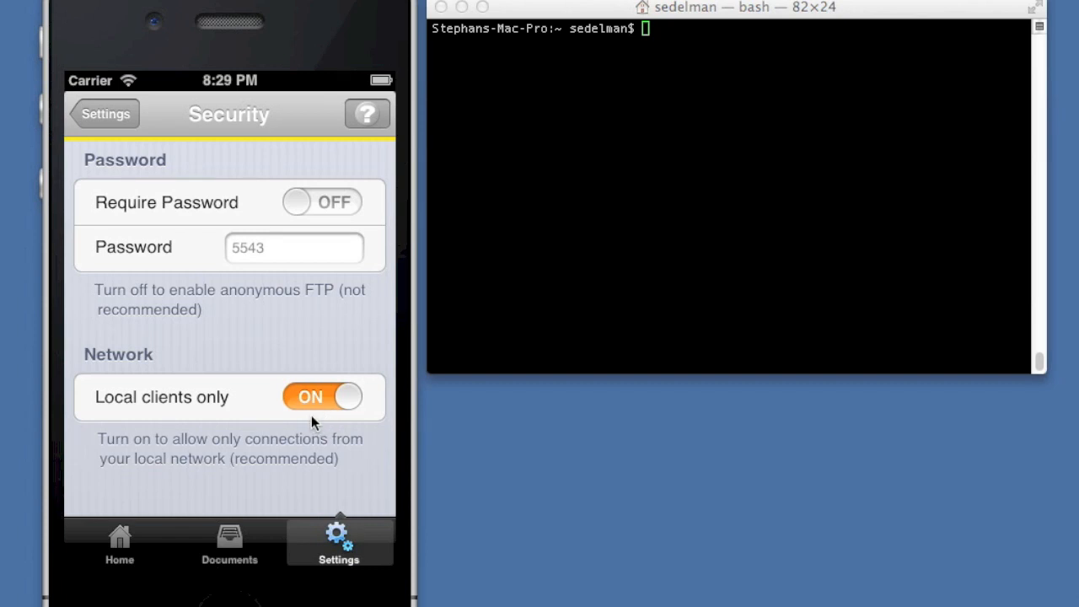
{"action": "mouse_move", "coordinate": [312, 413]}
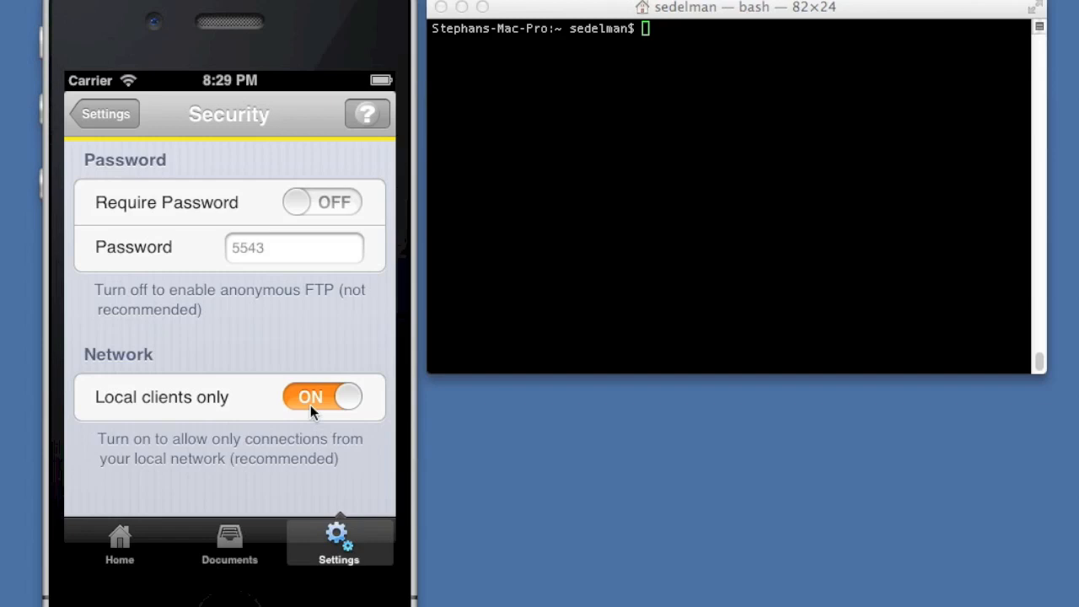
{"action": "mouse_move", "coordinate": [140, 164]}
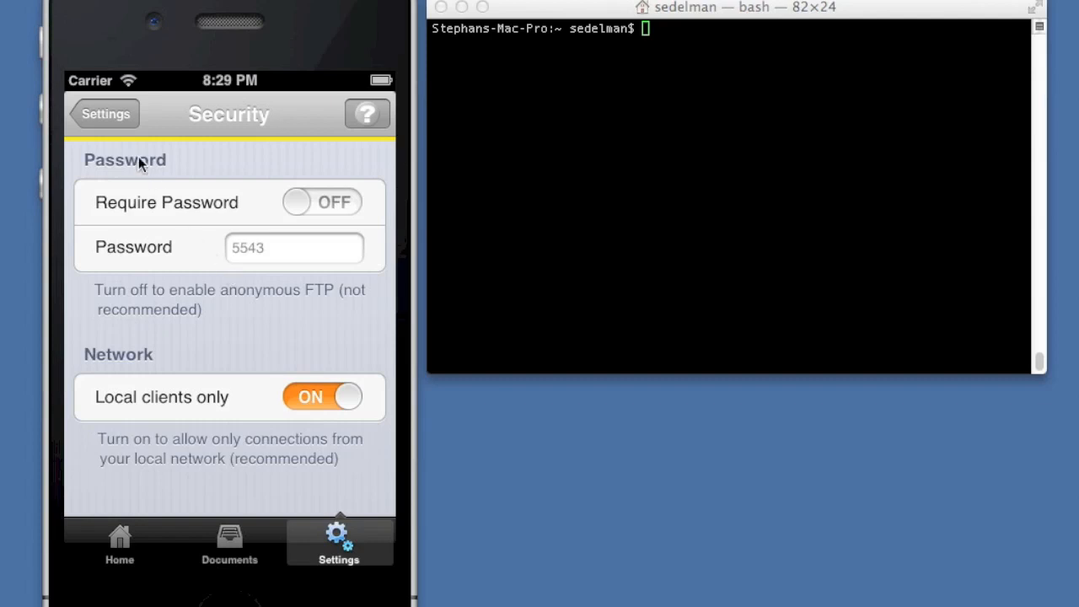
{"action": "left_click", "coordinate": [103, 114]}
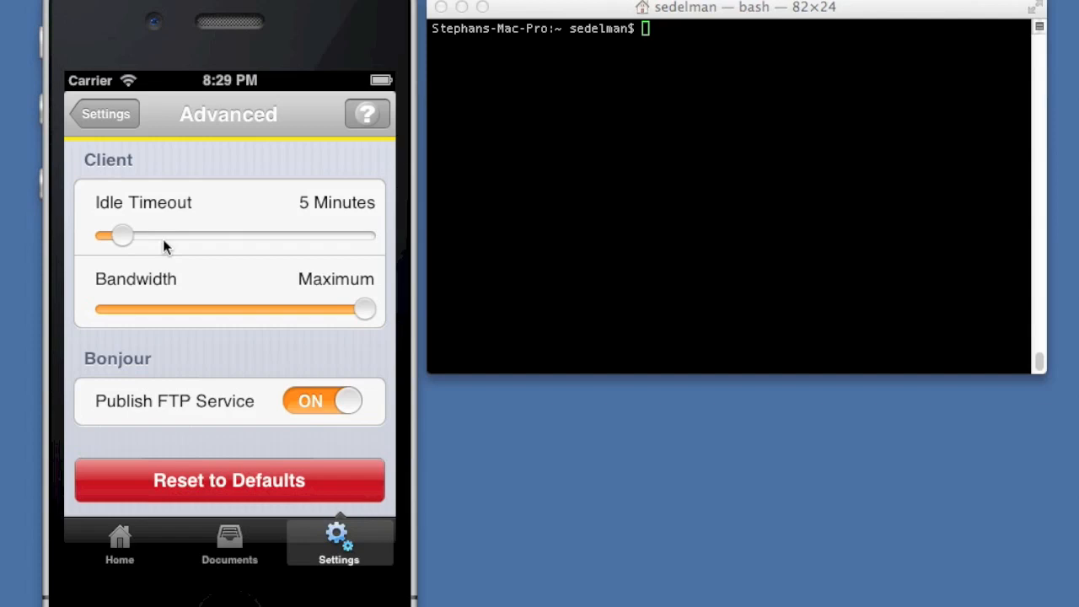
{"action": "mouse_move", "coordinate": [350, 316]}
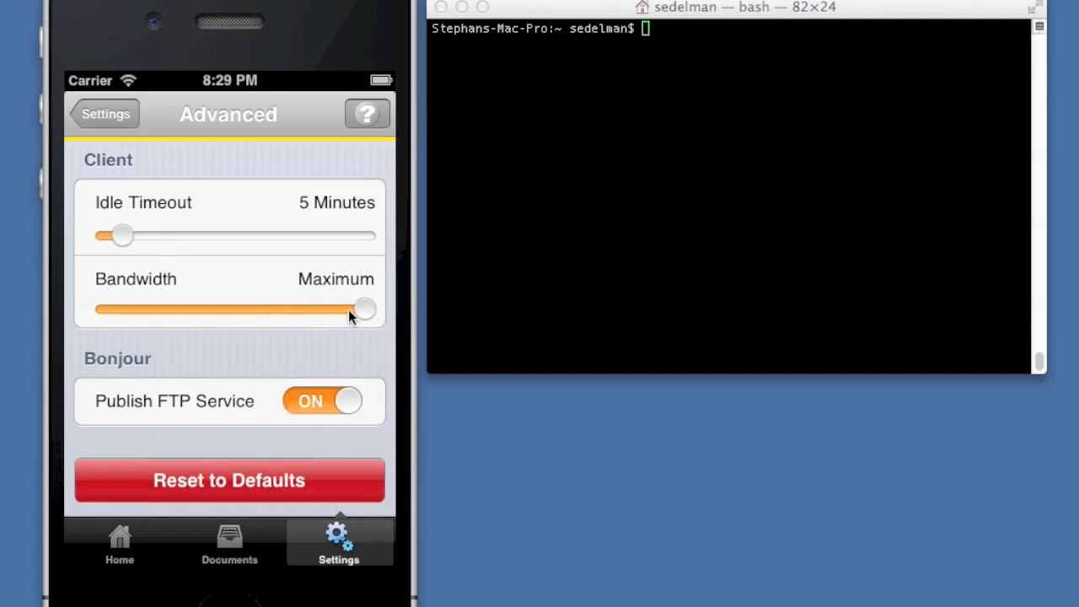
{"action": "left_click_drag", "start_coordinate": [363, 309], "coordinate": [337, 309]}
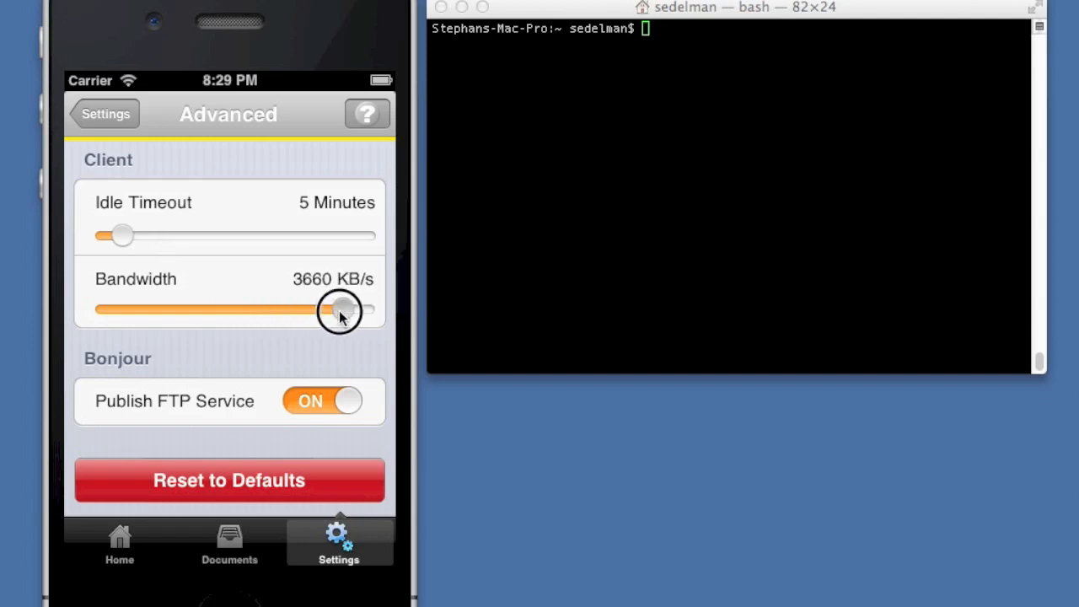
{"action": "left_click_drag", "start_coordinate": [341, 310], "coordinate": [252, 312]}
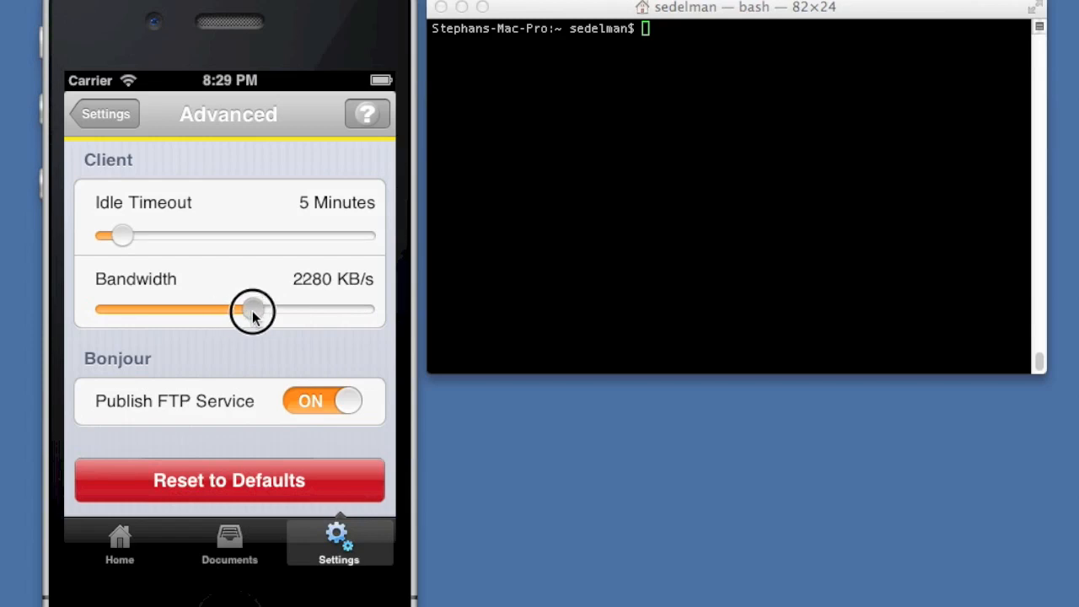
{"action": "left_click_drag", "start_coordinate": [253, 310], "coordinate": [364, 310]}
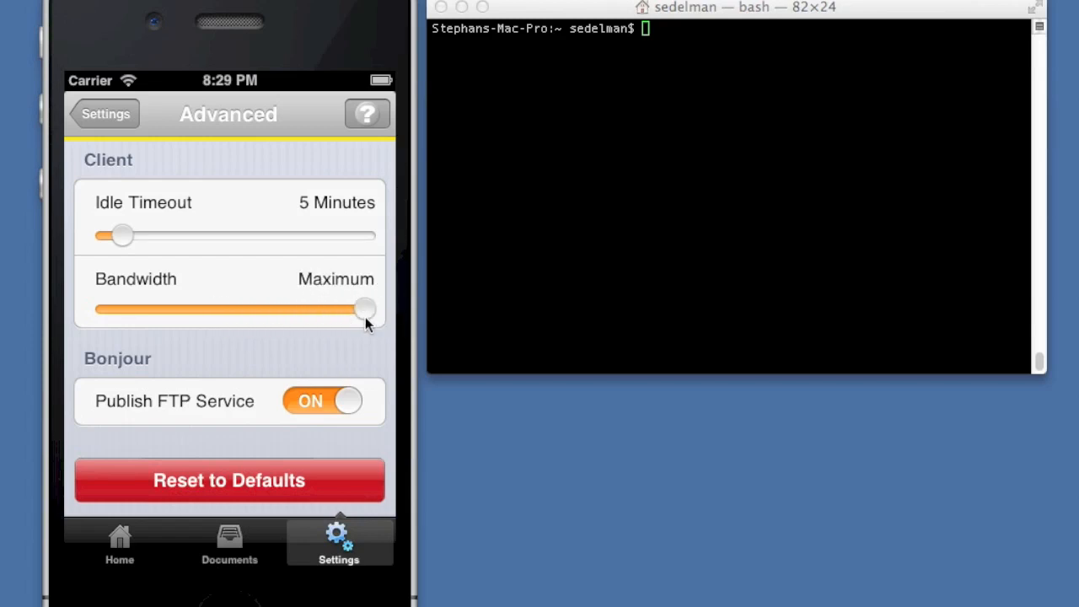
{"action": "left_click_drag", "start_coordinate": [365, 309], "coordinate": [303, 312]}
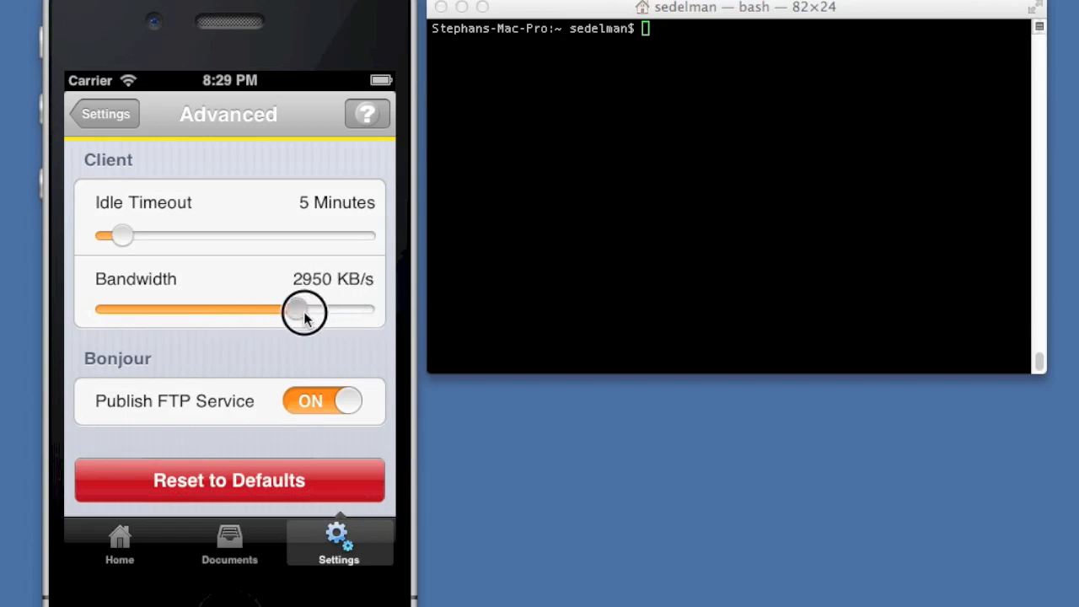
{"action": "left_click_drag", "start_coordinate": [303, 312], "coordinate": [289, 310]}
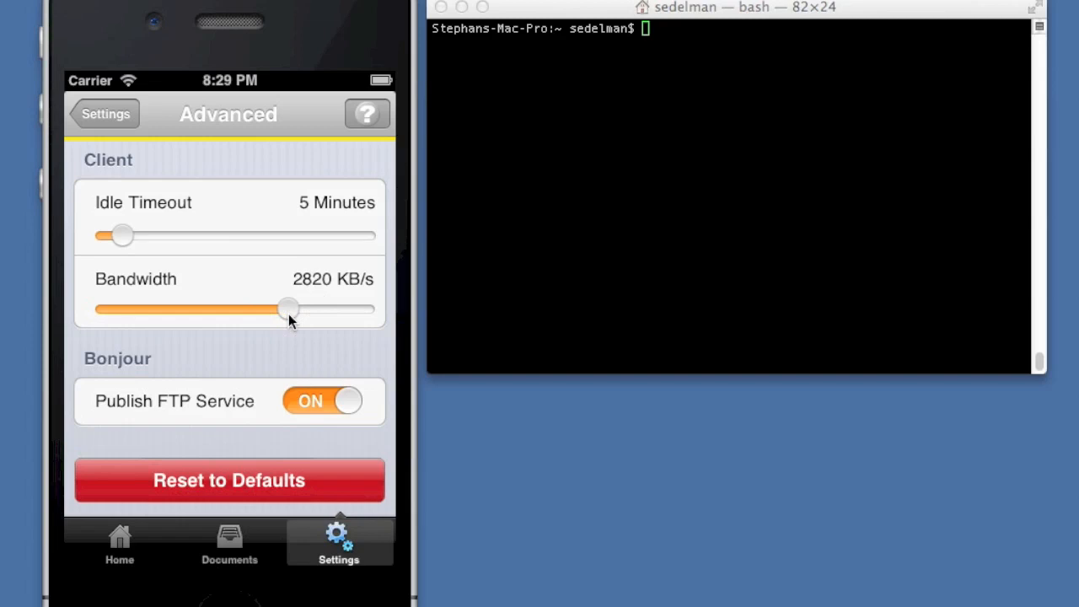
{"action": "left_click_drag", "start_coordinate": [288, 309], "coordinate": [364, 308]}
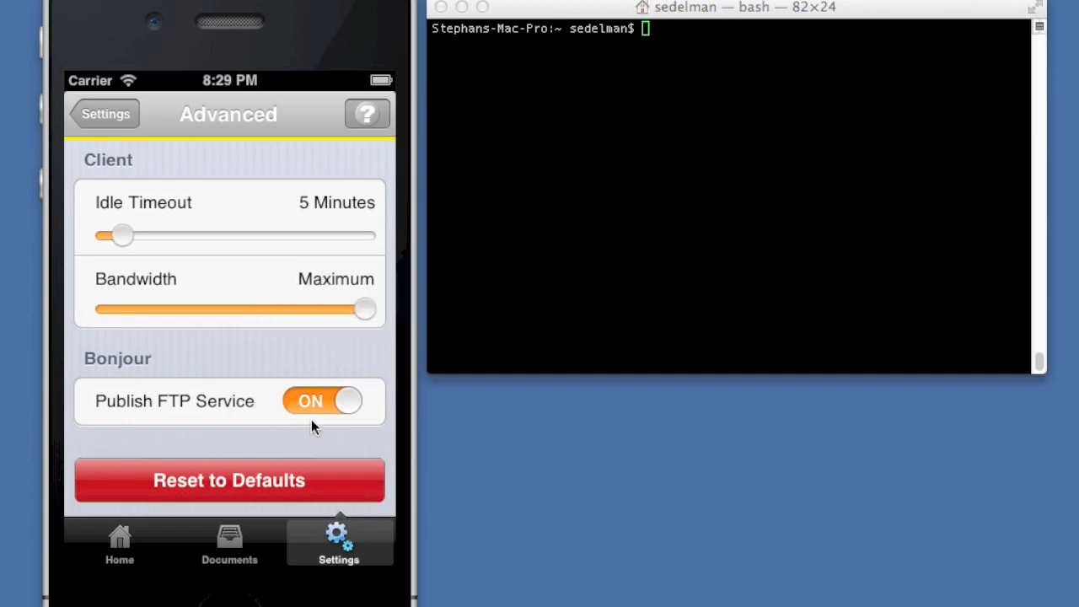
{"action": "mouse_move", "coordinate": [301, 419]}
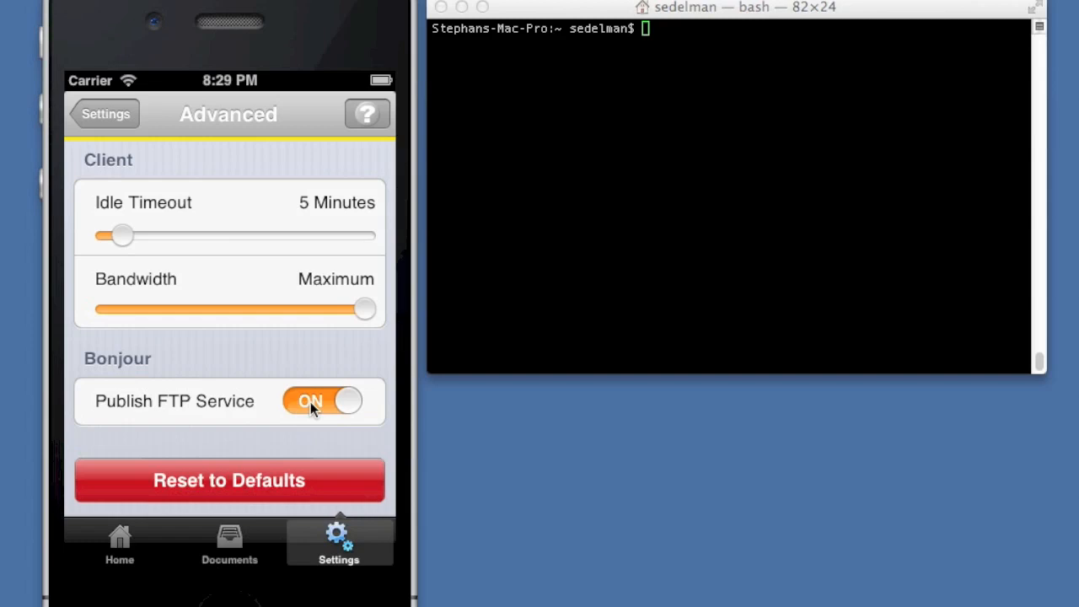
{"action": "mouse_move", "coordinate": [354, 380]}
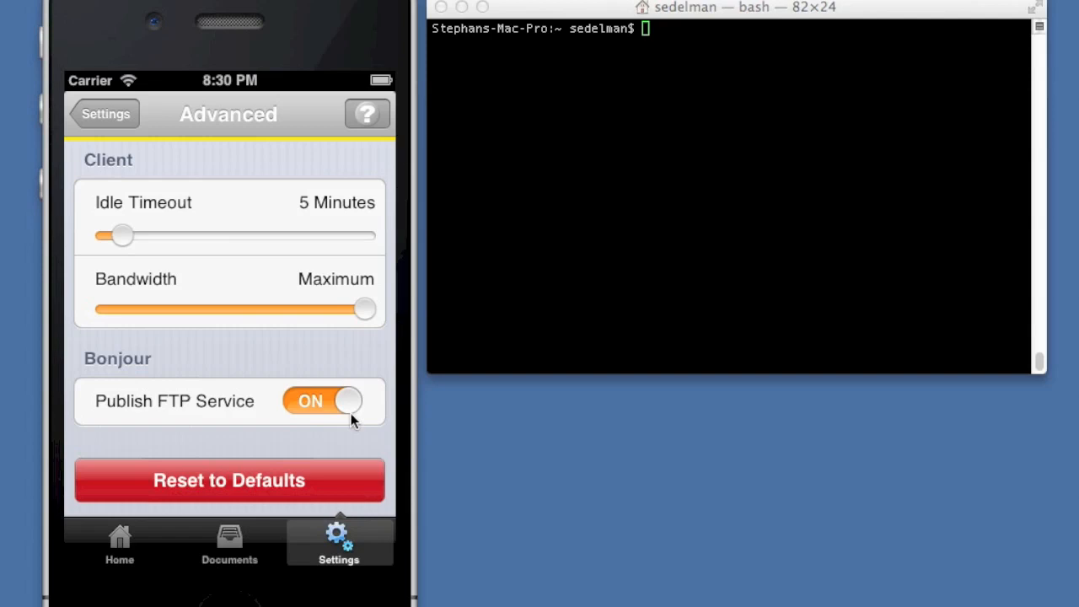
{"action": "left_click", "coordinate": [104, 114]}
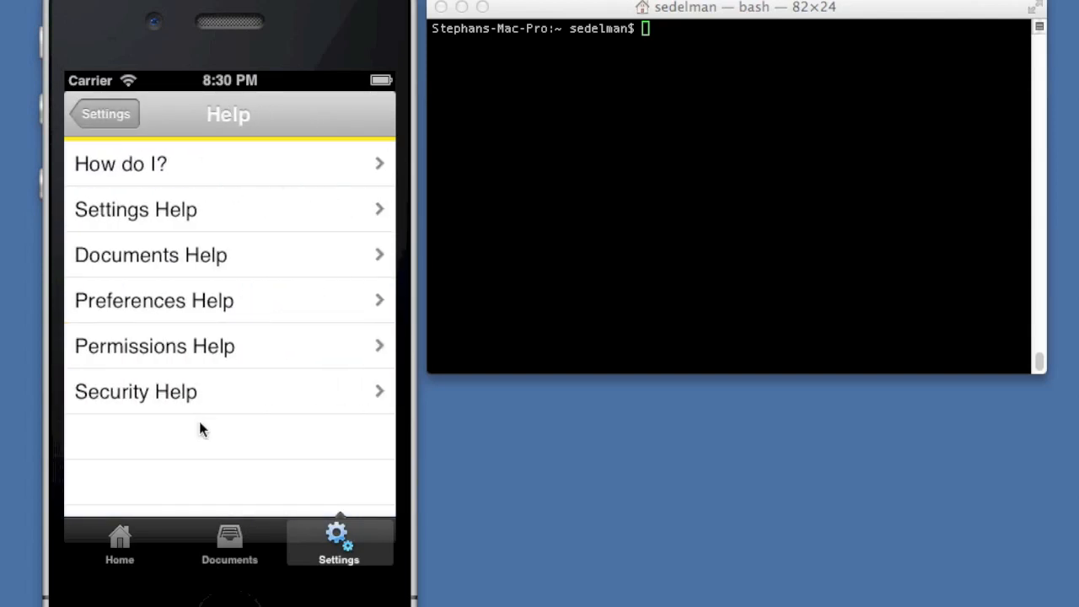
{"action": "mouse_move", "coordinate": [126, 247]}
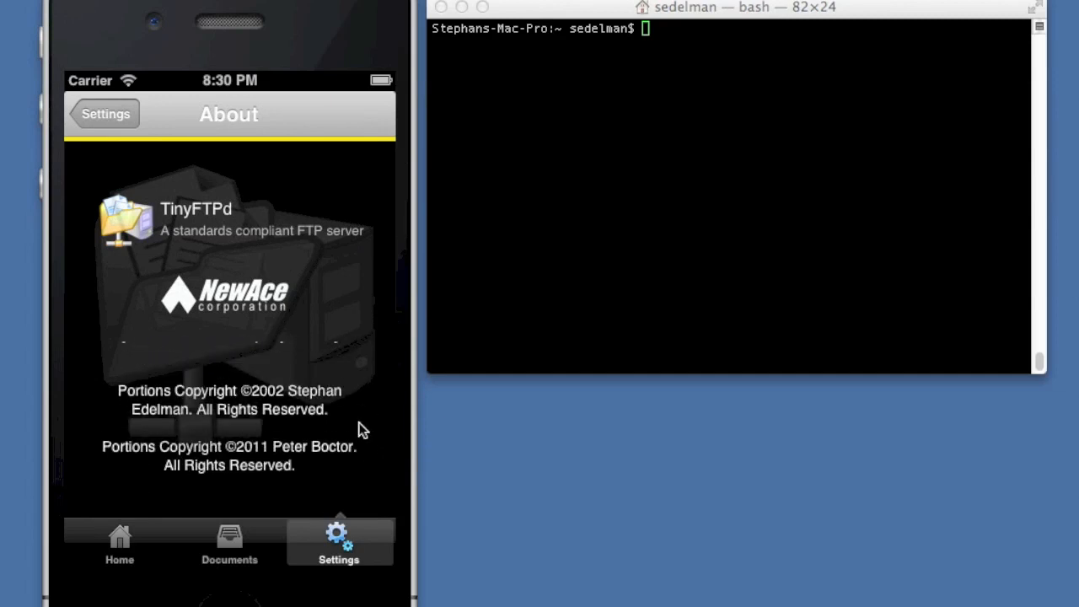
Finish browsing About, back out of Settings and return to the Home status screen.
{"action": "scroll", "scroll_direction": "down", "scroll_amount": 3}
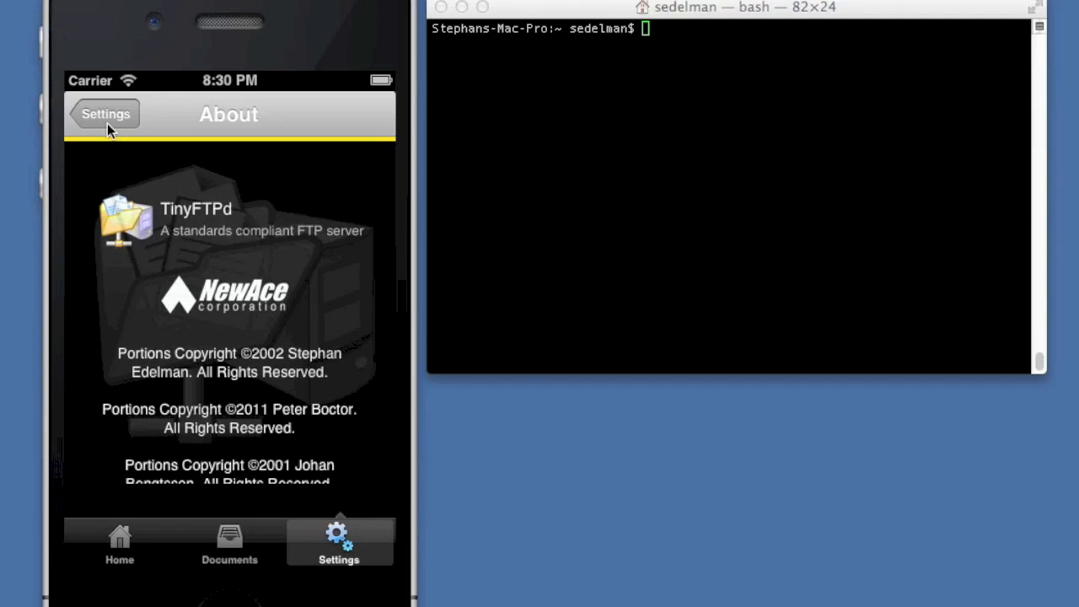
{"action": "left_click", "coordinate": [105, 114]}
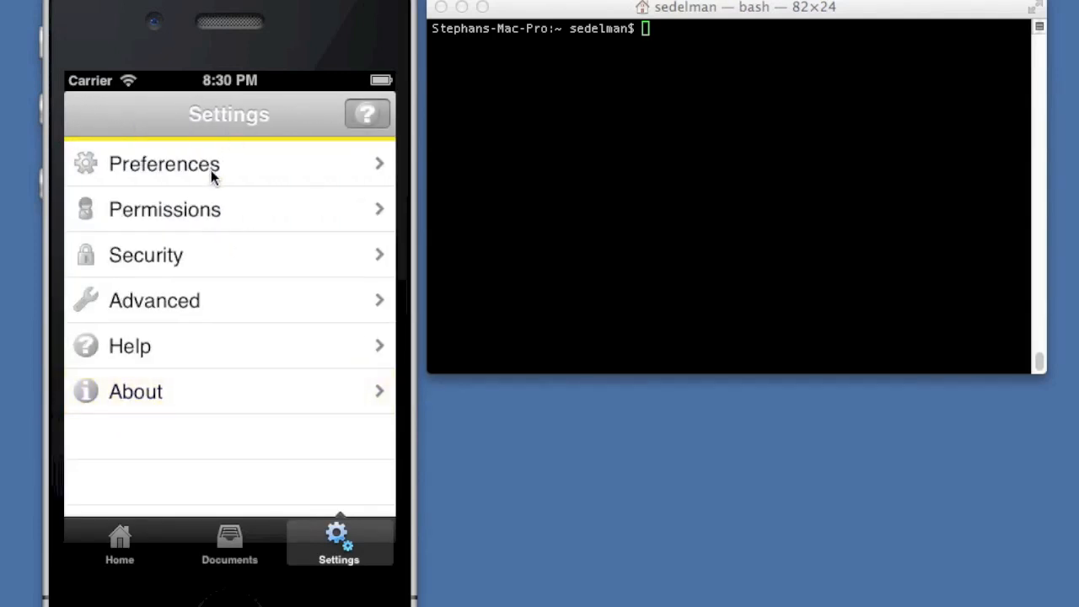
{"action": "left_click", "coordinate": [119, 544]}
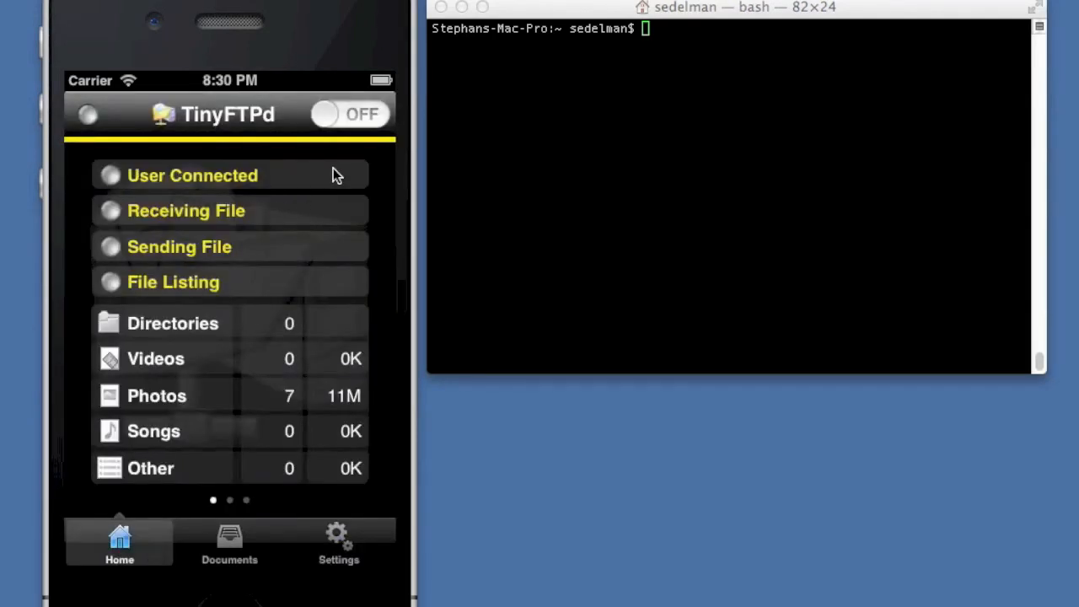
{"action": "left_click", "coordinate": [349, 114]}
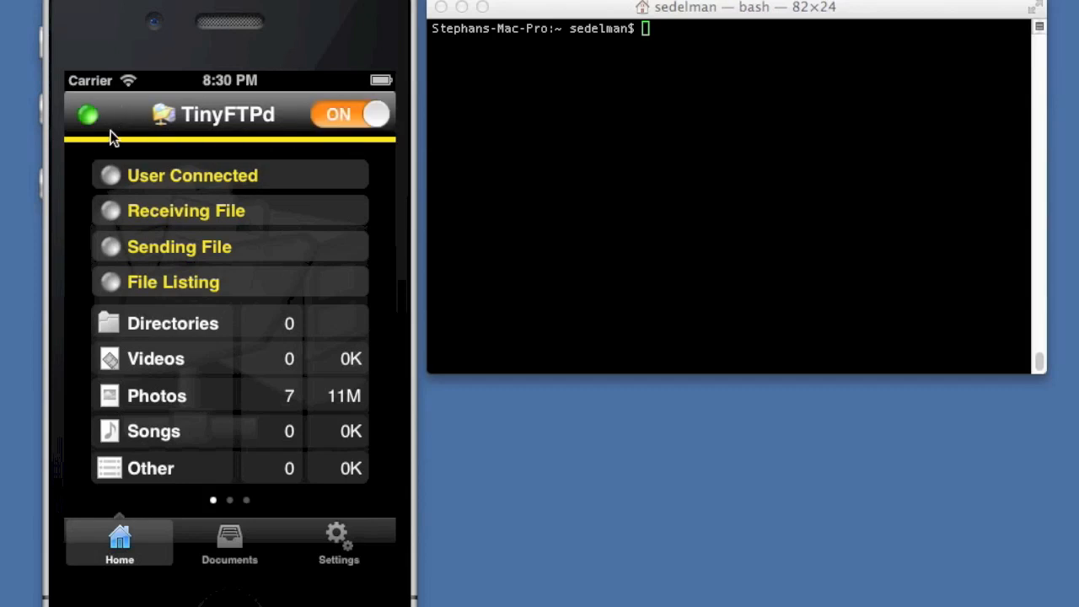
{"action": "mouse_move", "coordinate": [143, 240]}
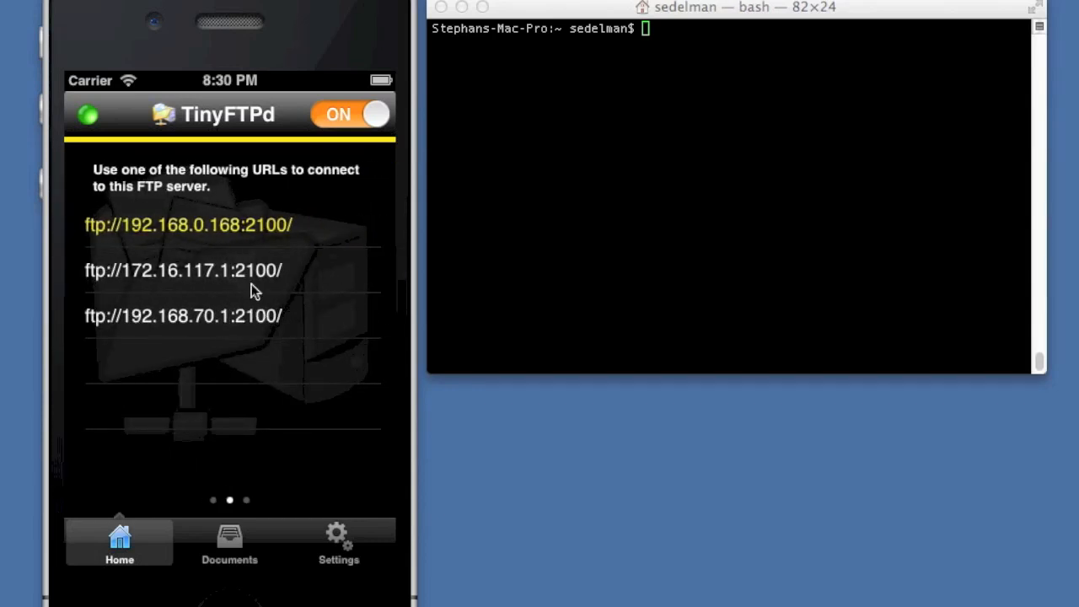
{"action": "mouse_move", "coordinate": [203, 255]}
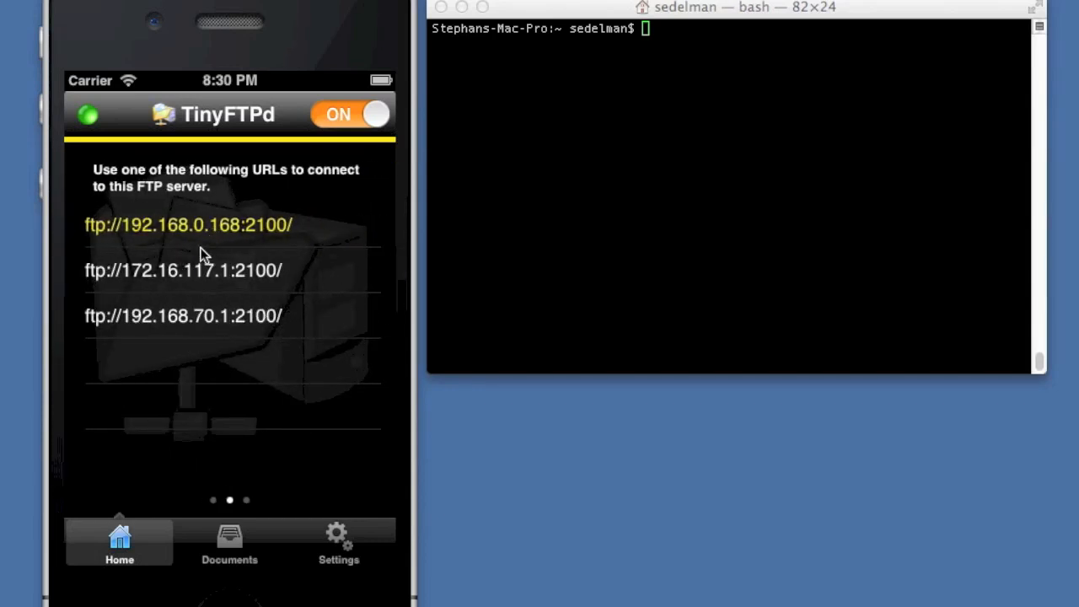
{"action": "mouse_move", "coordinate": [209, 258]}
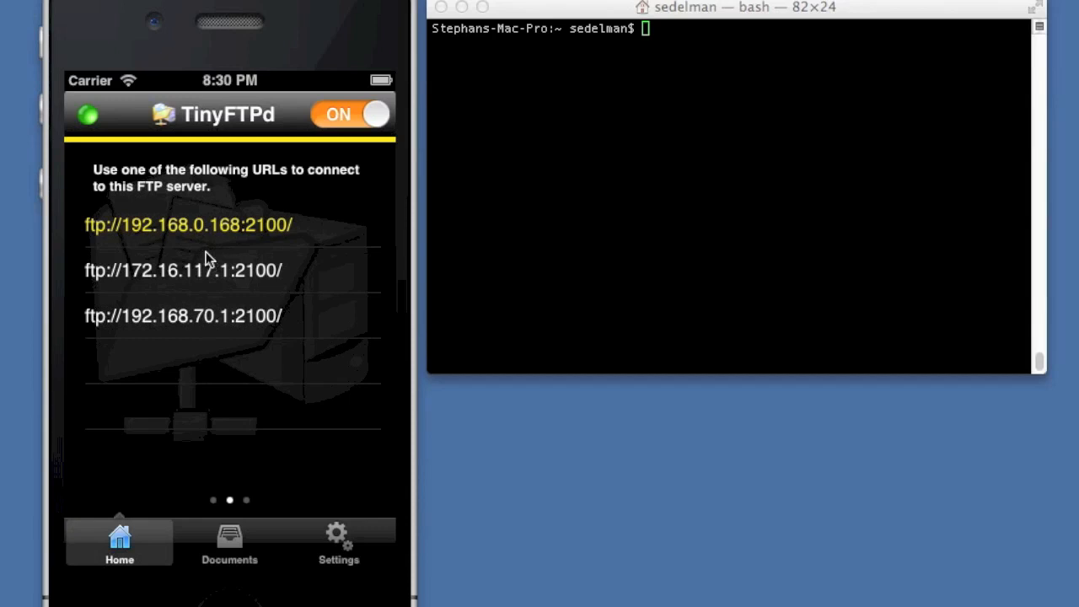
{"action": "mouse_move", "coordinate": [211, 318]}
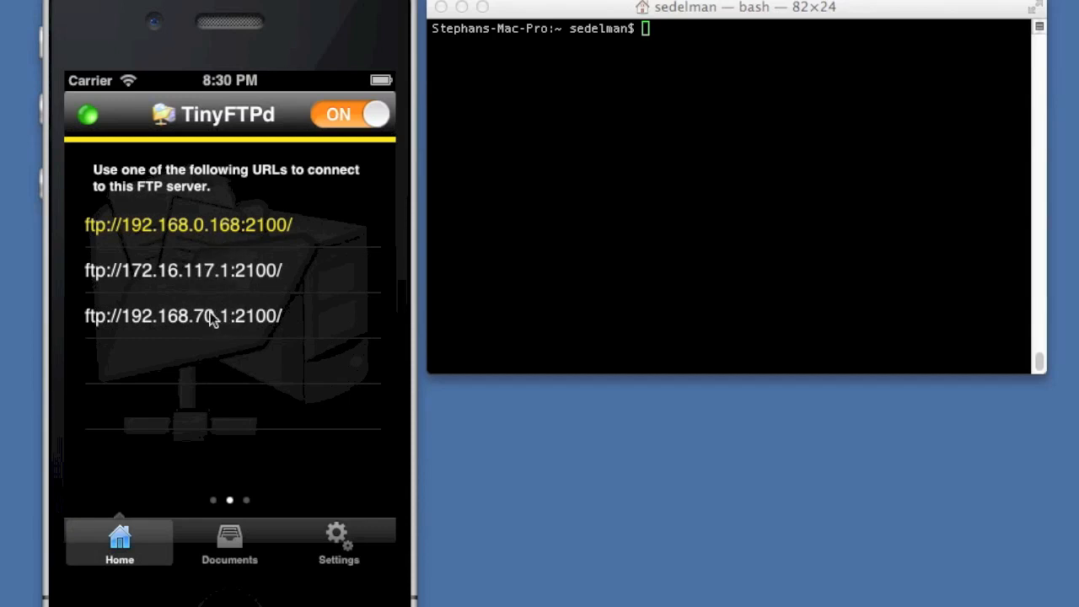
{"action": "mouse_move", "coordinate": [180, 342]}
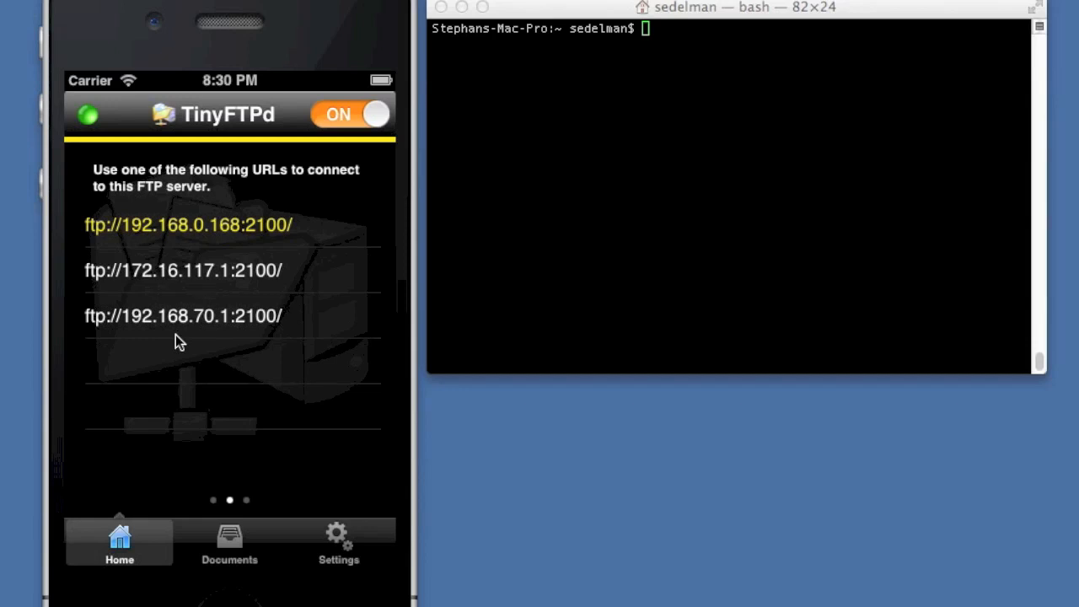
{"action": "mouse_move", "coordinate": [192, 322]}
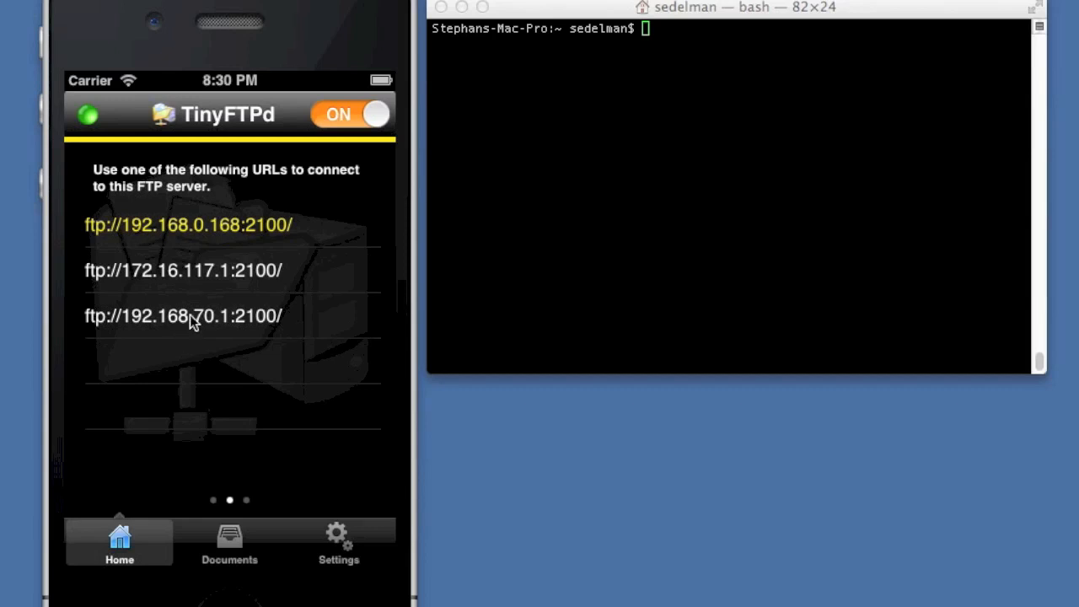
{"action": "mouse_move", "coordinate": [217, 317]}
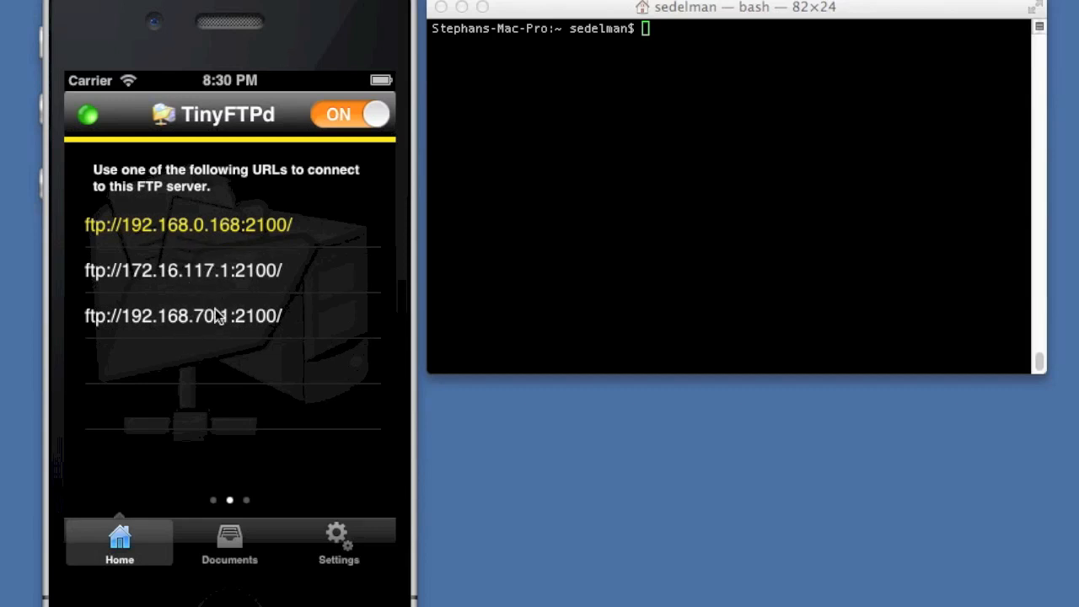
{"action": "mouse_move", "coordinate": [270, 369]}
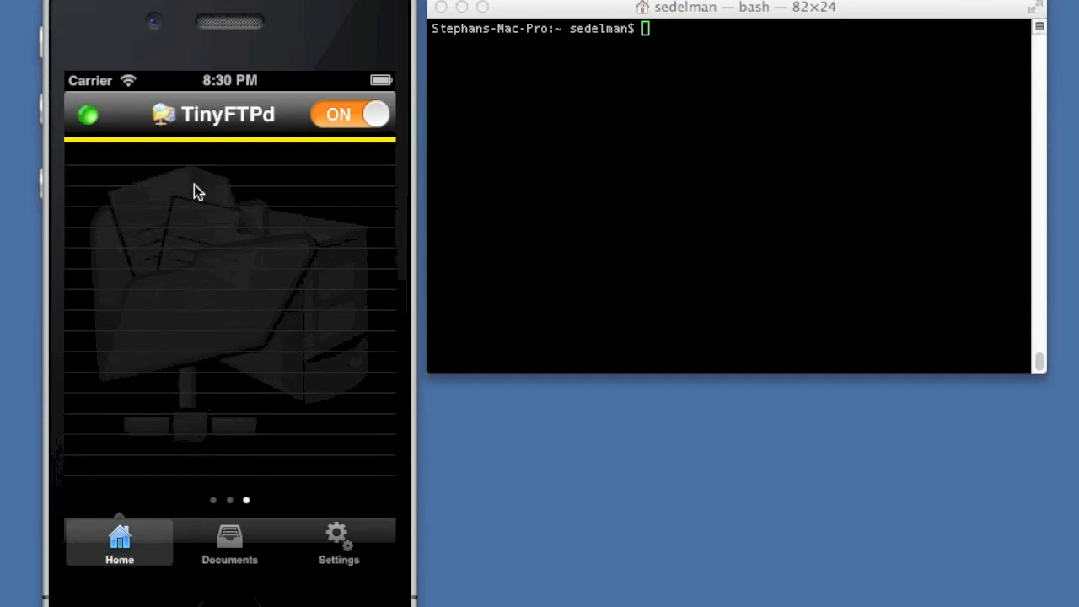
{"action": "mouse_move", "coordinate": [257, 293]}
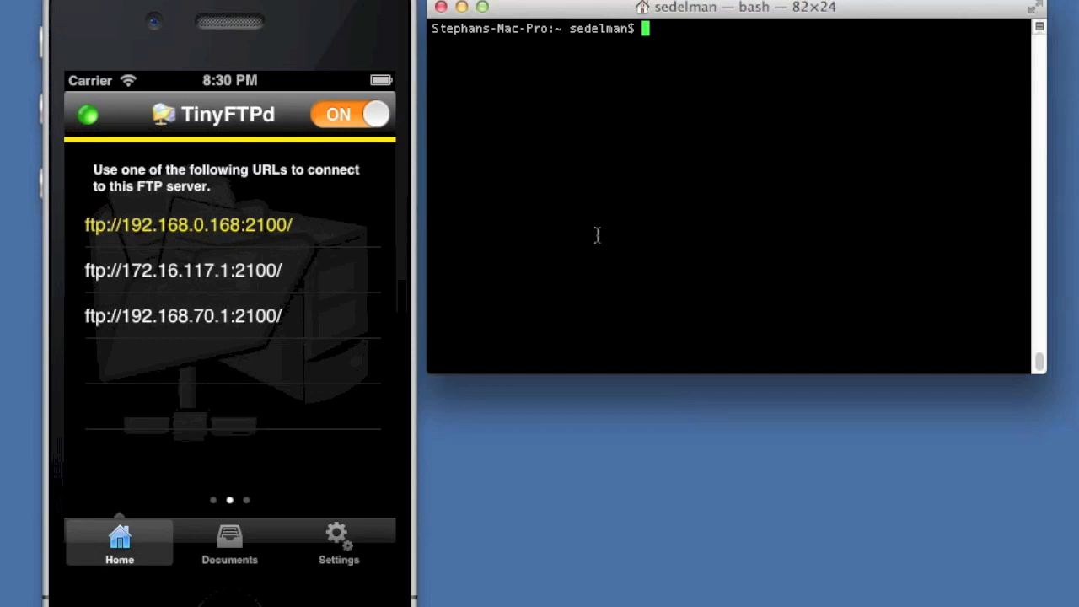
Connect with ftp 192.168.0.168 2100 and log in as user ftp.
{"action": "type", "text": "ftp 192"}
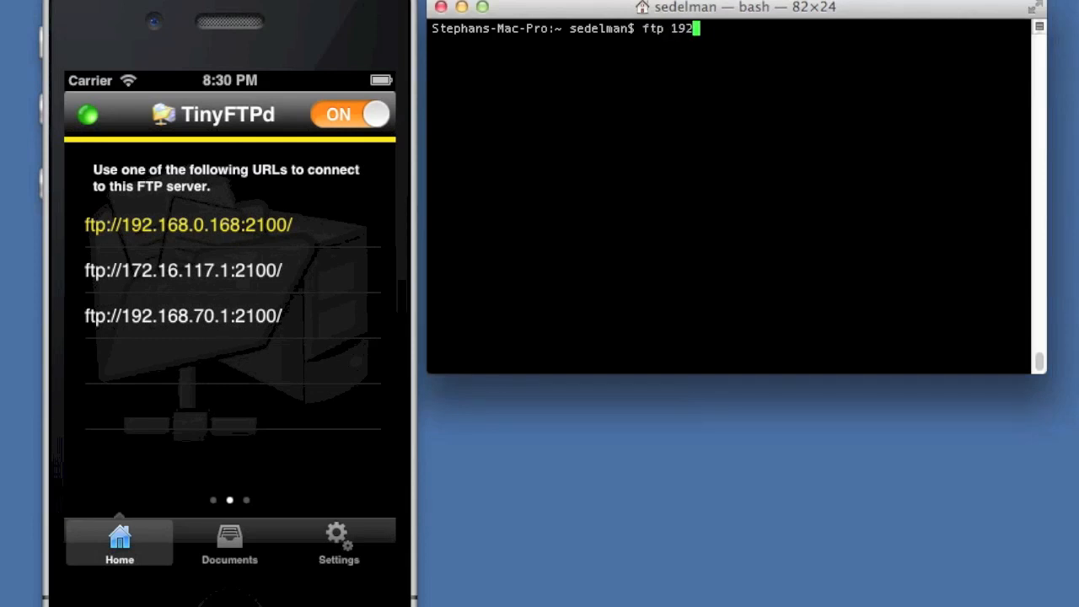
{"action": "type", "text": ".168.0.168 2"}
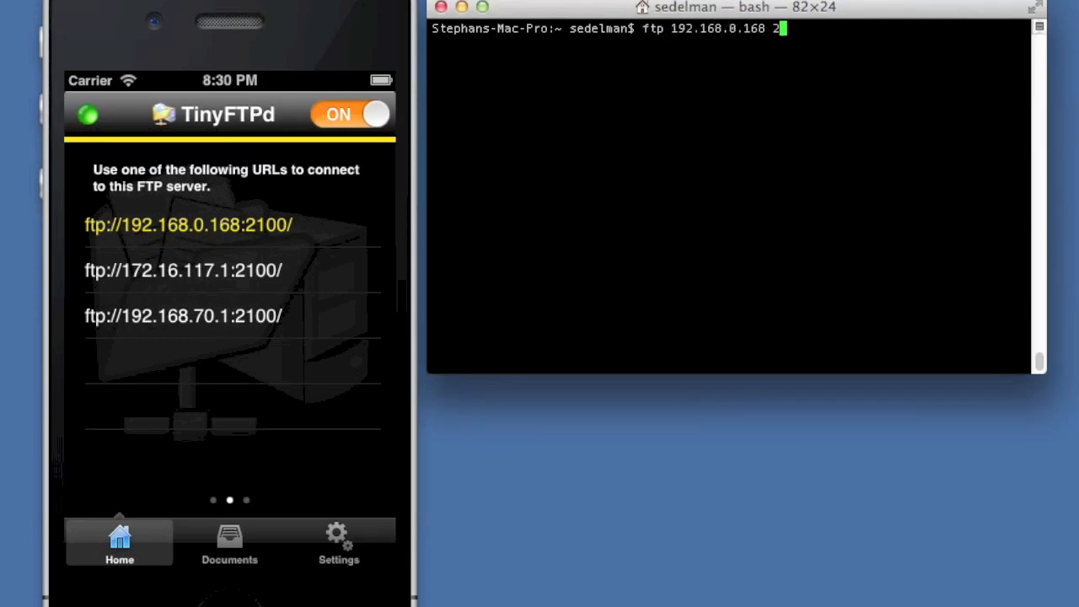
{"action": "key", "text": "Return"}
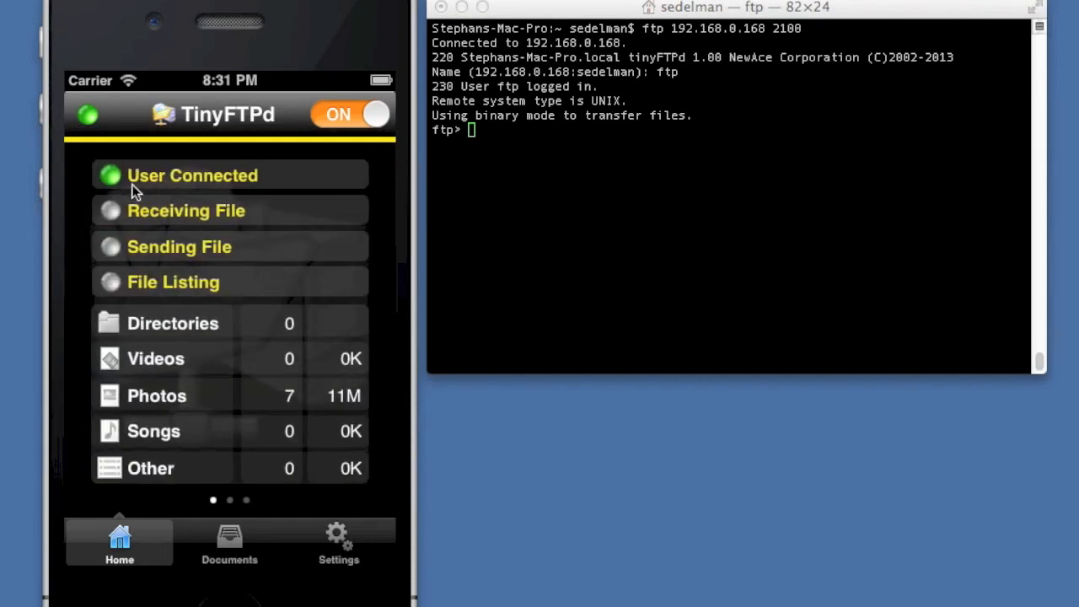
Run dir twice to list the server's seven P5170 JPG photos.
{"action": "type", "text": "dir"}
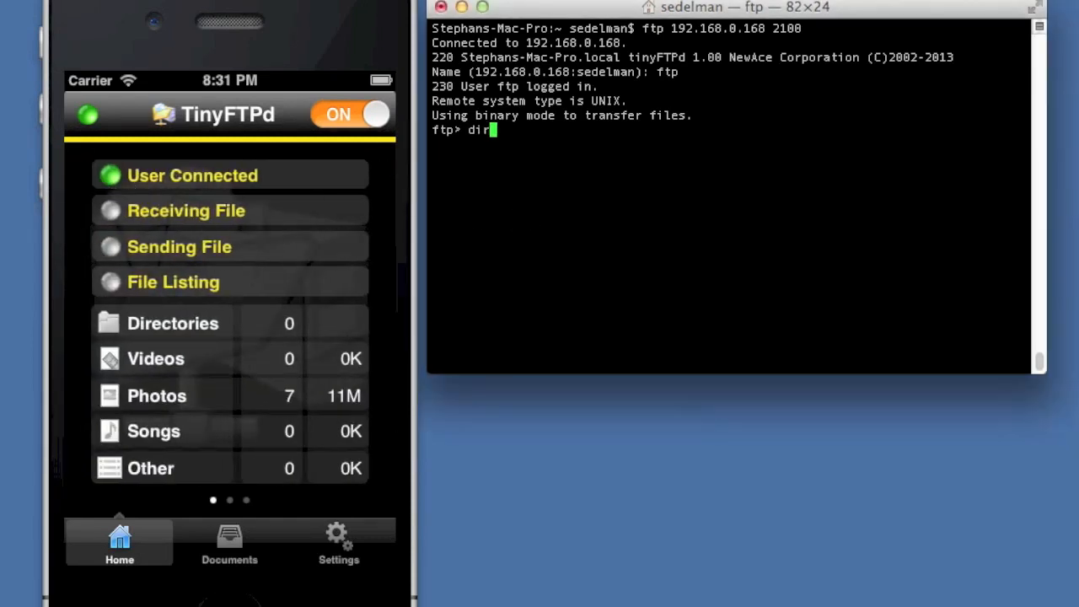
{"action": "key", "text": "Return"}
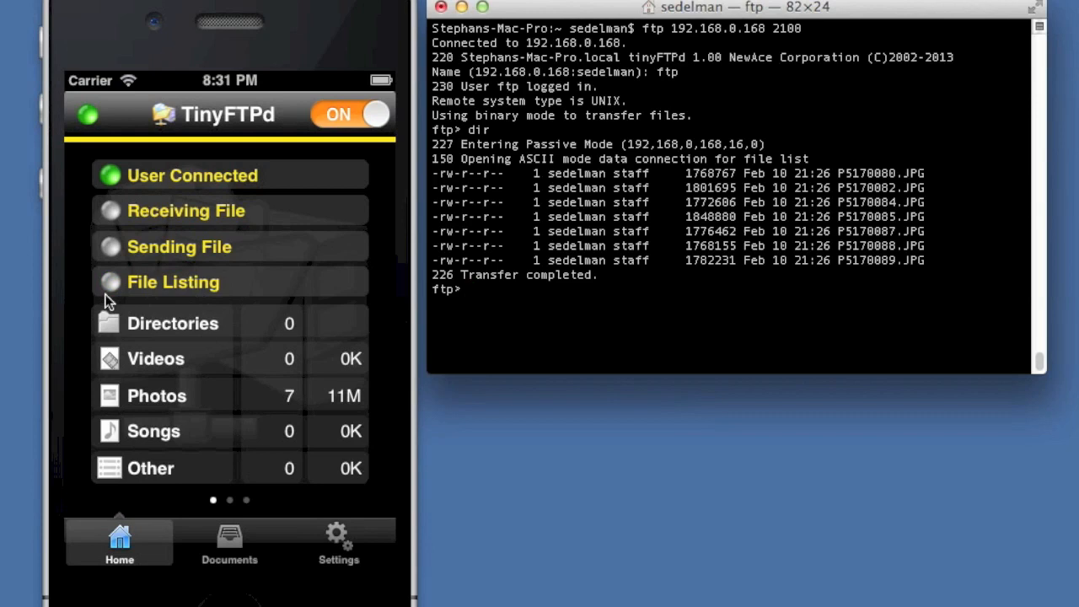
{"action": "type", "text": "d"}
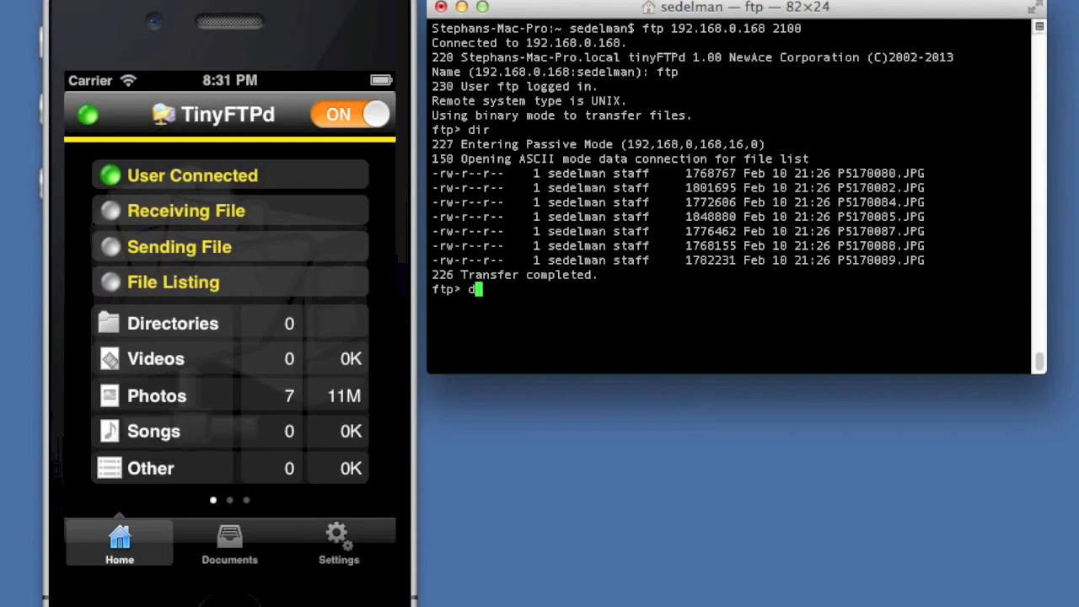
{"action": "key", "text": "Return"}
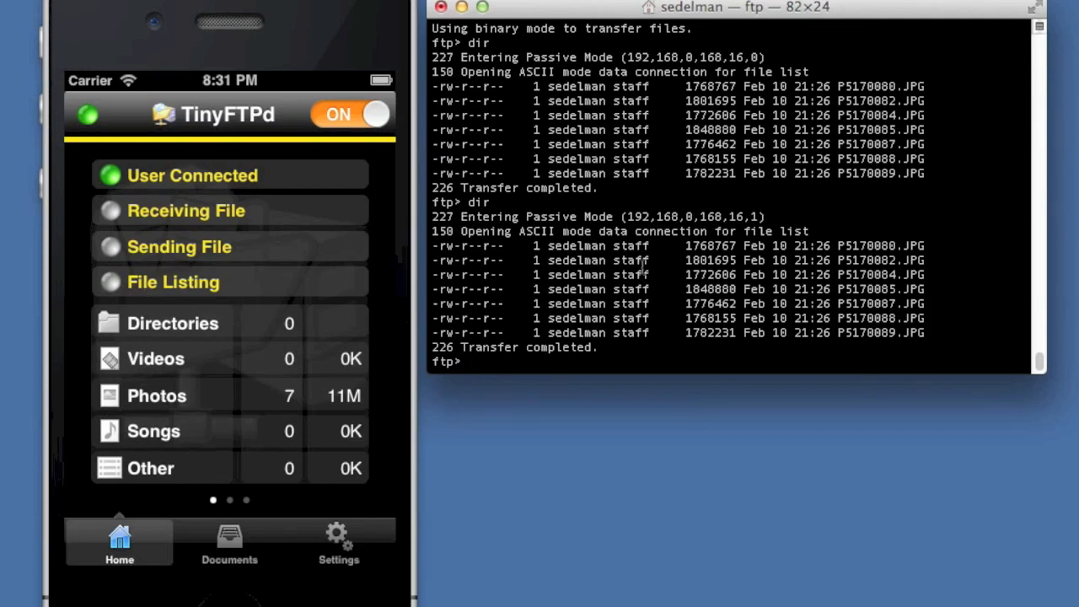
{"action": "mouse_move", "coordinate": [271, 513]}
{"action": "type", "text": "passive"}
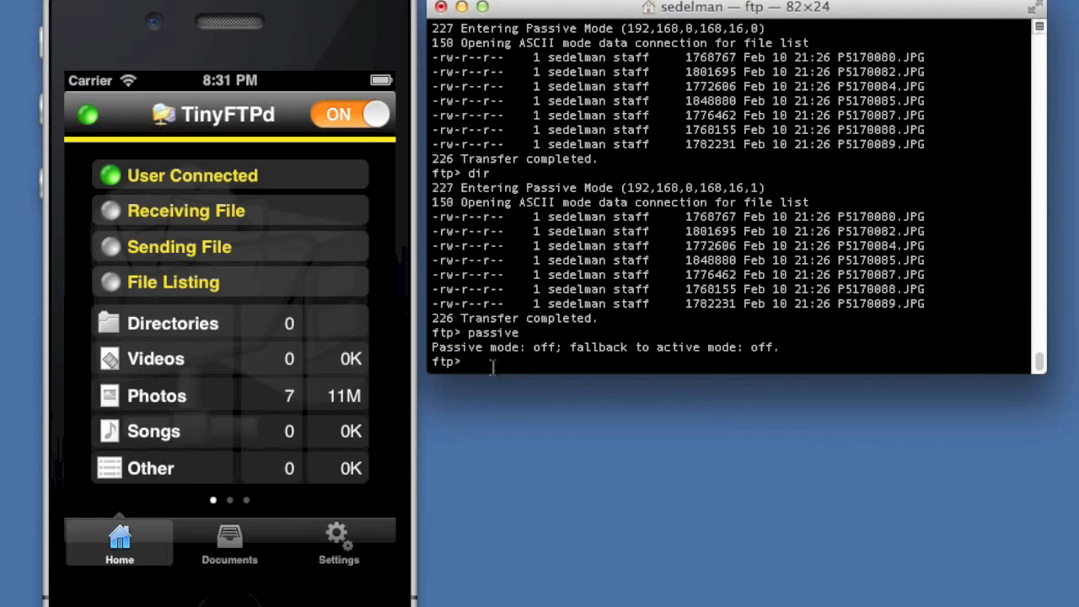
{"action": "mouse_move", "coordinate": [553, 354]}
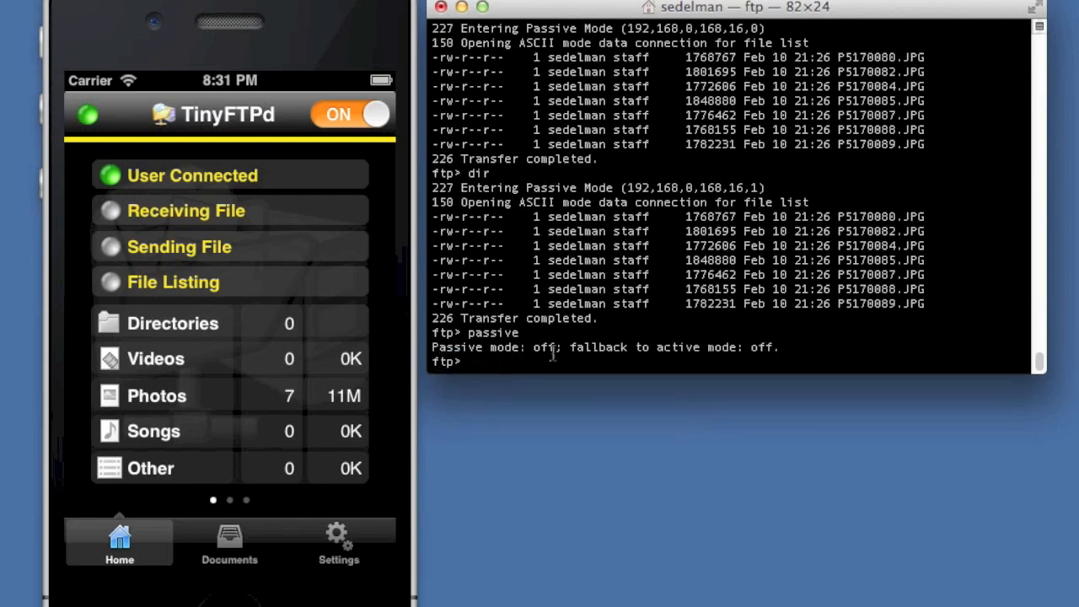
List files with passive mode off, then turn passive mode back on.
{"action": "key", "text": "Return"}
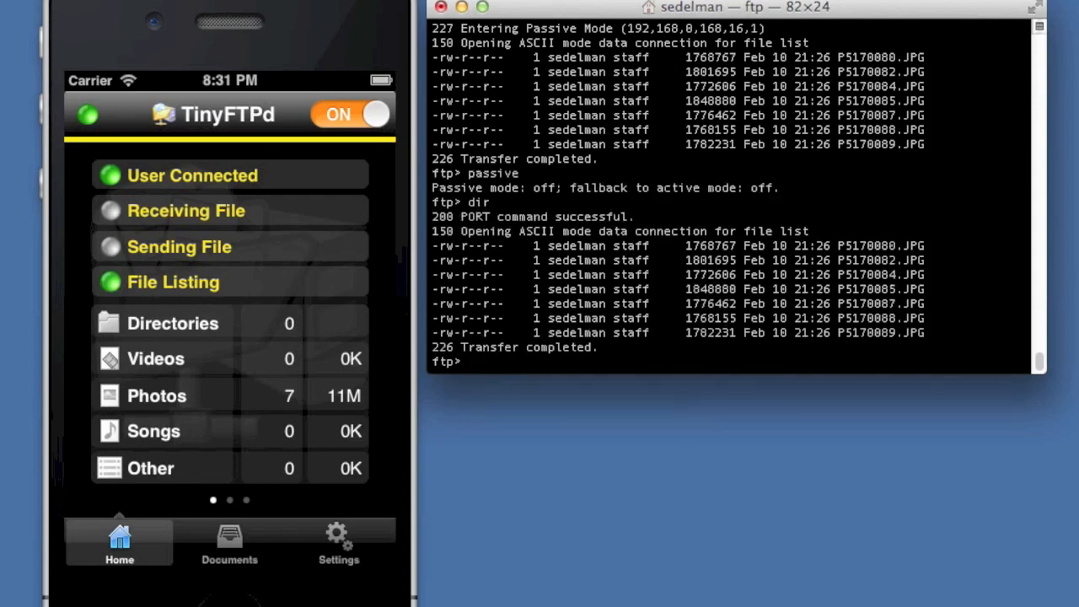
{"action": "type", "text": "passiv"}
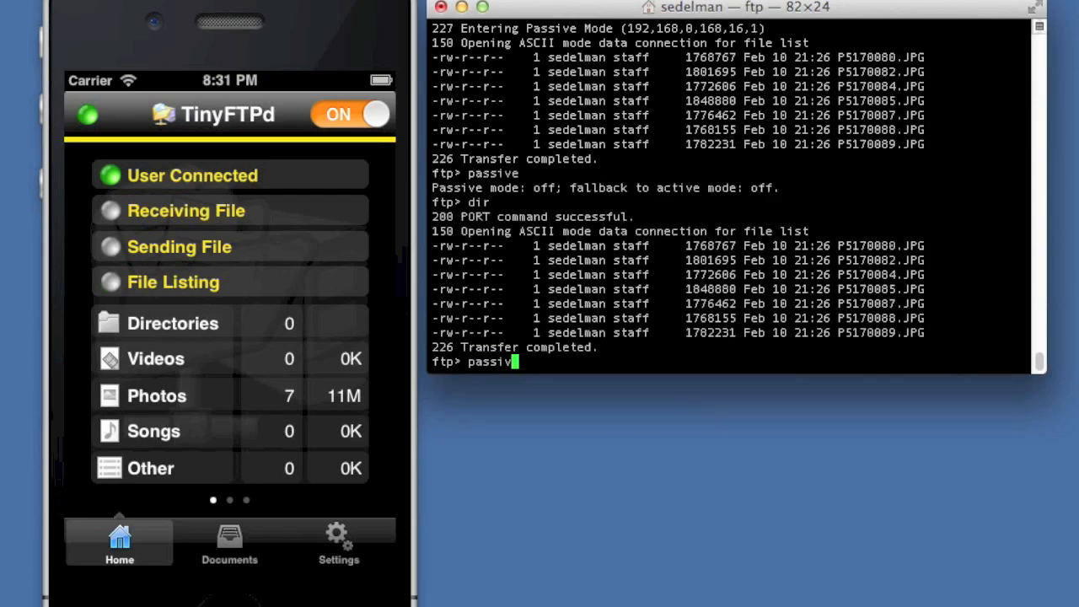
{"action": "key", "text": "Return"}
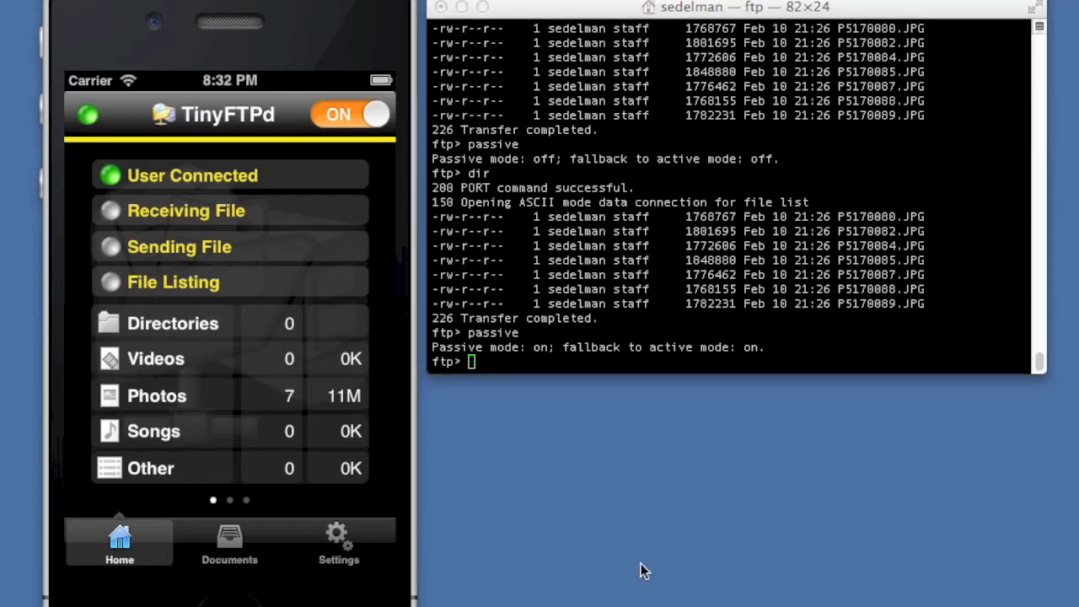
{"action": "mouse_move", "coordinate": [544, 305]}
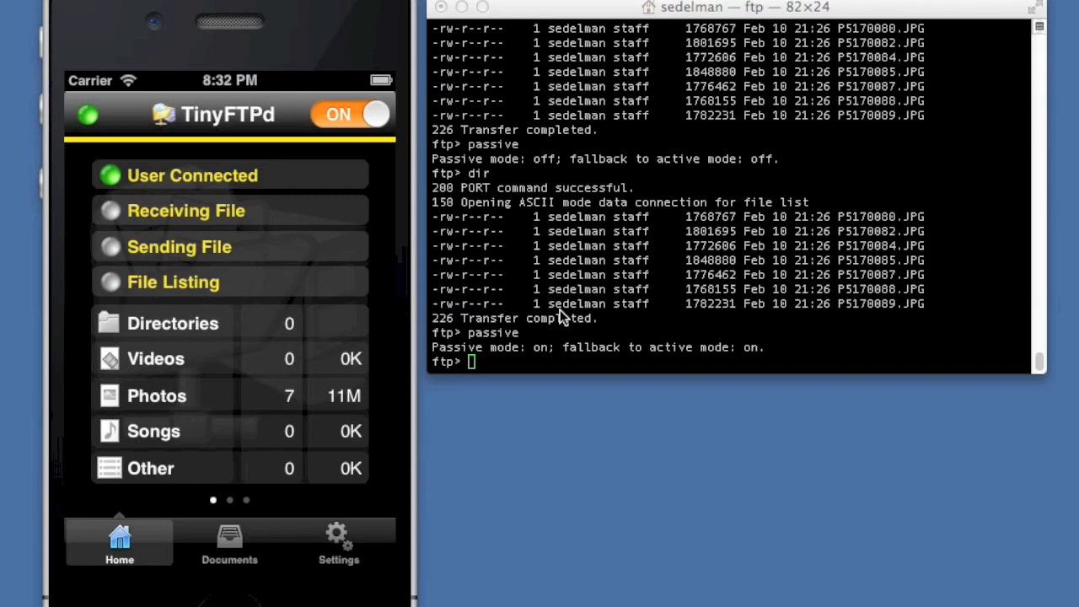
Download P5170080.JPG from the server, 1768767 bytes received.
{"action": "type", "text": "get"}
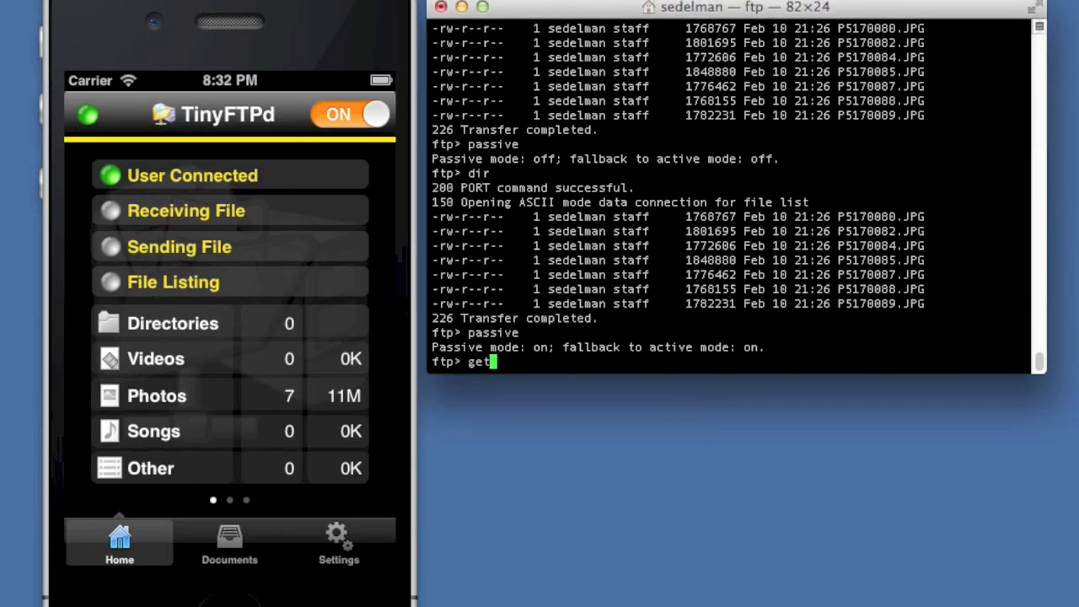
{"action": "type", "text": "P5"}
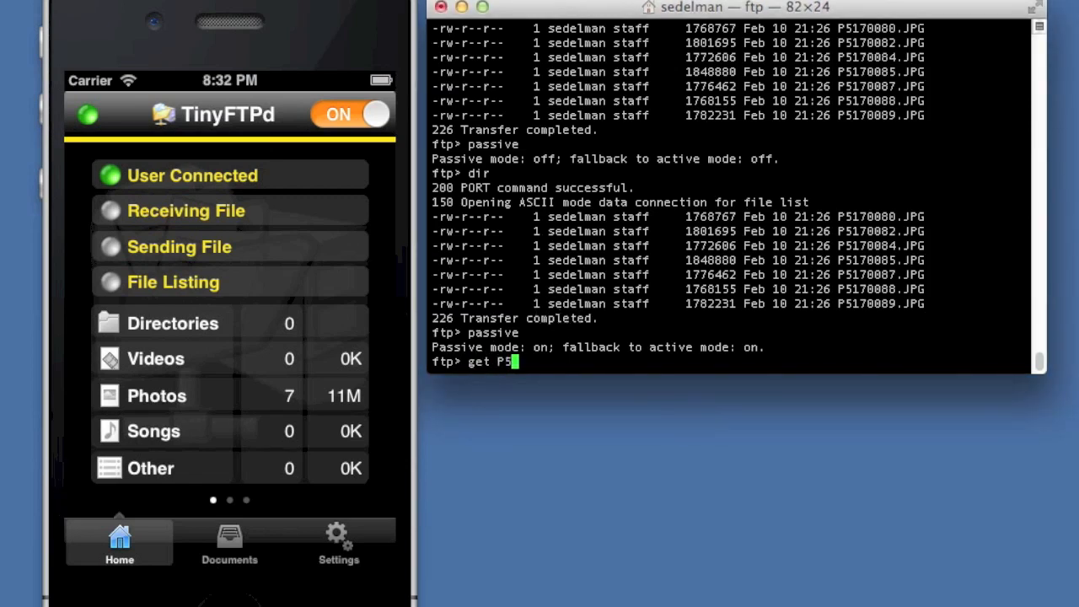
{"action": "type", "text": "170080."}
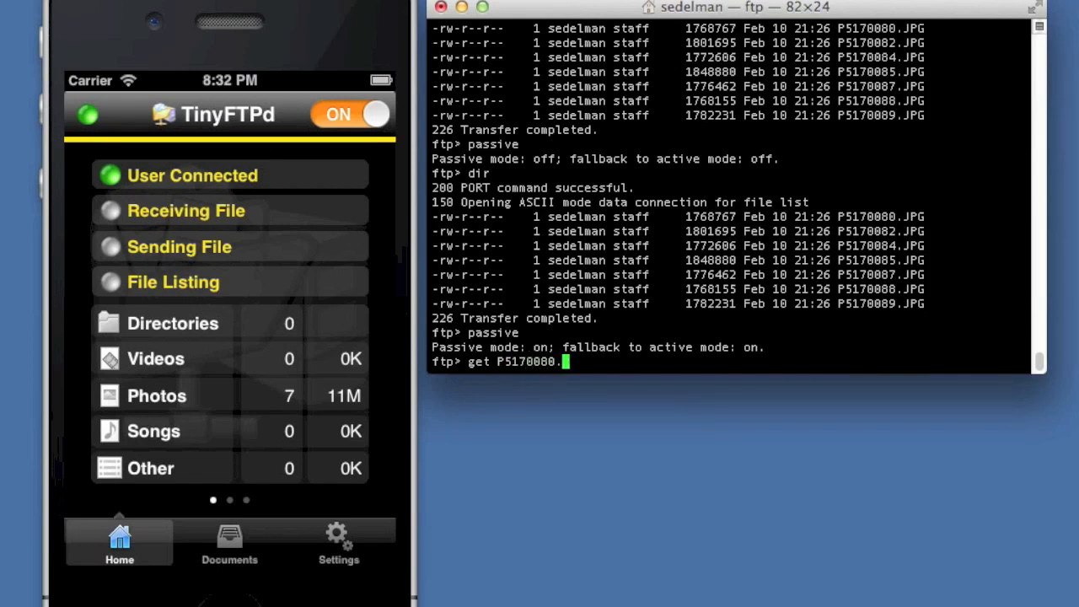
{"action": "key", "text": "Return"}
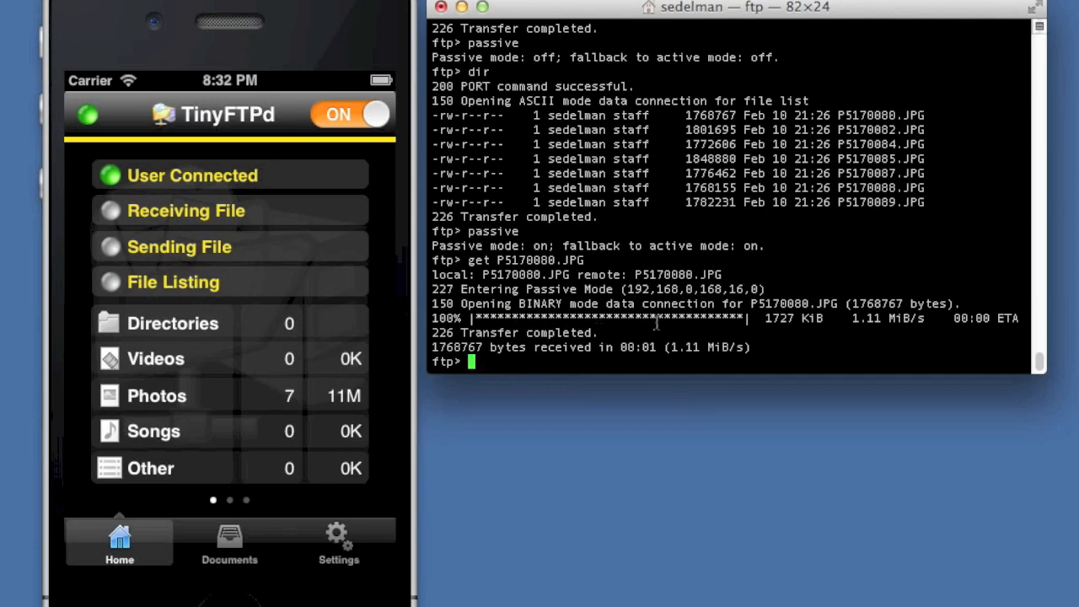
{"action": "mouse_move", "coordinate": [328, 549]}
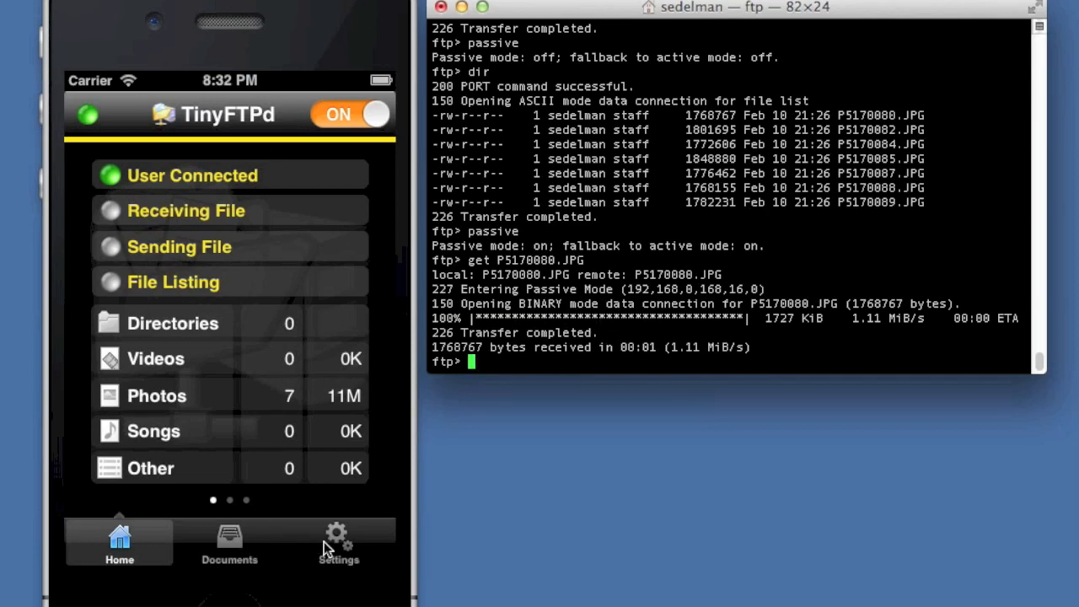
Throttle the Advanced bandwidth limit to 750 KB/s and return to the Home screen.
{"action": "left_click", "coordinate": [338, 544]}
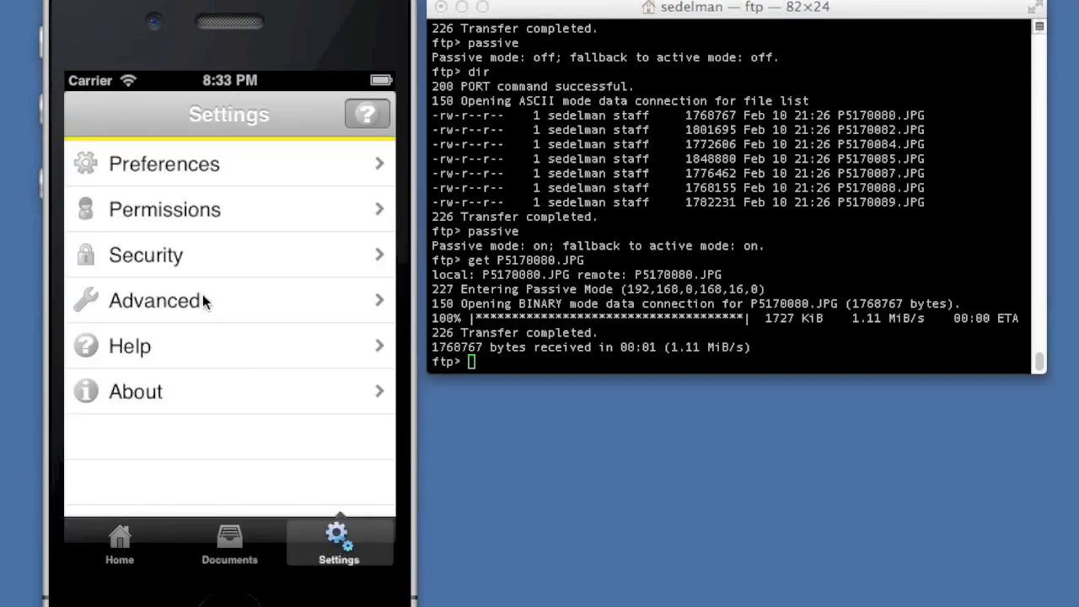
{"action": "left_click", "coordinate": [155, 301]}
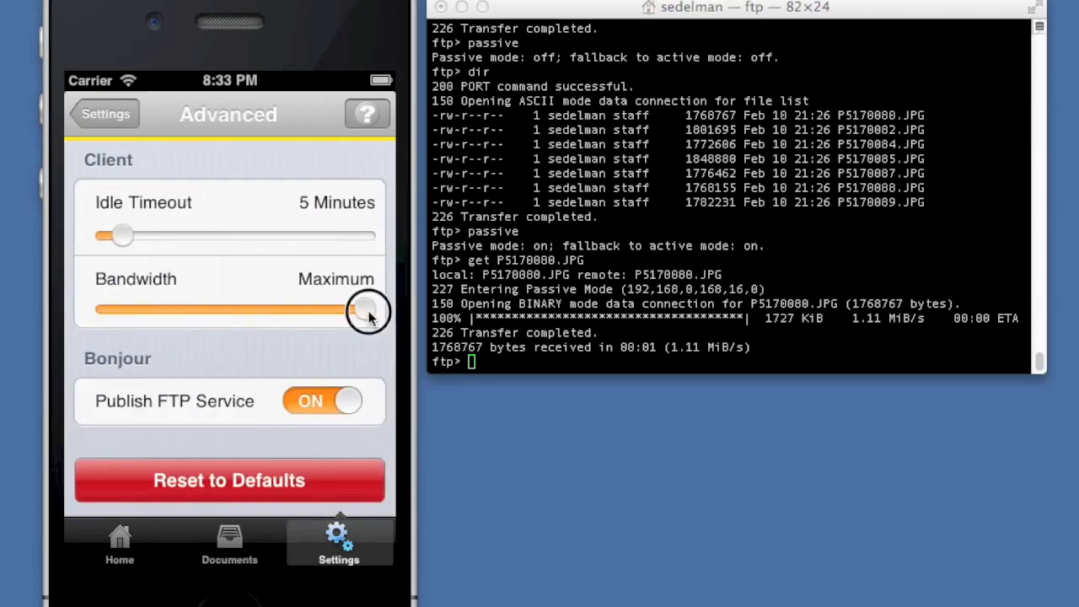
{"action": "left_click_drag", "start_coordinate": [367, 310], "coordinate": [159, 310]}
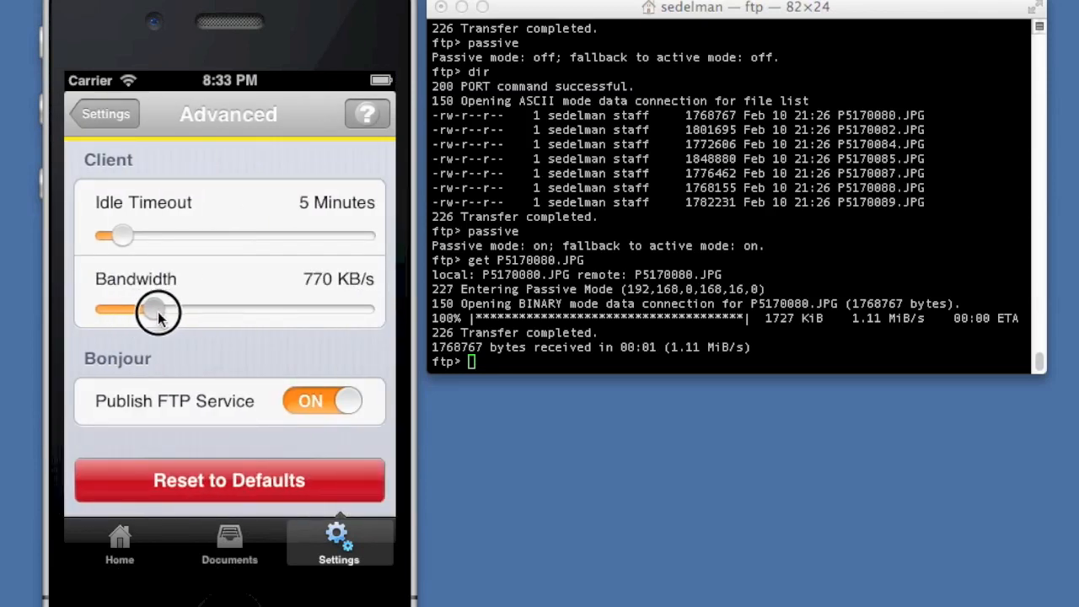
{"action": "left_click_drag", "start_coordinate": [156, 310], "coordinate": [151, 310]}
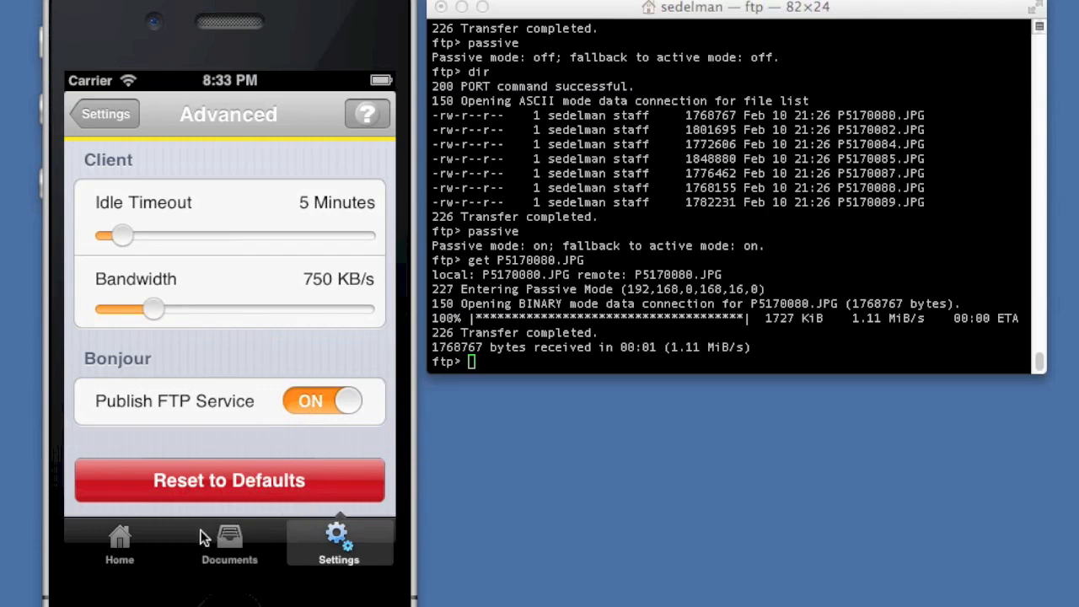
{"action": "left_click", "coordinate": [105, 114]}
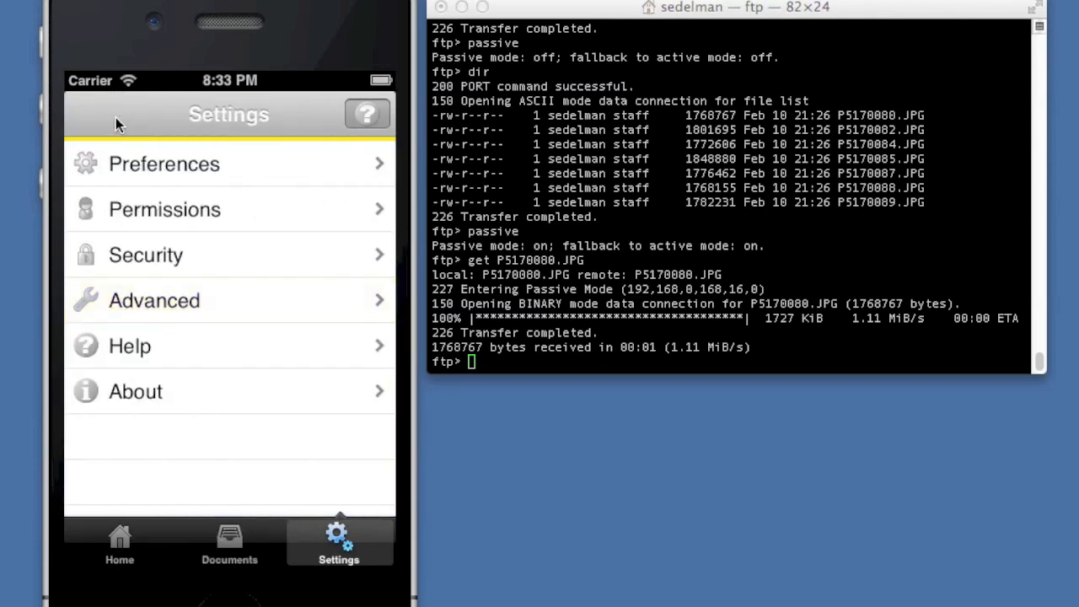
{"action": "left_click", "coordinate": [119, 543]}
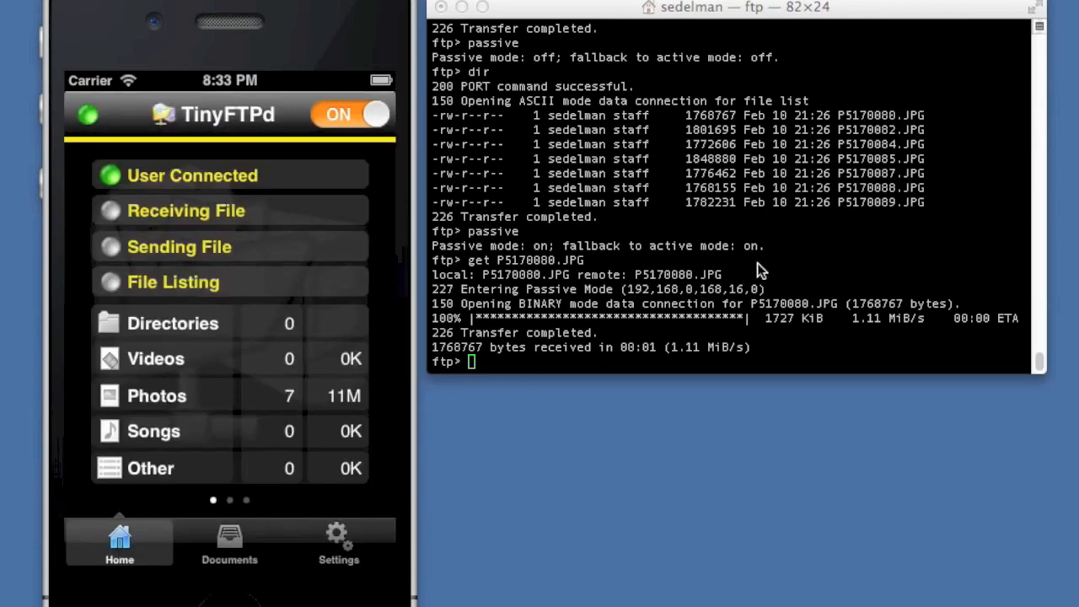
Re-download P5170080.JPG at the throttled rate and confirm it with !ls in the local folder.
{"action": "type", "text": "get P5170080.JPG"}
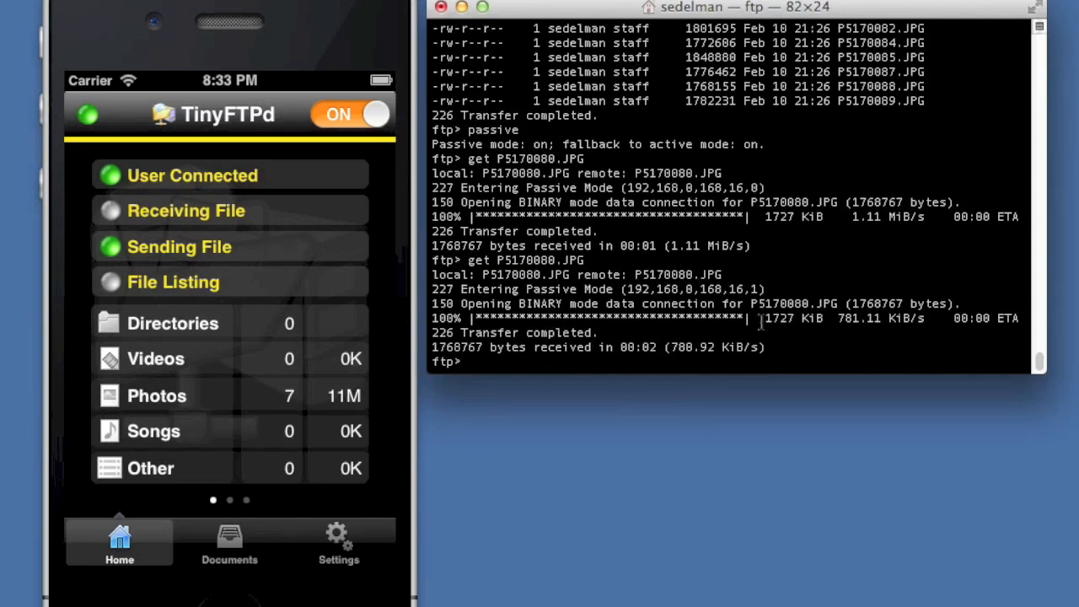
{"action": "mouse_move", "coordinate": [870, 335]}
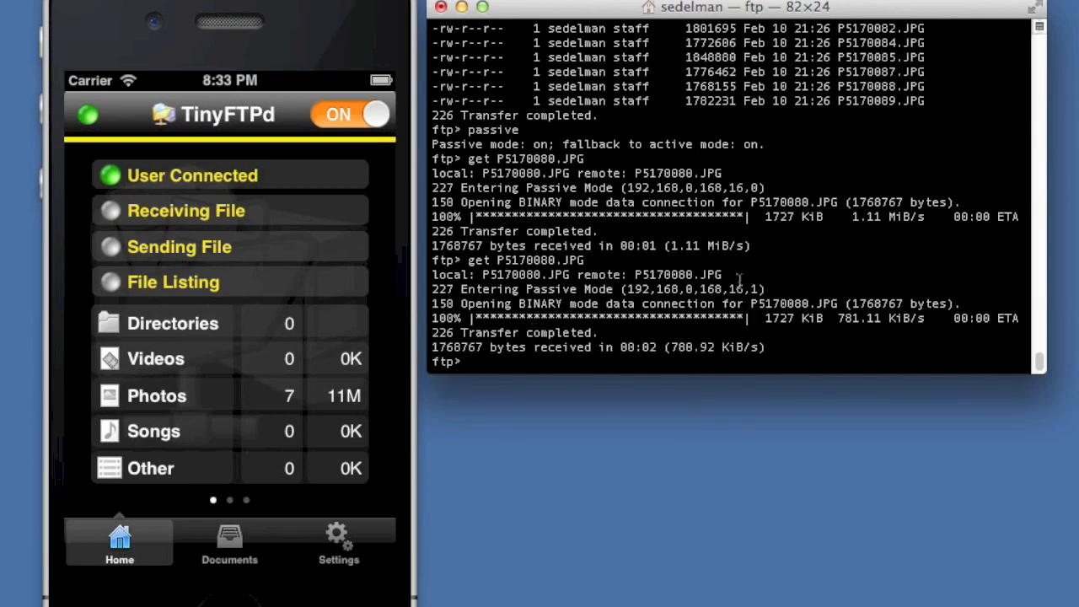
{"action": "type", "text": "!ls"}
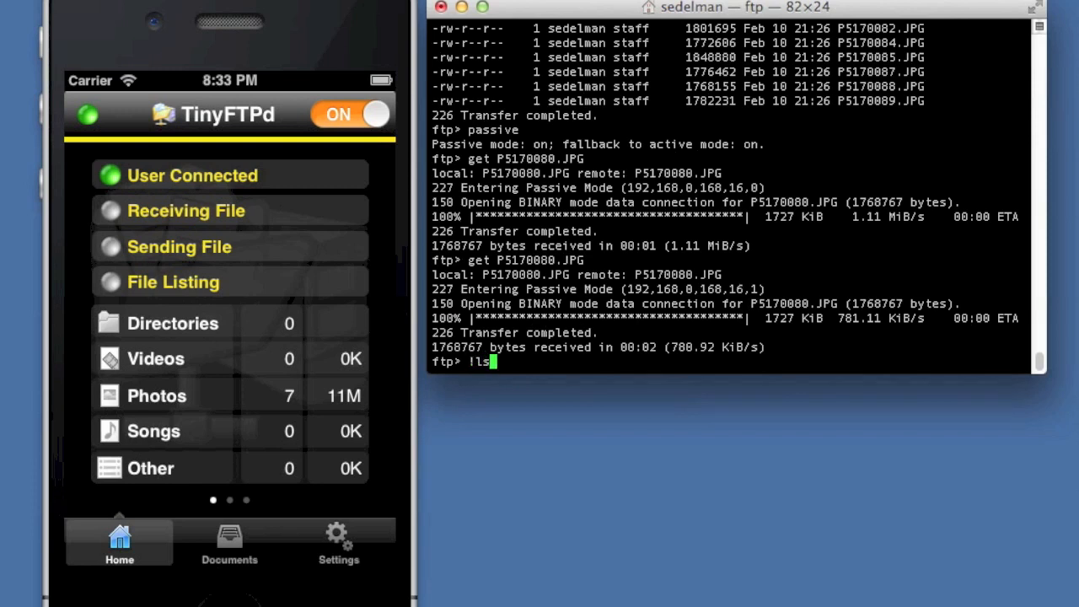
{"action": "key", "text": "Return"}
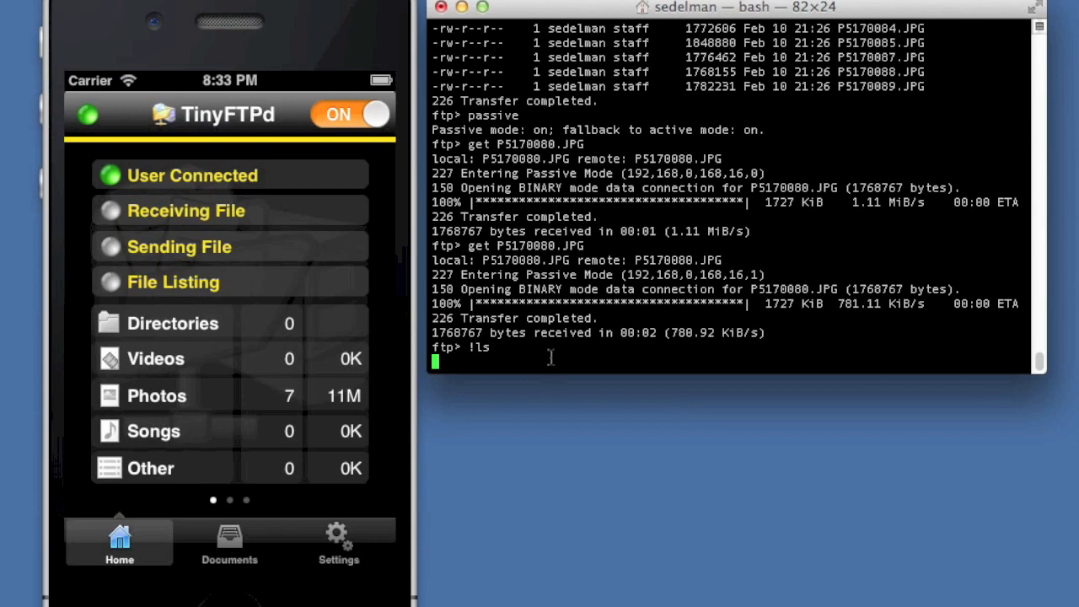
{"action": "key", "text": "Return"}
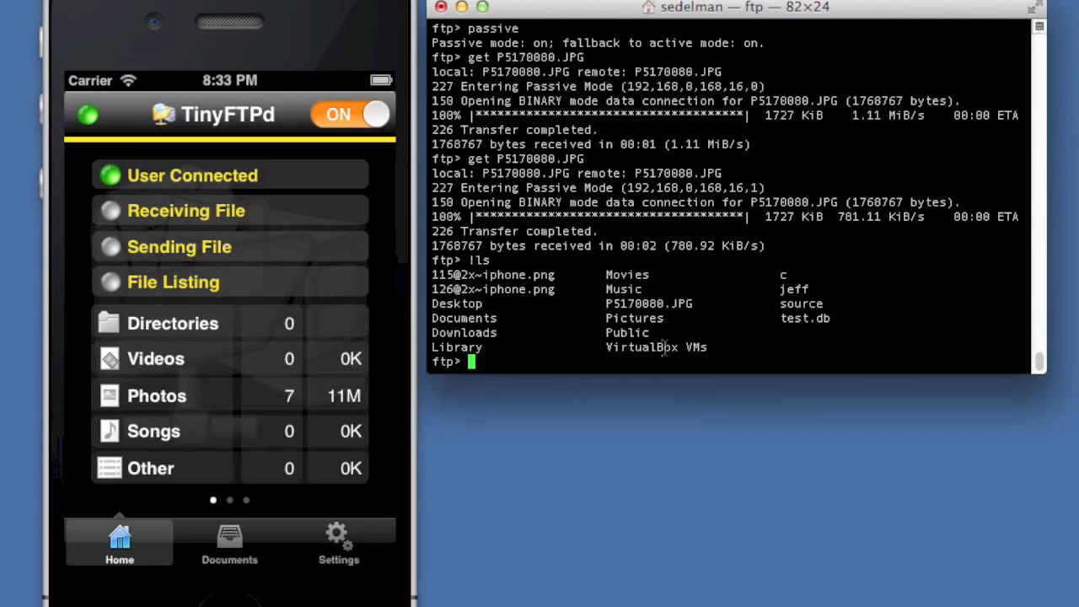
{"action": "double_click", "coordinate": [649, 304]}
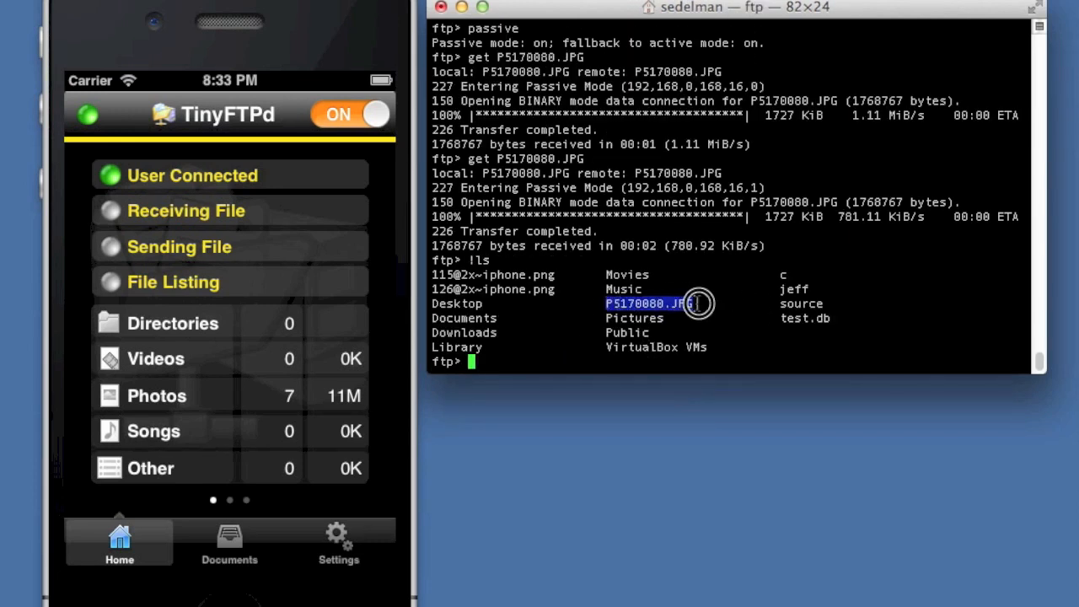
Create a Test directory on the device from the ftp session with mkdir Test.
{"action": "type", "text": "mkdir"}
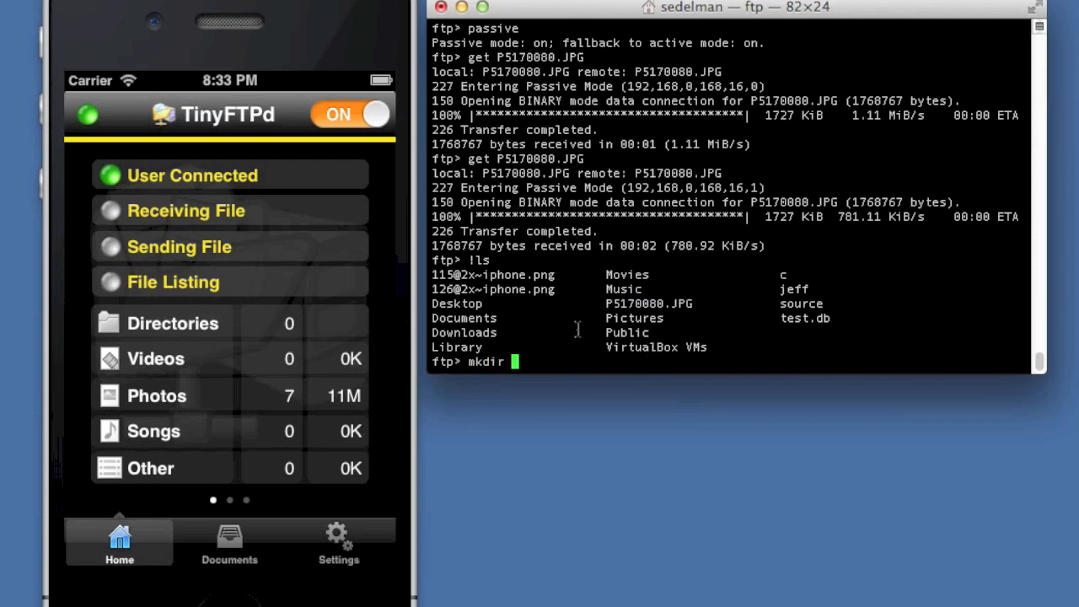
{"action": "type", "text": "T"}
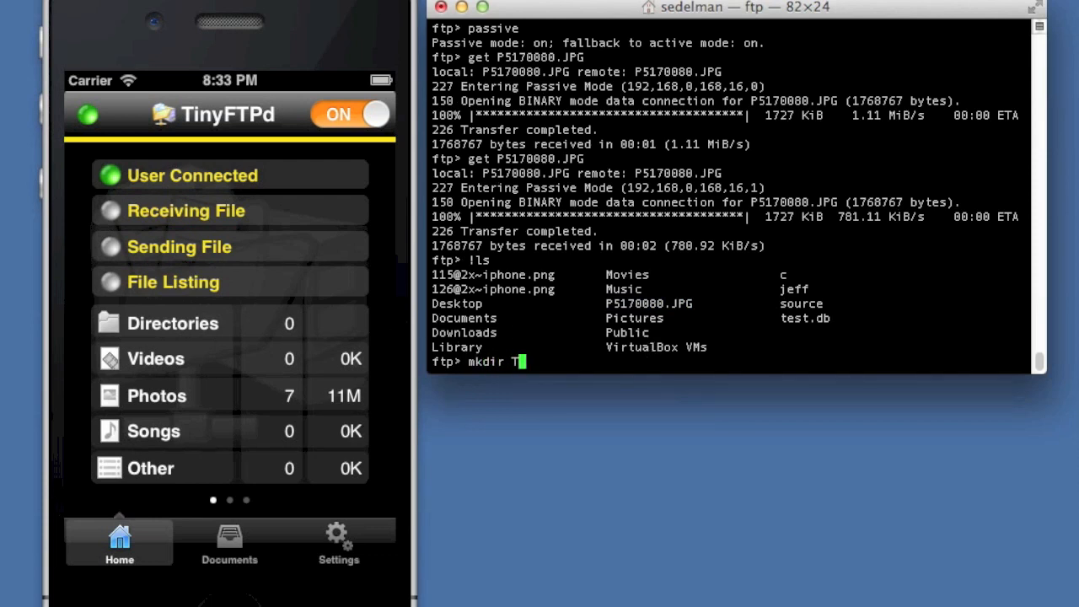
{"action": "key", "text": "Return"}
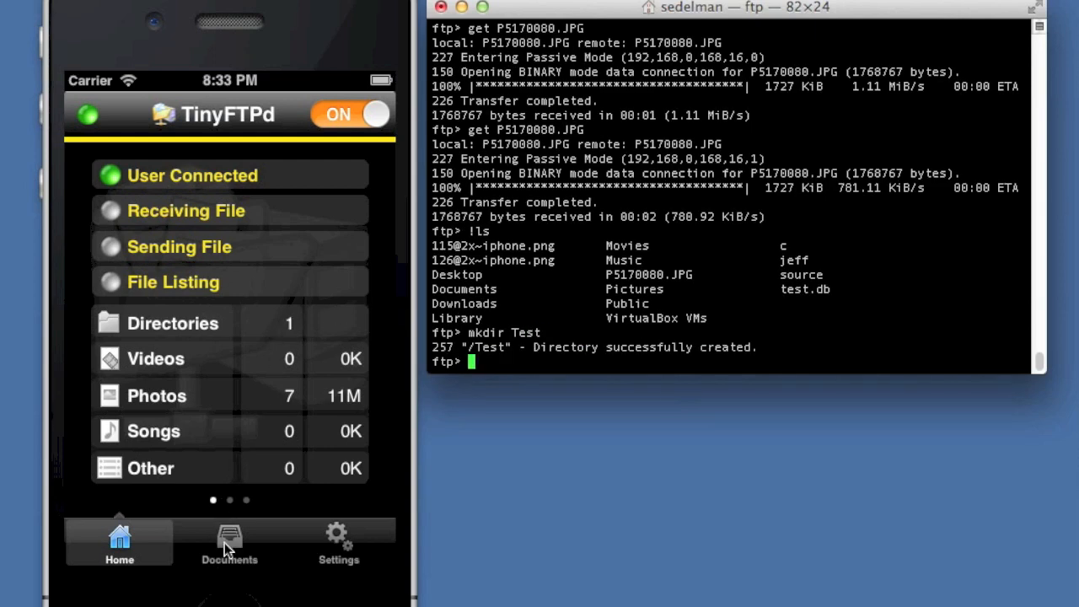
Show the device's Documents list and enter the new, empty Test folder.
{"action": "left_click", "coordinate": [229, 544]}
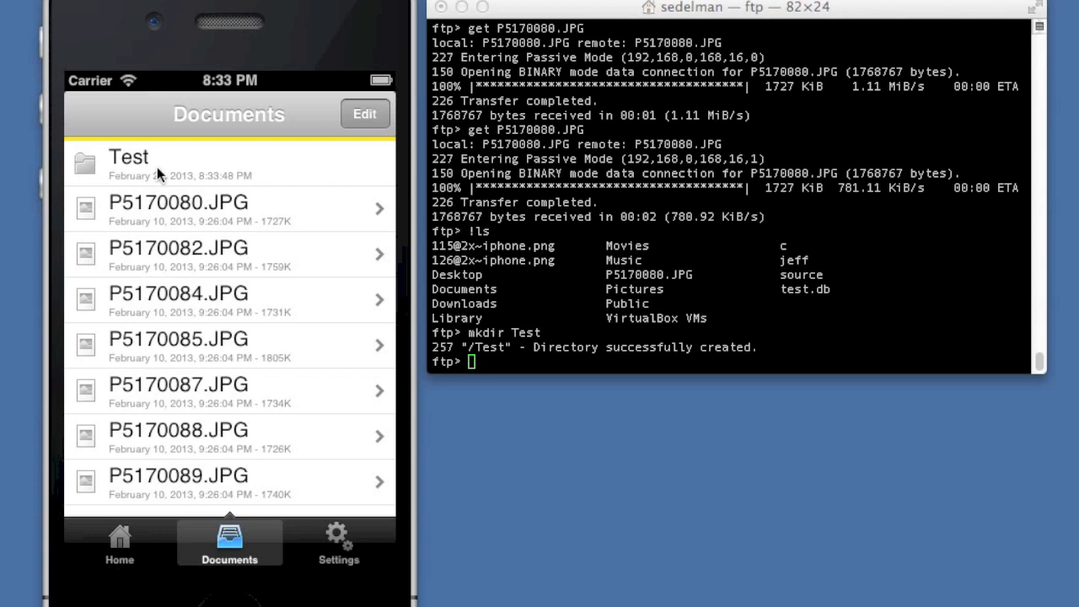
{"action": "left_click", "coordinate": [129, 157]}
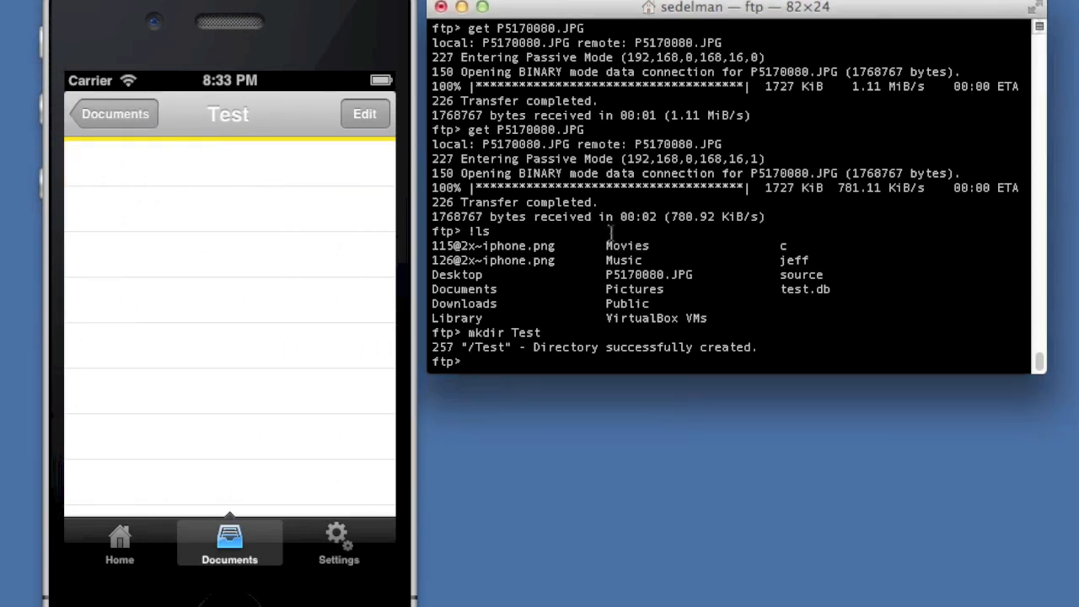
Upload P5170080.JPG to the top-level documents with put, sending 1768767 bytes.
{"action": "type", "text": "put P5"}
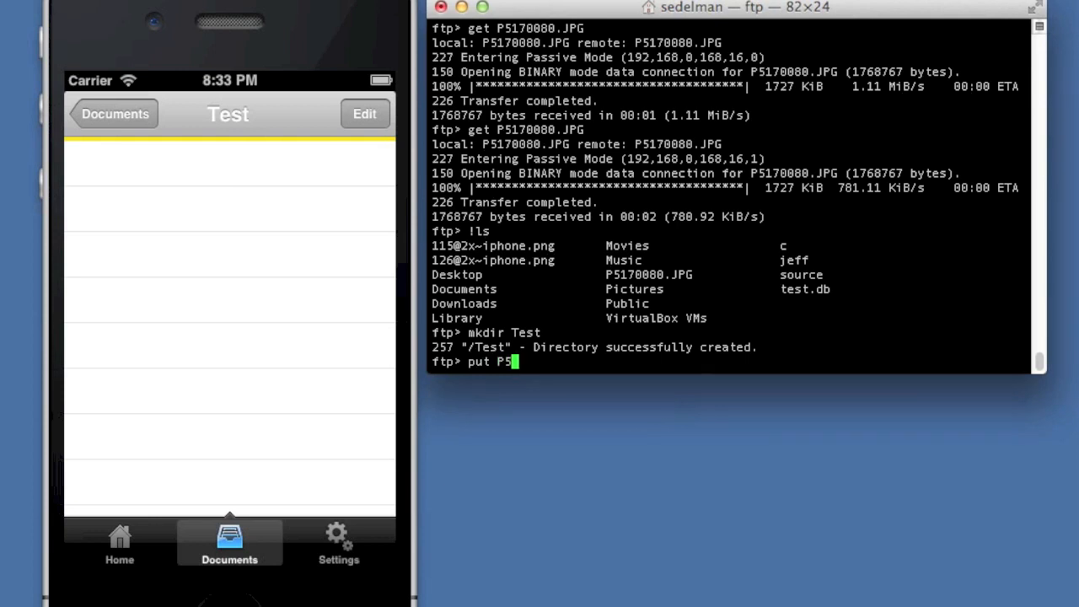
{"action": "type", "text": "170008"}
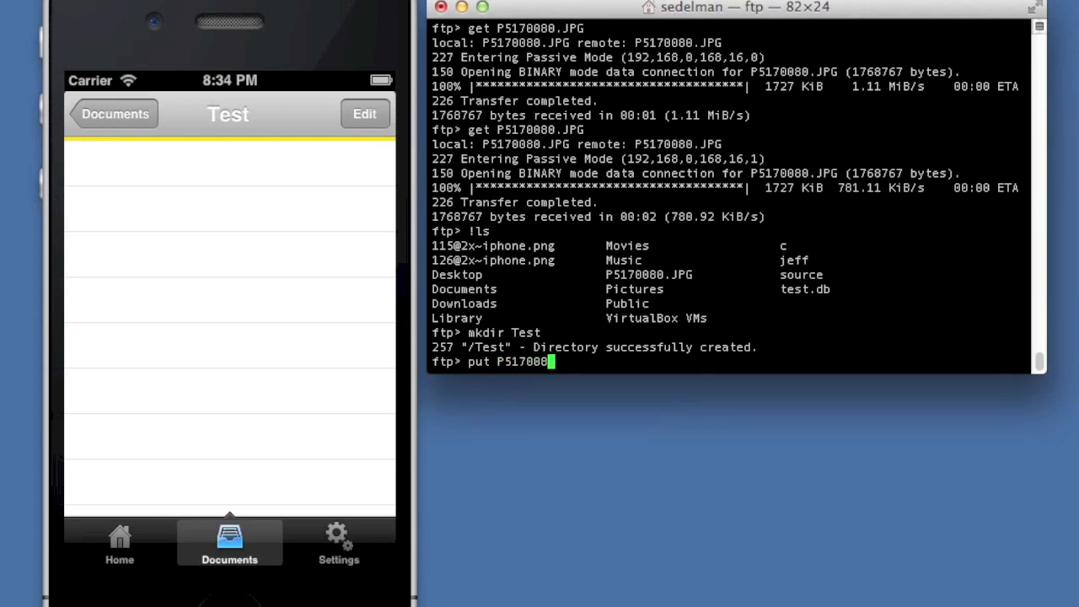
{"action": "type", "text": "0.JPG"}
{"action": "key", "text": "Return"}
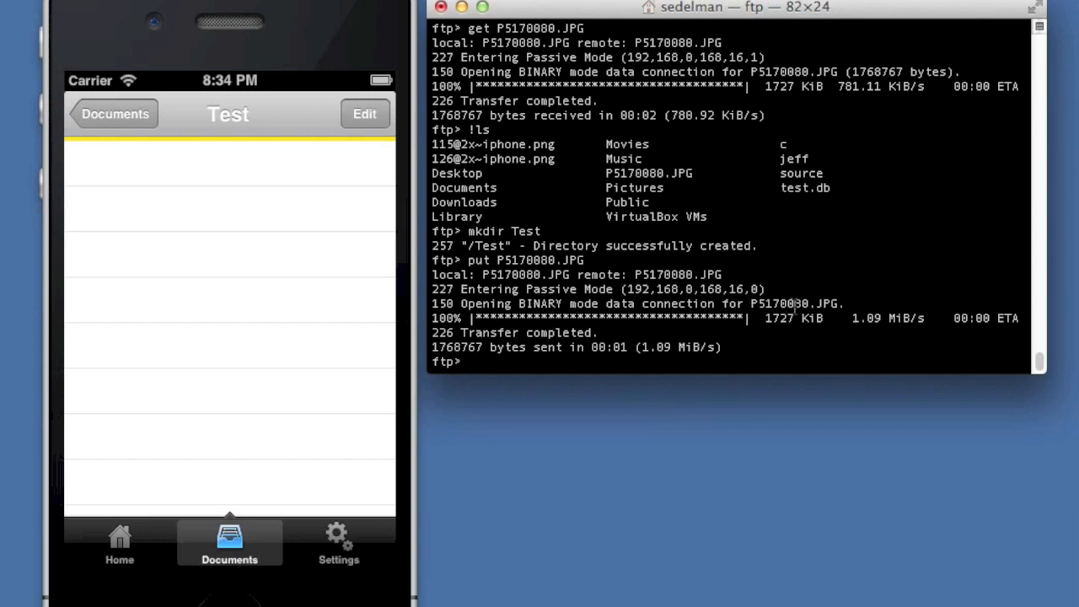
{"action": "mouse_move", "coordinate": [259, 404]}
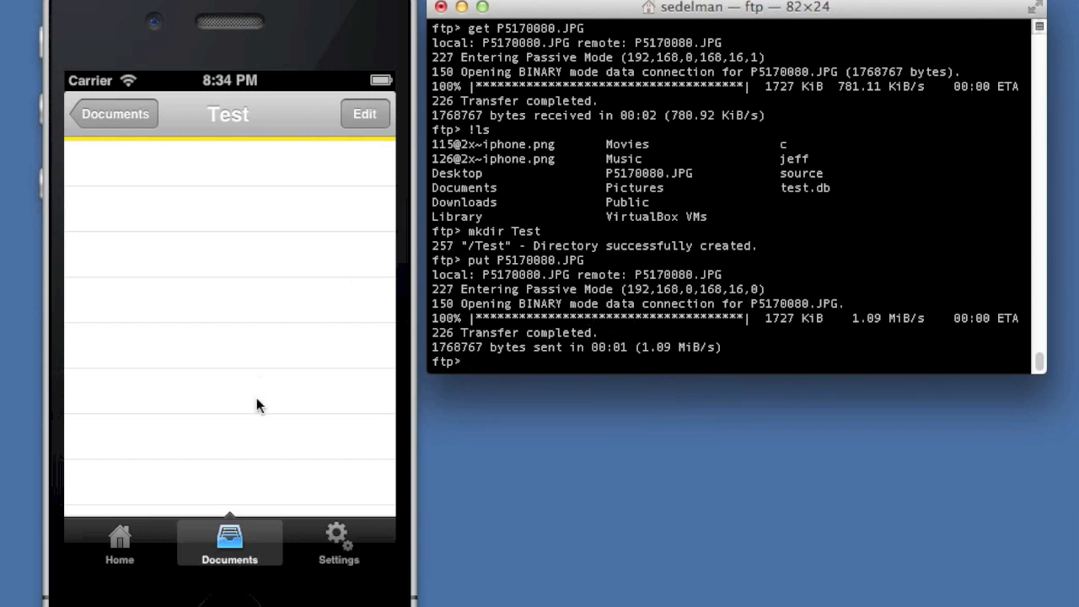
Check that Test is still empty on the device and list the server directory with dir.
{"action": "left_click", "coordinate": [115, 114]}
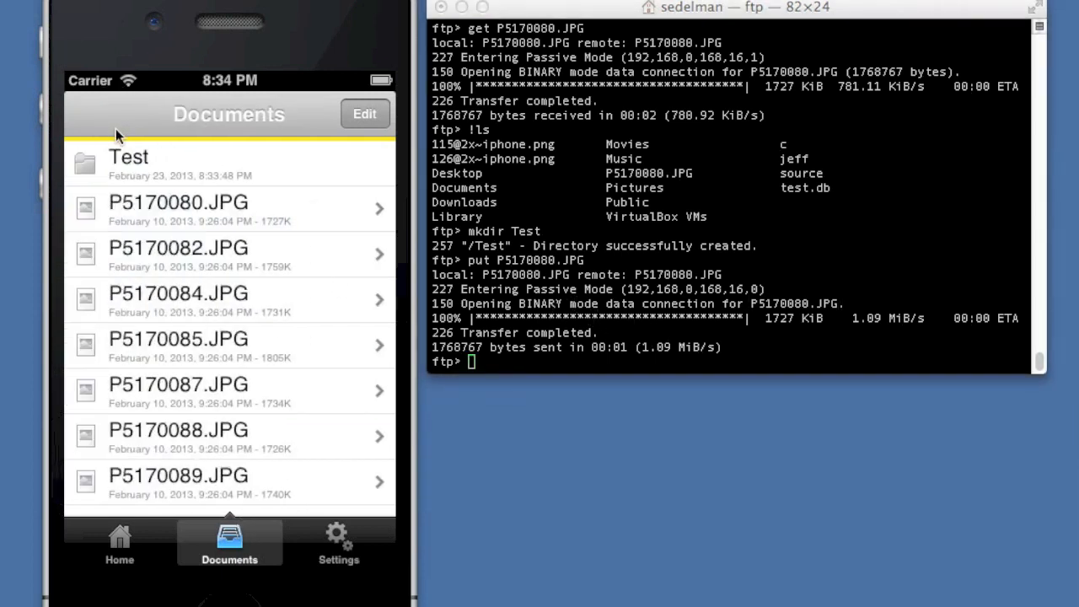
{"action": "left_click", "coordinate": [128, 157]}
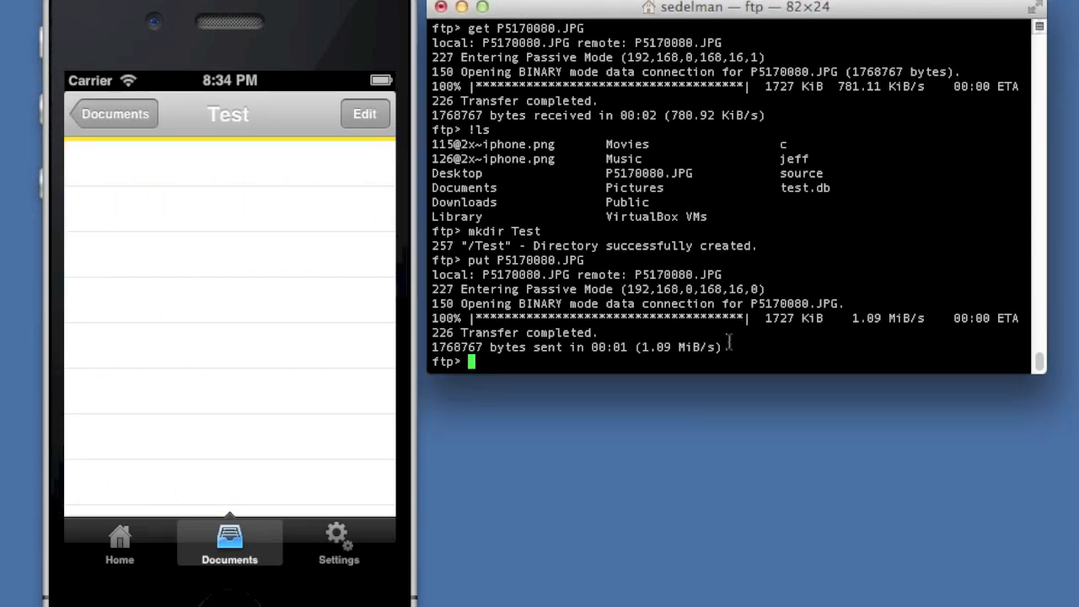
{"action": "type", "text": "sdi"}
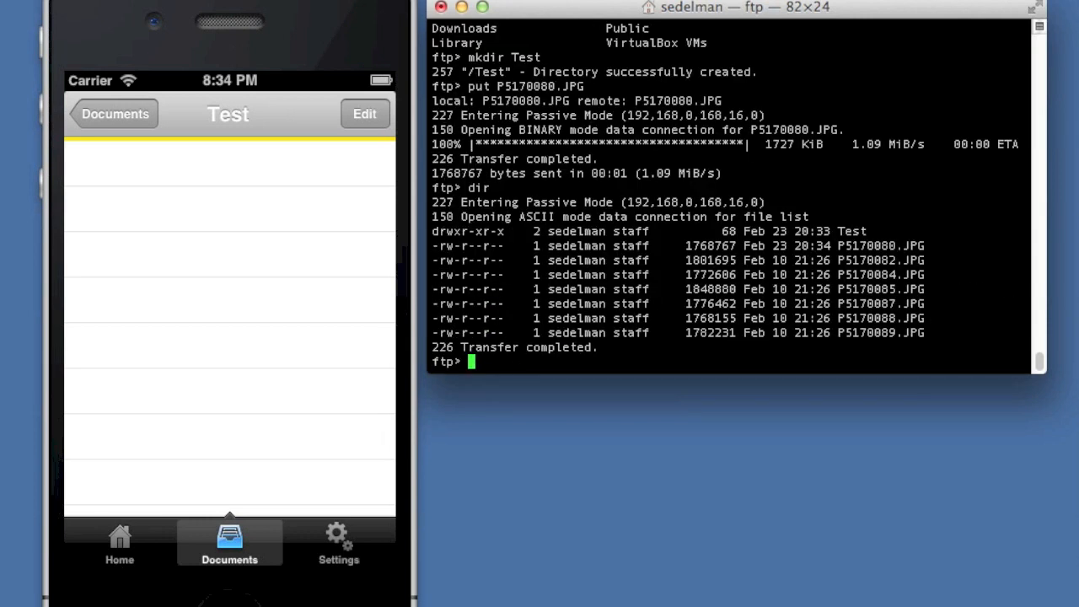
Change into Test and upload P5170080.JPG there, landing beside throttle.txt.
{"action": "type", "text": "cd Test"}
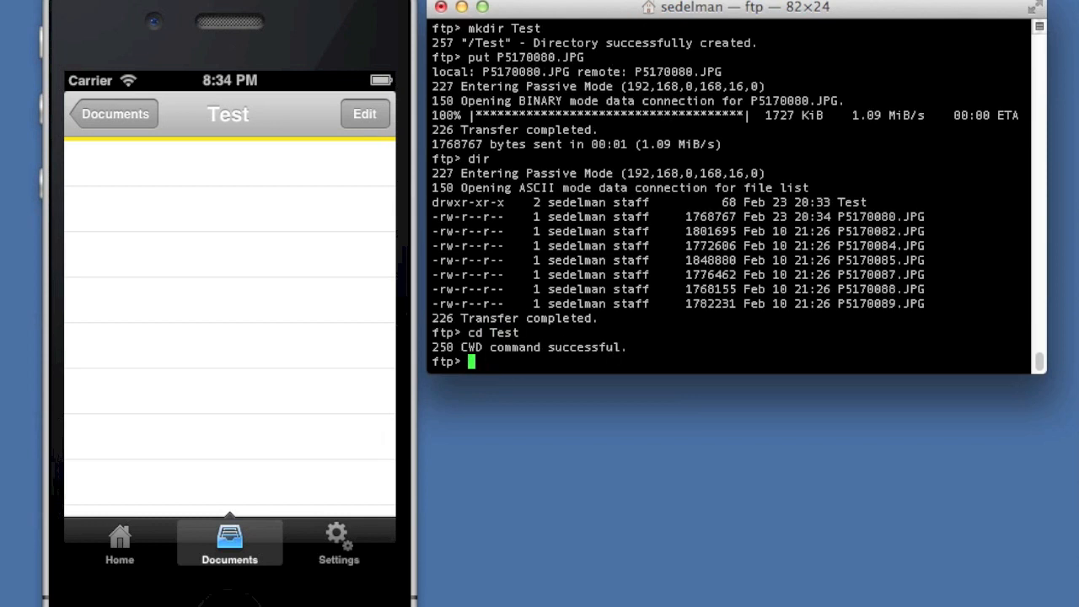
{"action": "type", "text": "mput"}
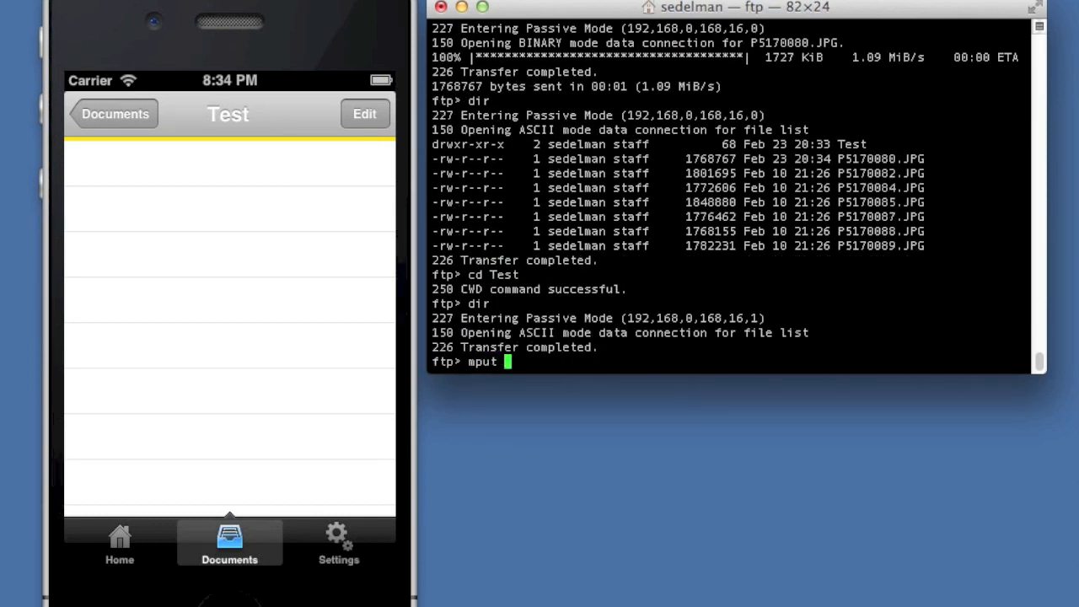
{"action": "type", "text": "put"}
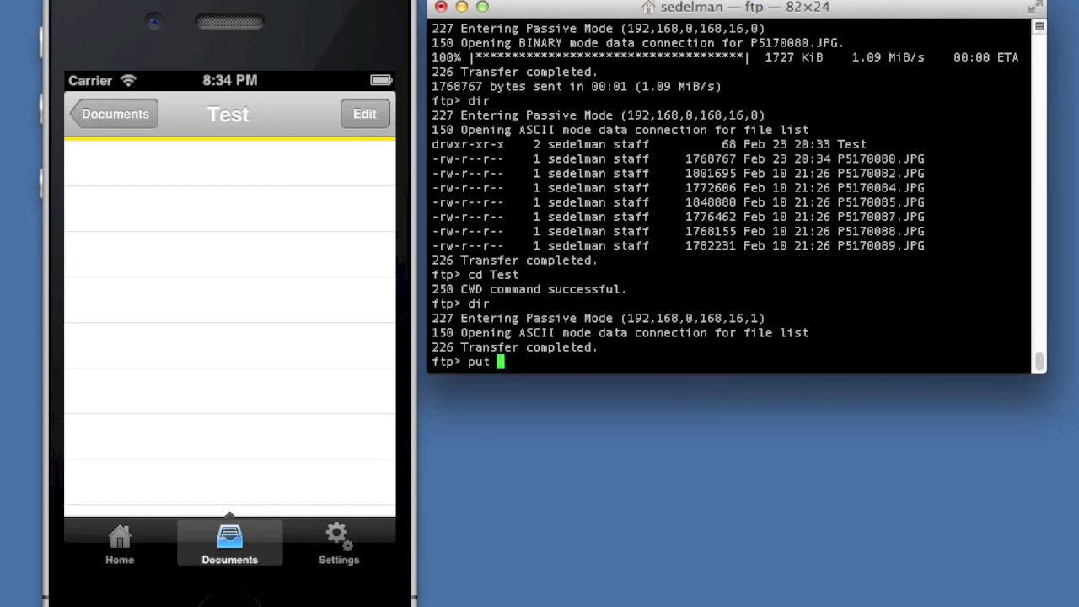
{"action": "type", "text": "P5170080"}
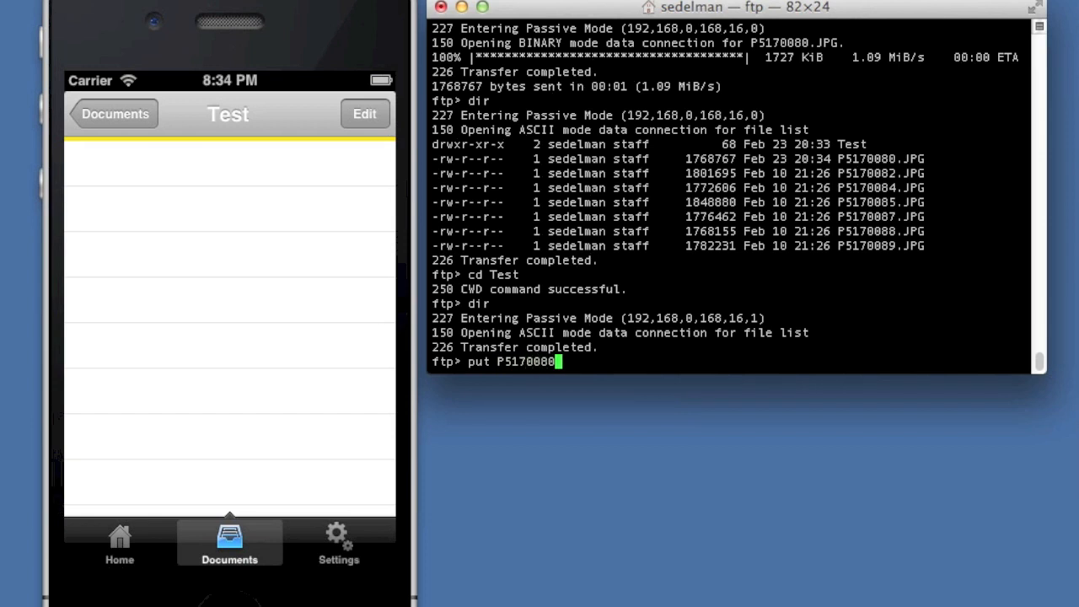
{"action": "key", "text": "Return"}
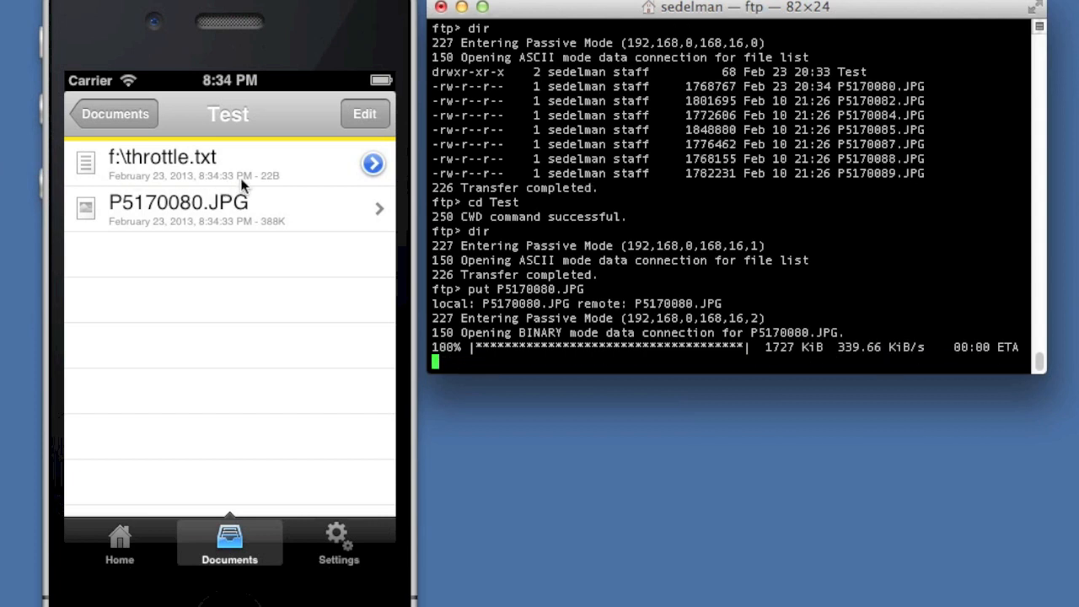
{"action": "mouse_move", "coordinate": [282, 227]}
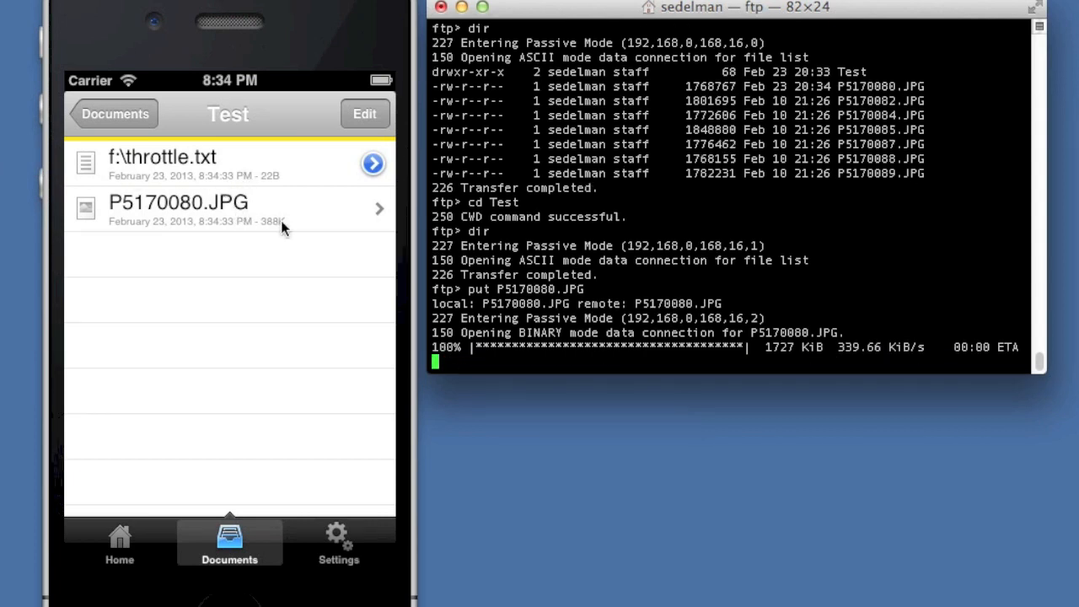
View the uploaded P5170080.JPG photo, then return to the Home server status screen.
{"action": "left_click", "coordinate": [227, 209]}
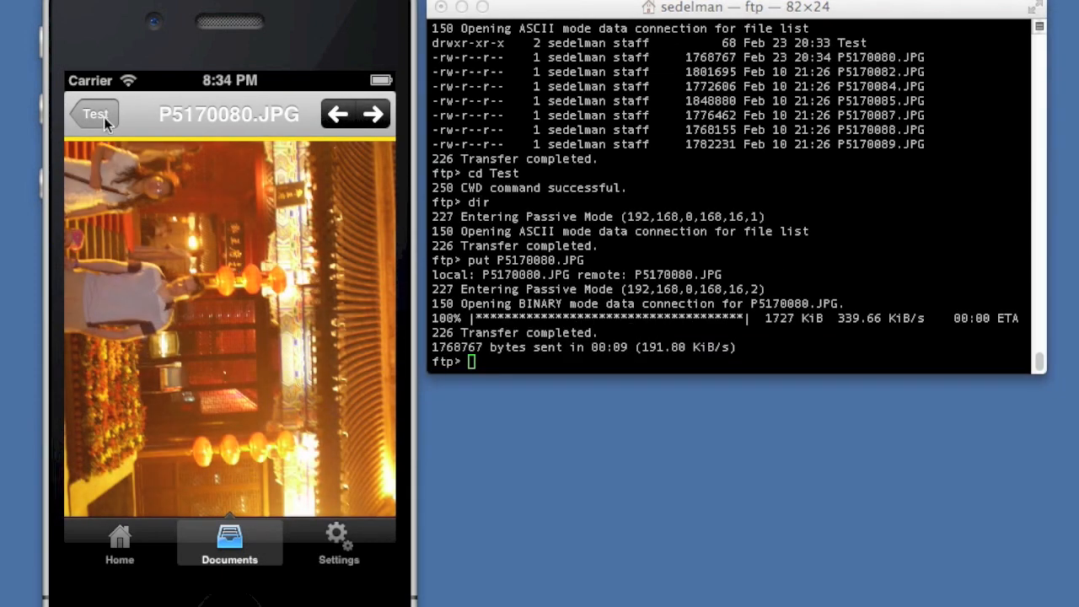
{"action": "left_click", "coordinate": [93, 114]}
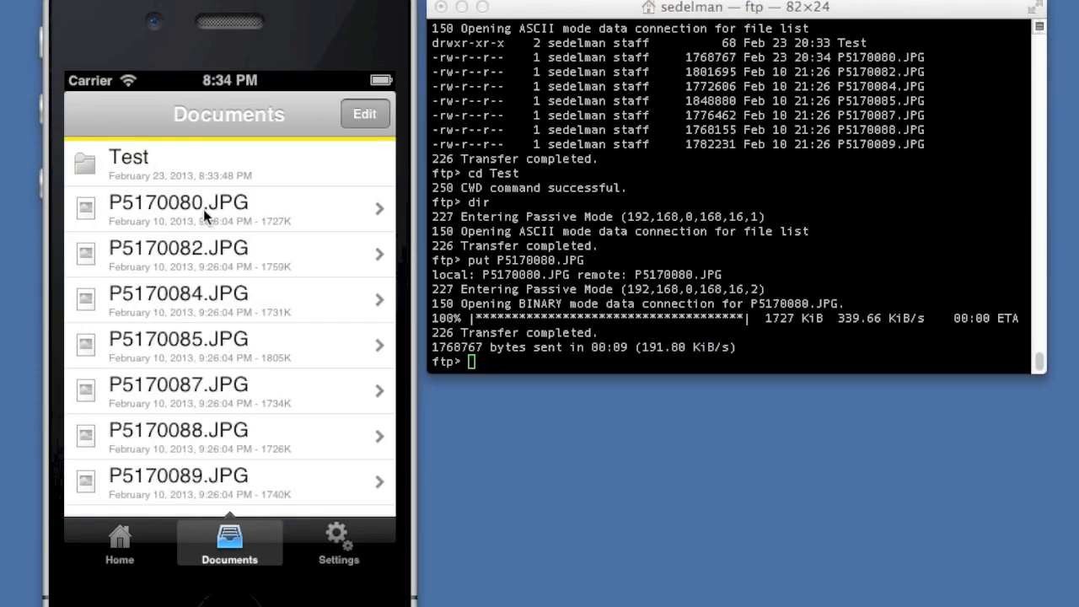
{"action": "mouse_move", "coordinate": [156, 173]}
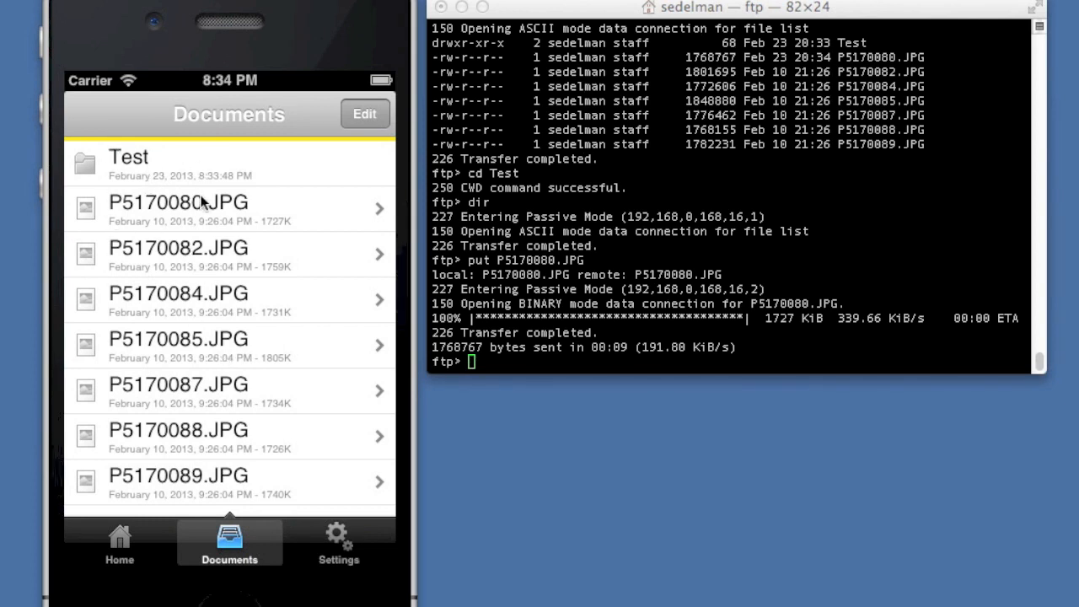
{"action": "left_click", "coordinate": [119, 544]}
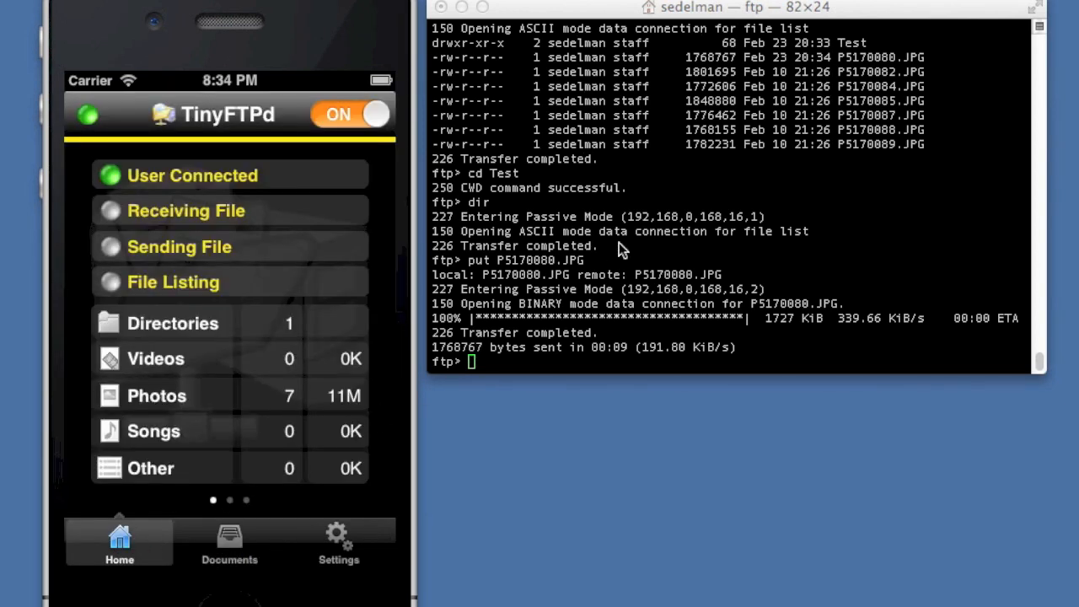